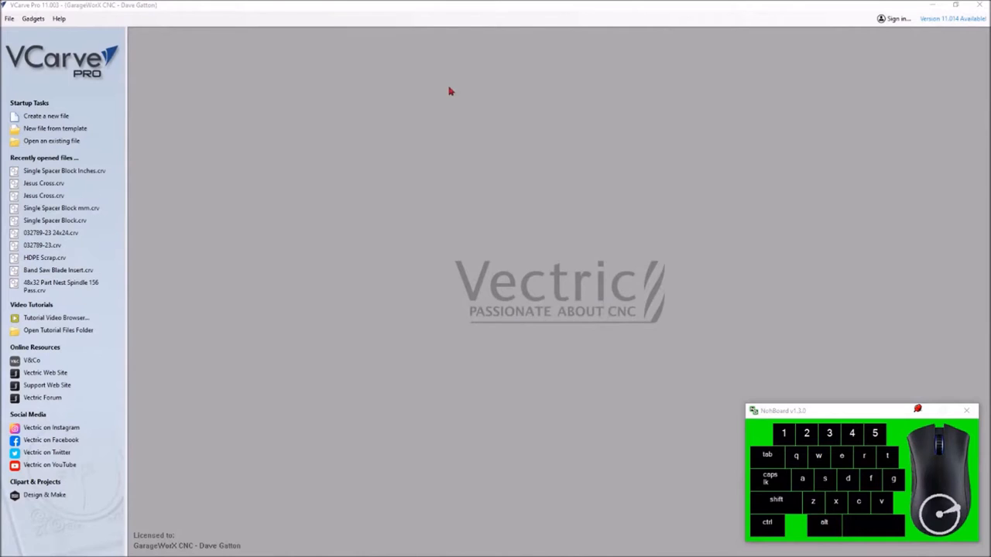
mouse_move(411, 130)
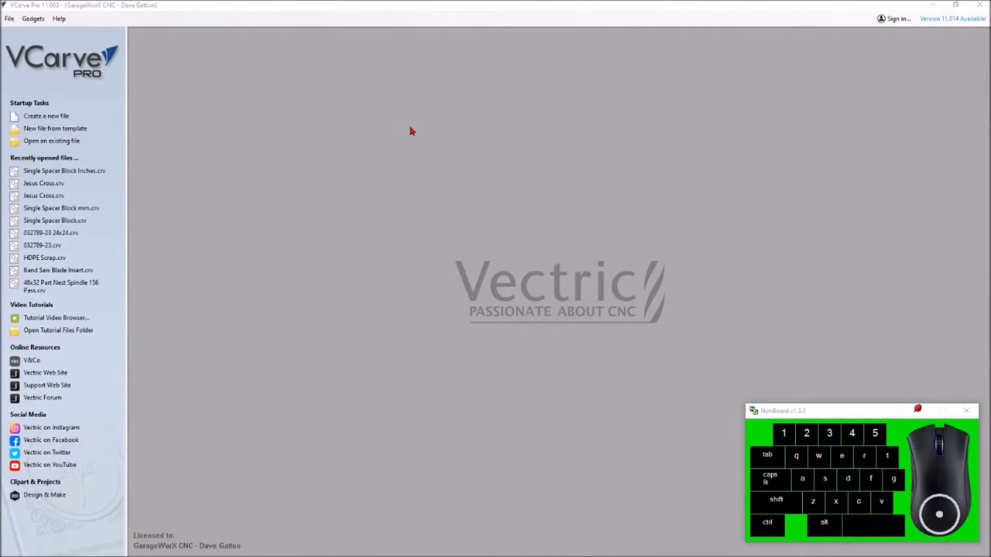
mouse_move(333, 141)
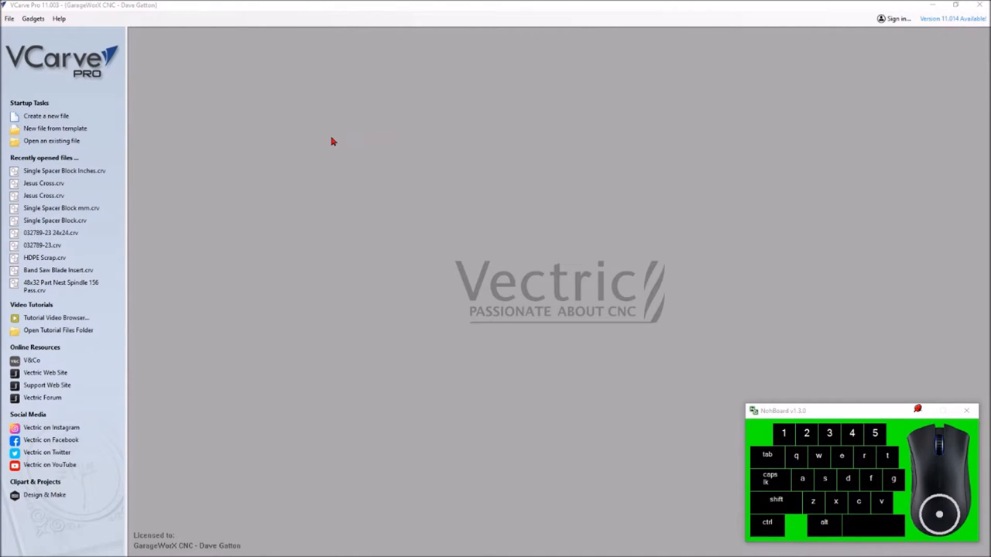
mouse_move(330, 145)
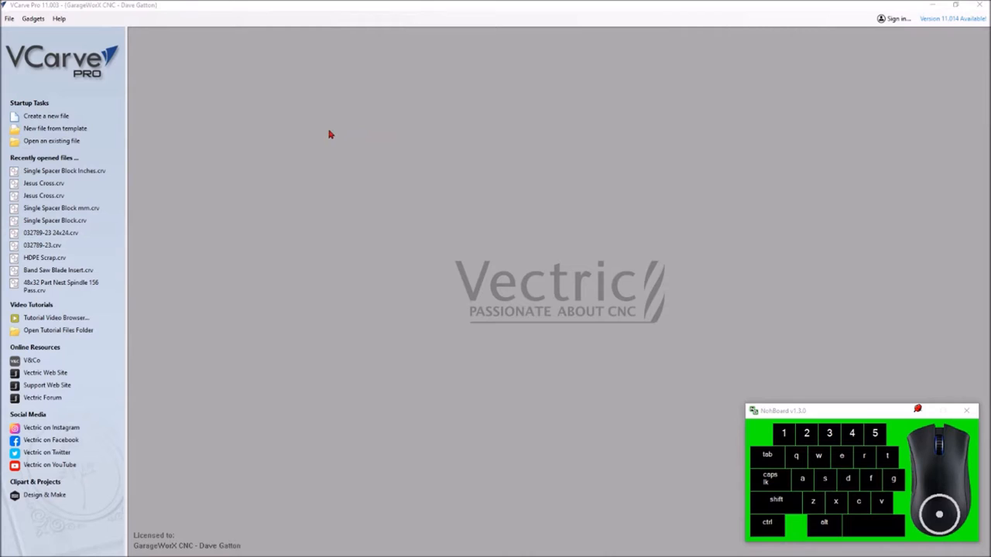
mouse_move(223, 102)
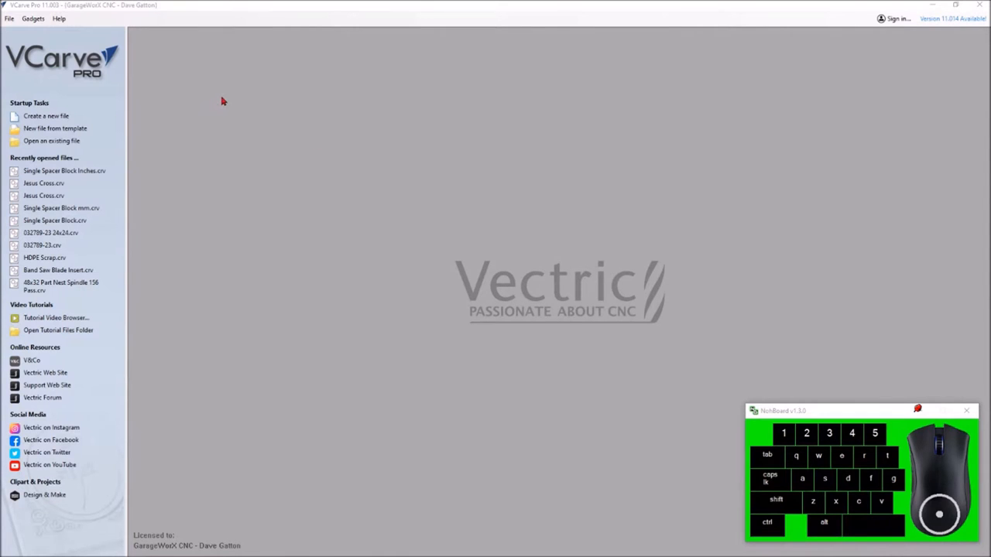
mouse_move(195, 112)
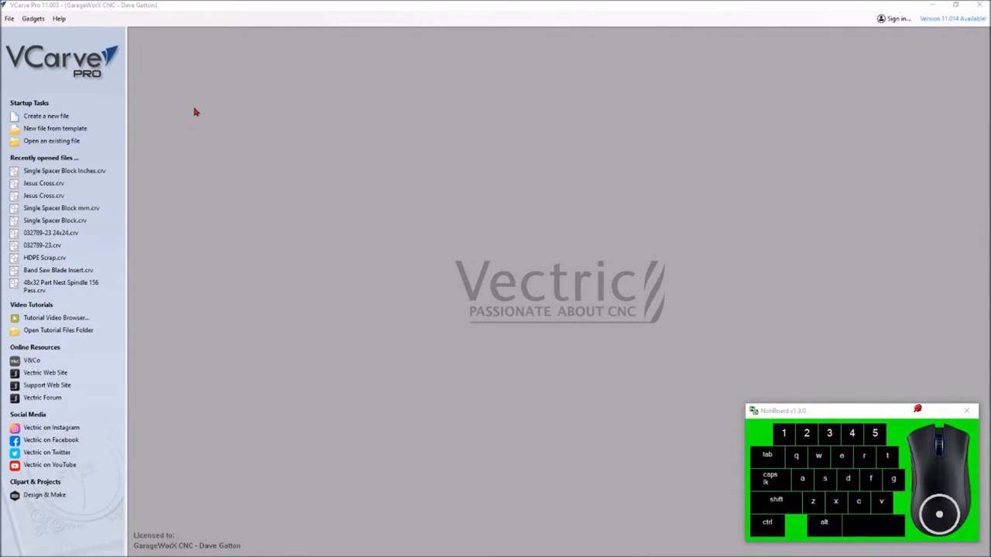
mouse_move(256, 106)
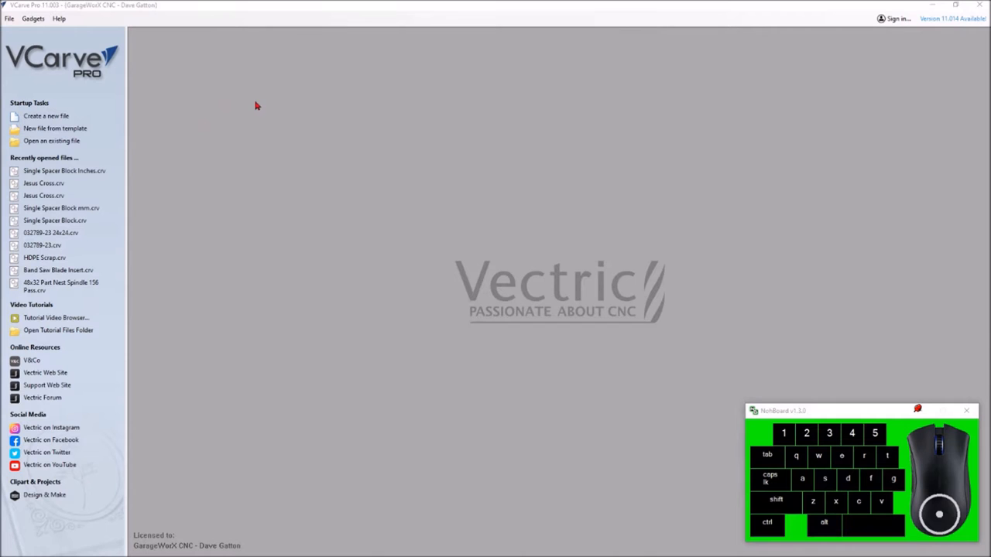
Open VCarve Pro's application data folder and browse into BitmapTextures > 1_Wood
left_click(10, 18)
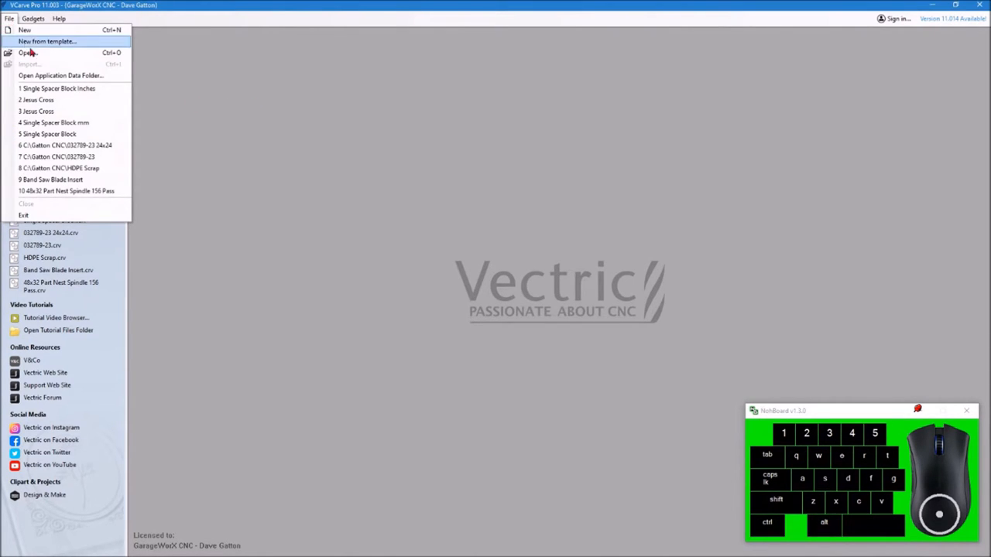
mouse_move(60, 76)
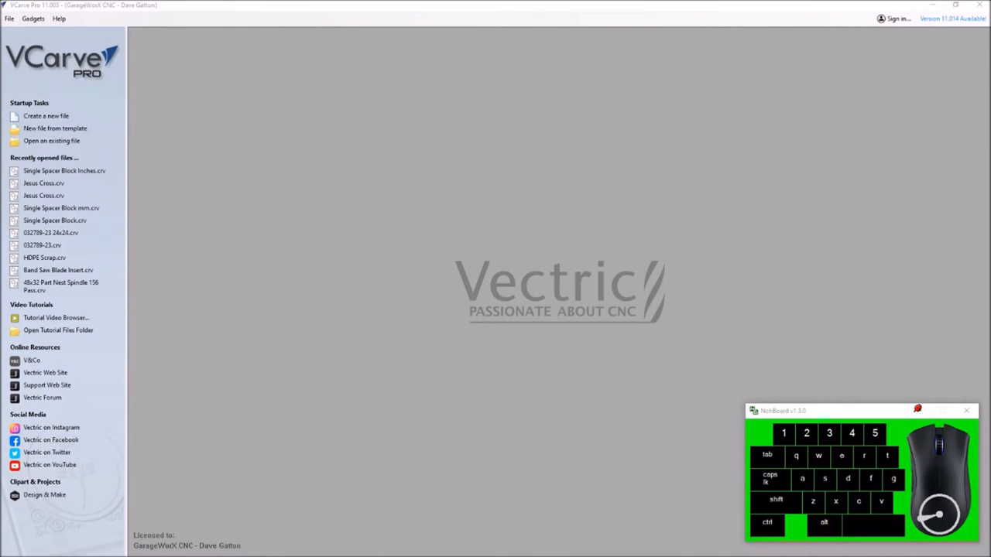
left_click(51, 140)
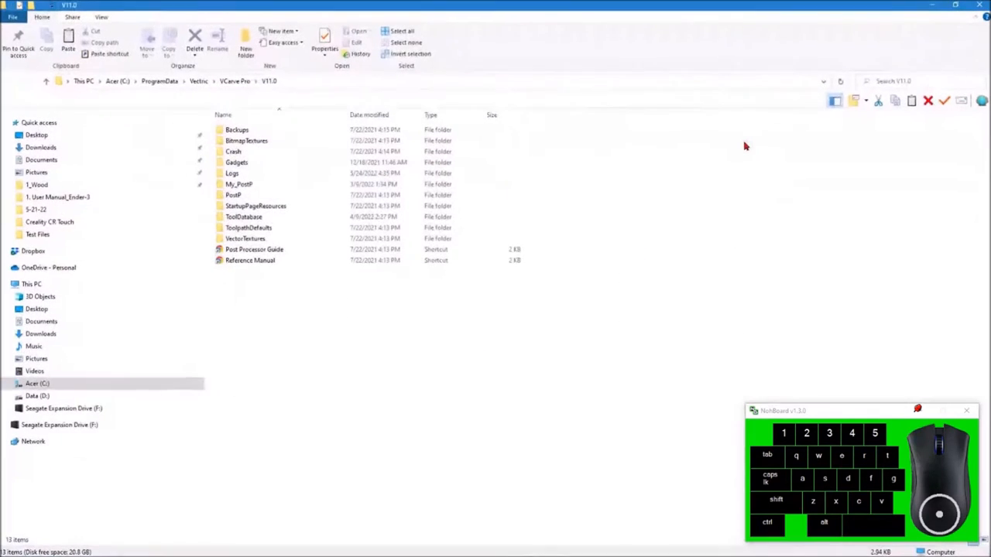
mouse_move(70, 109)
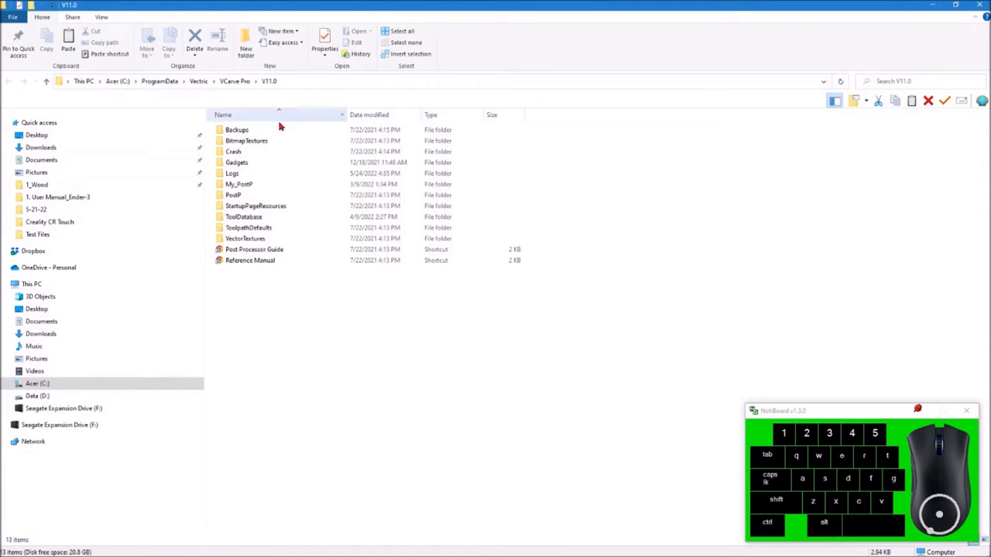
double_click(246, 140)
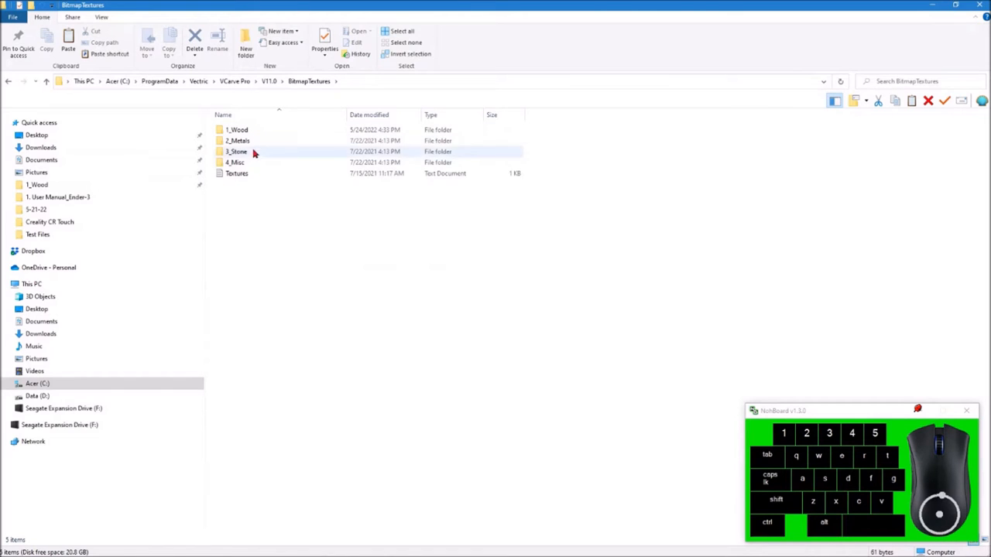
left_click(255, 162)
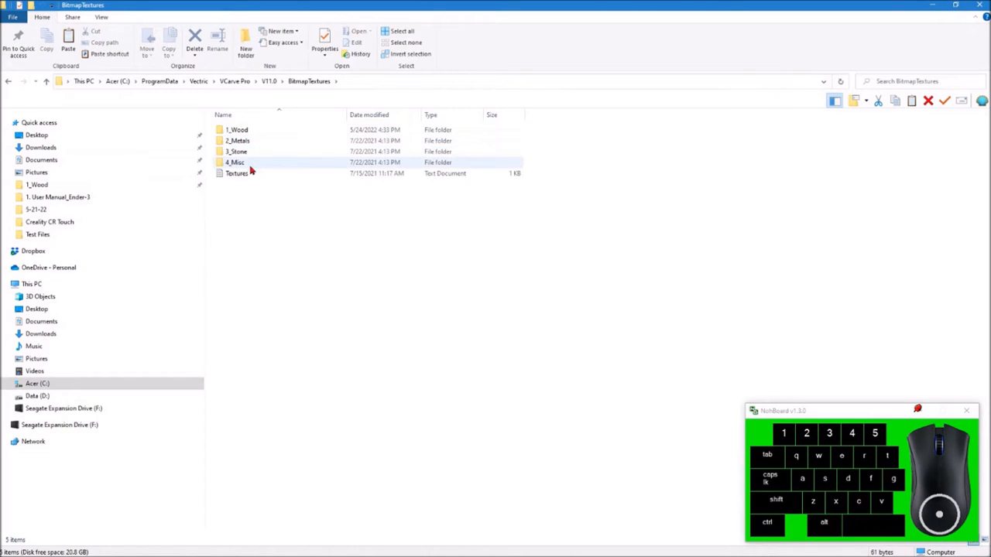
left_click(238, 129)
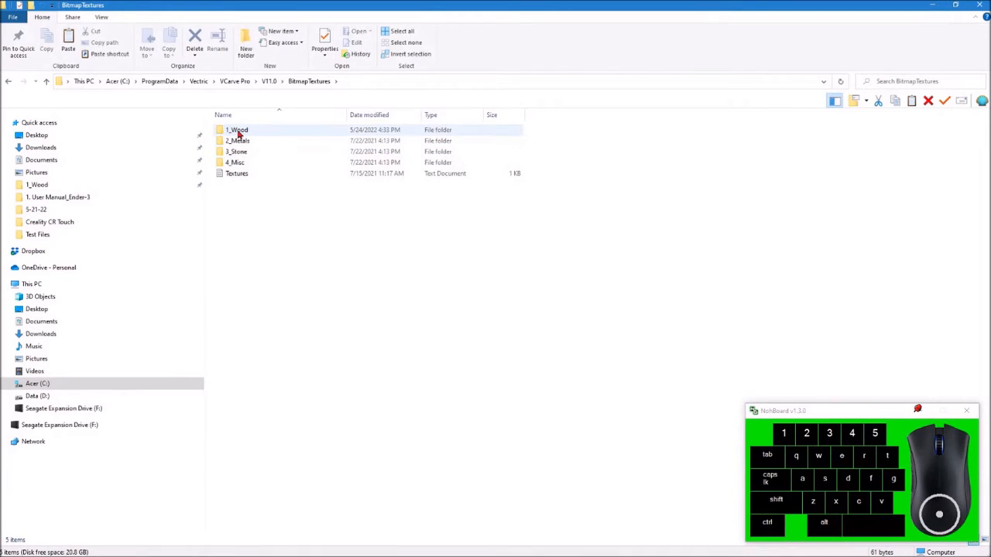
mouse_move(240, 141)
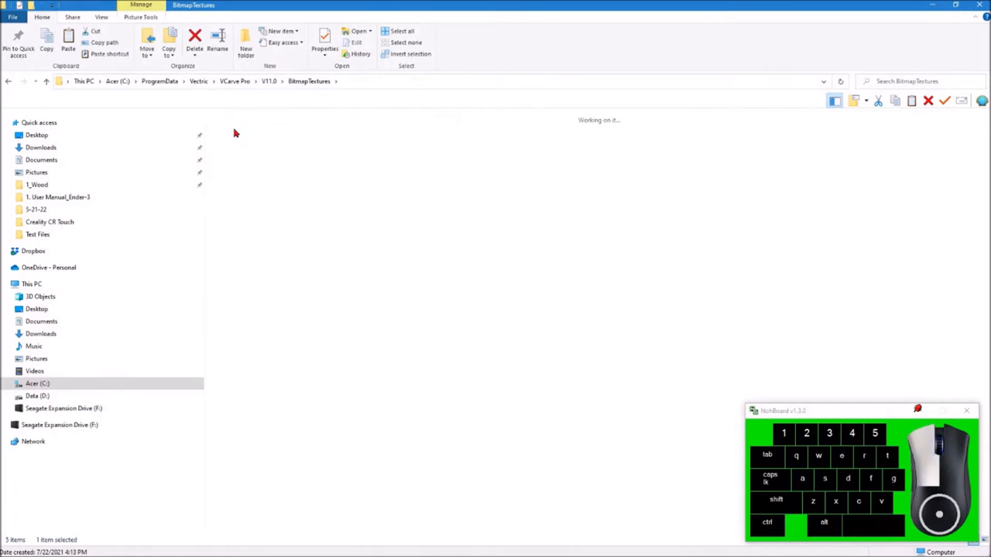
double_click(37, 185)
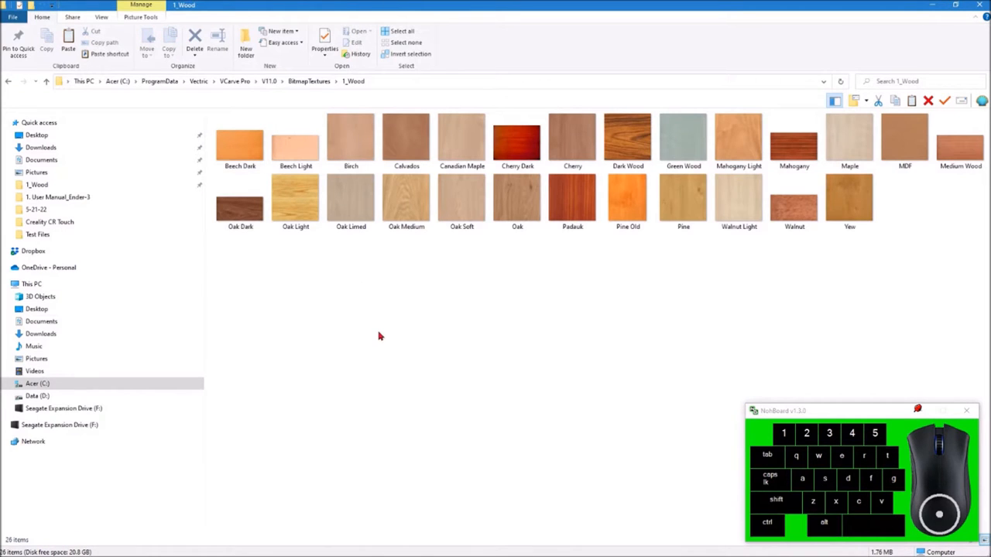
mouse_move(402, 350)
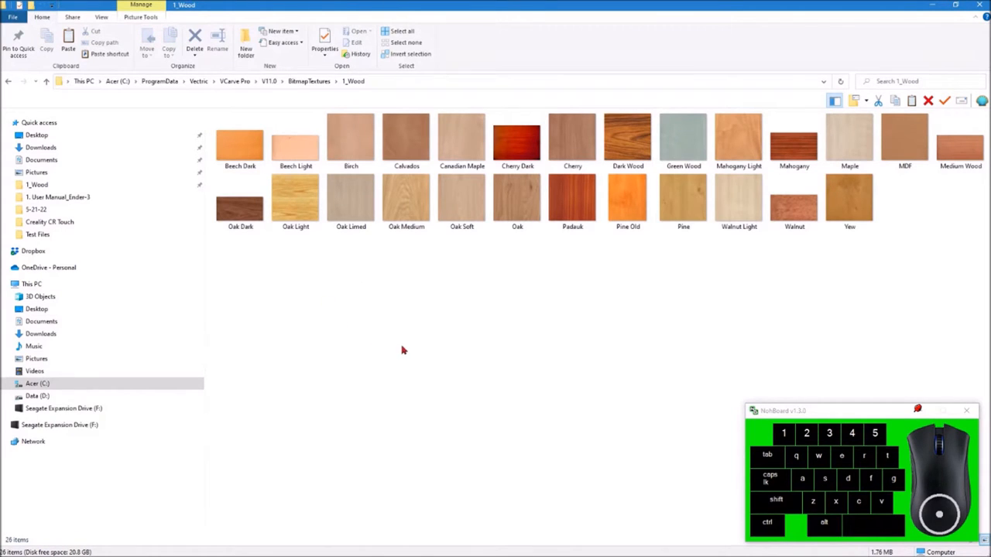
mouse_move(574, 341)
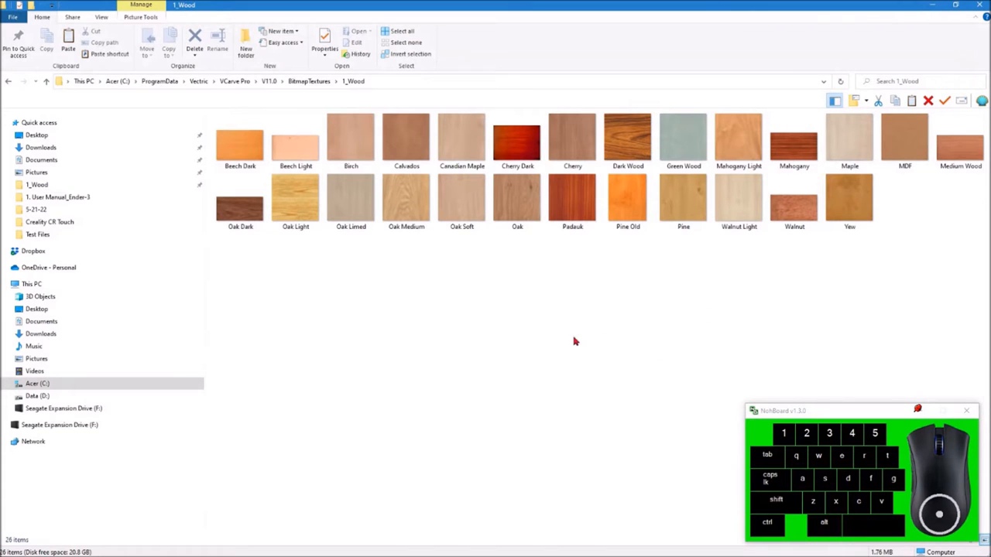
left_click(295, 199)
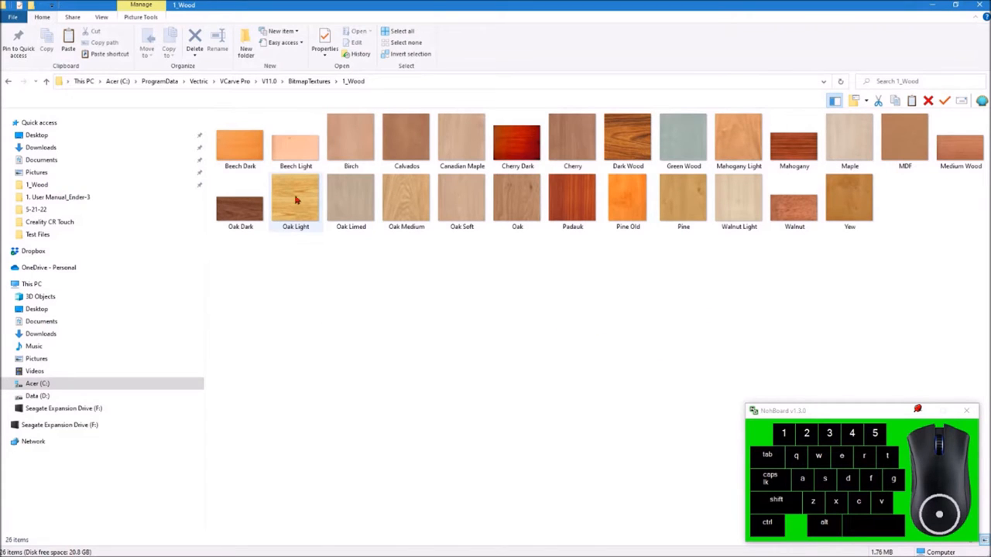
right_click(295, 200)
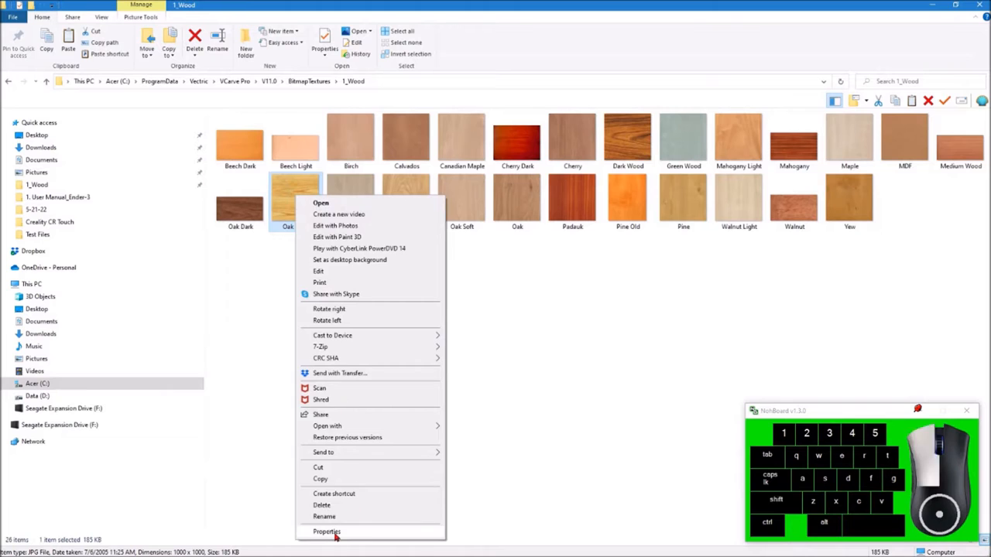
left_click(326, 532)
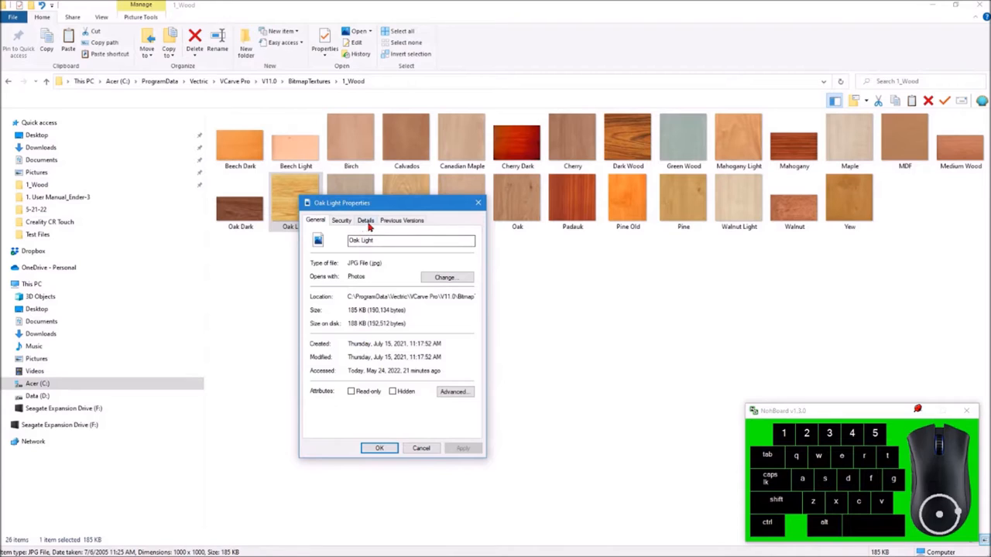
left_click(366, 220)
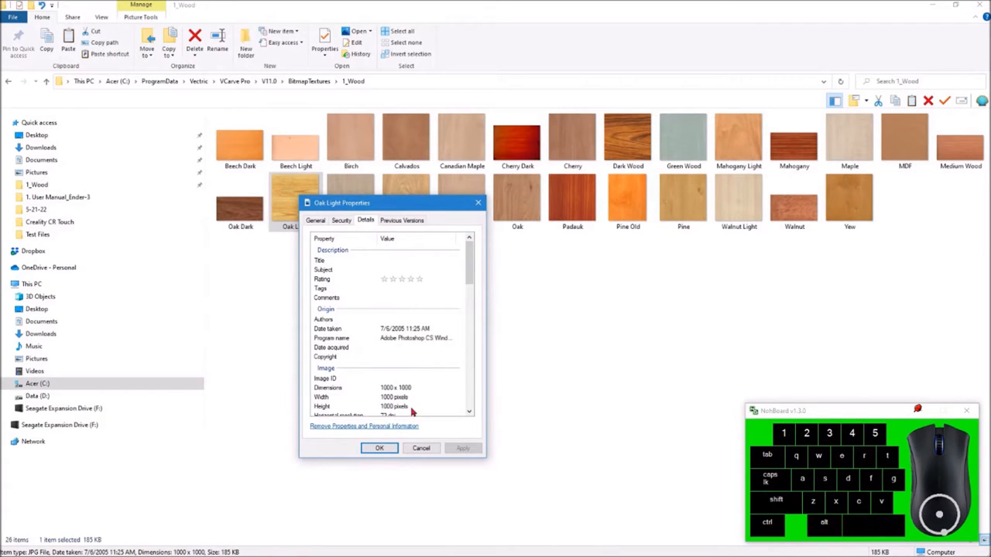
mouse_move(405, 399)
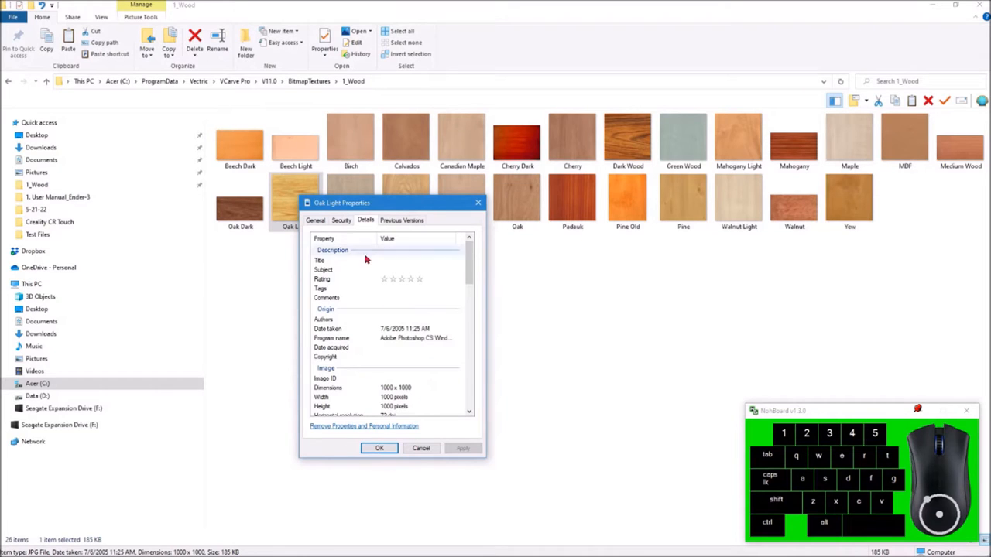
left_click(379, 449)
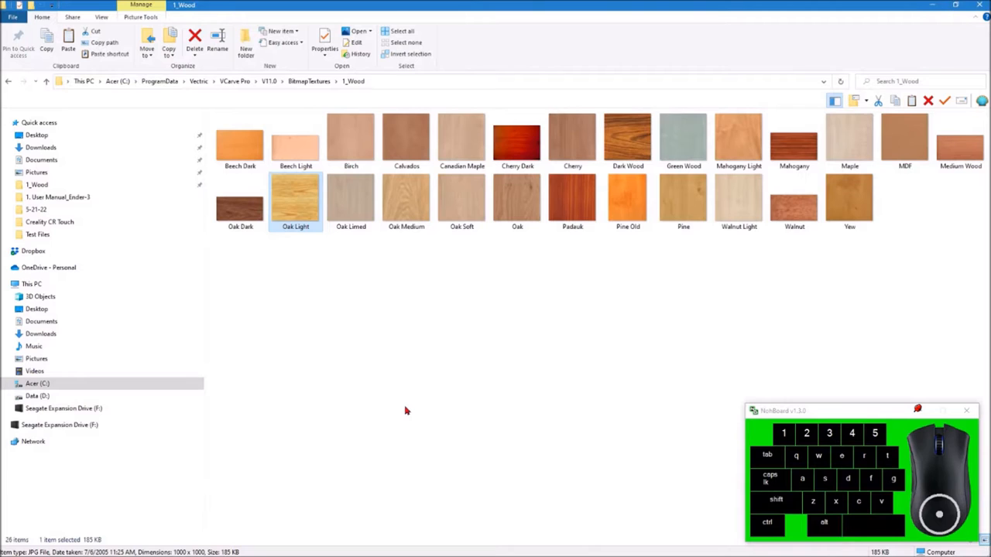
mouse_move(323, 308)
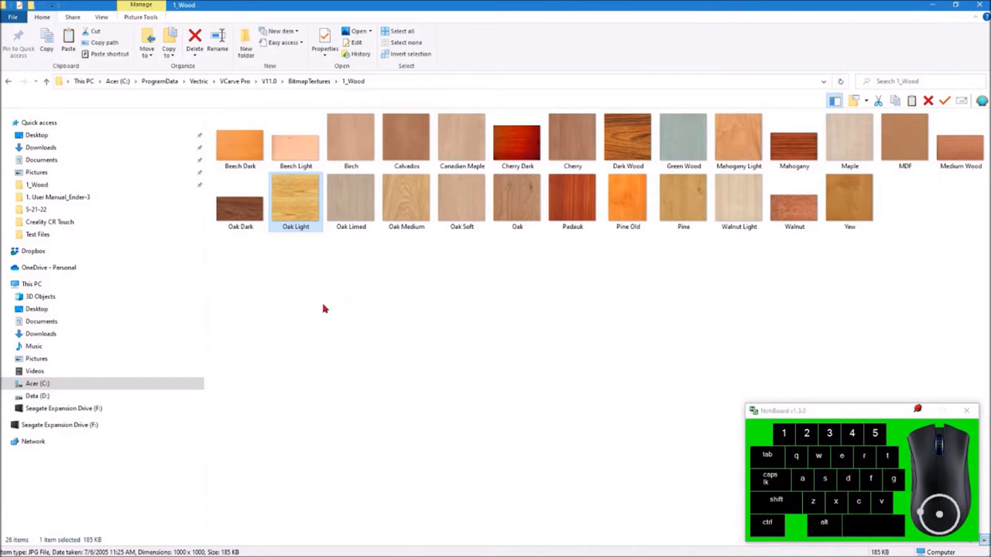
mouse_move(322, 332)
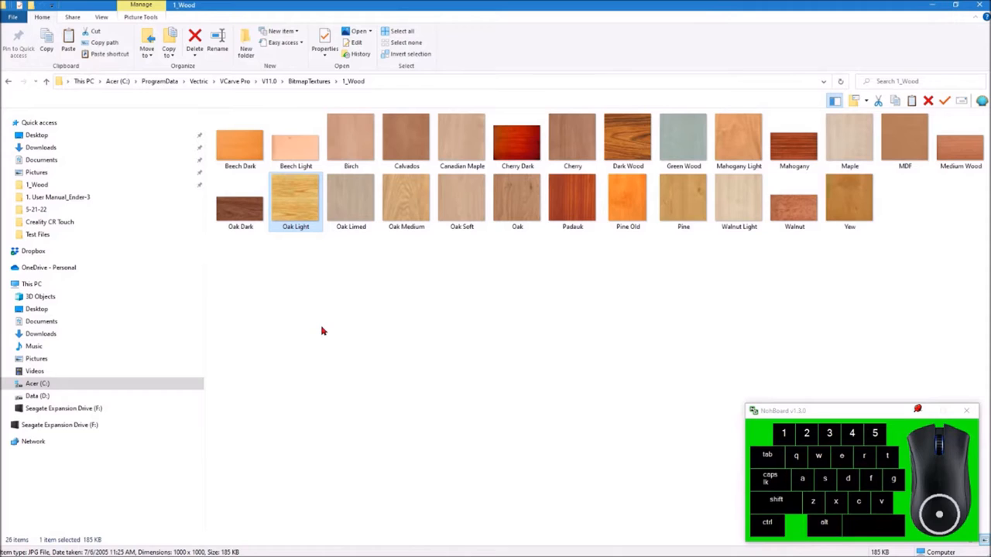
mouse_move(324, 321)
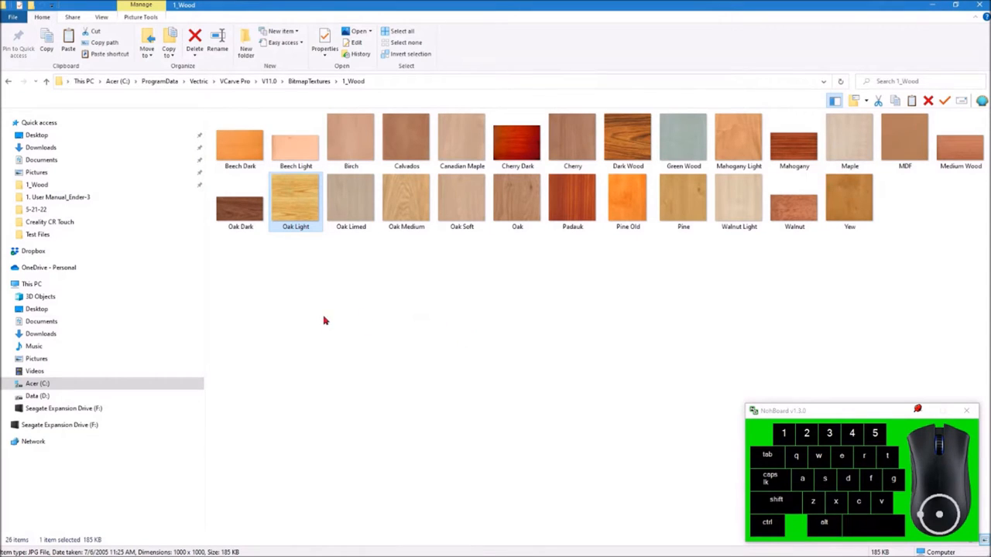
Copy all 26 wood texture images and head to the Seagate Expansion Drive (F:)
left_click(239, 141)
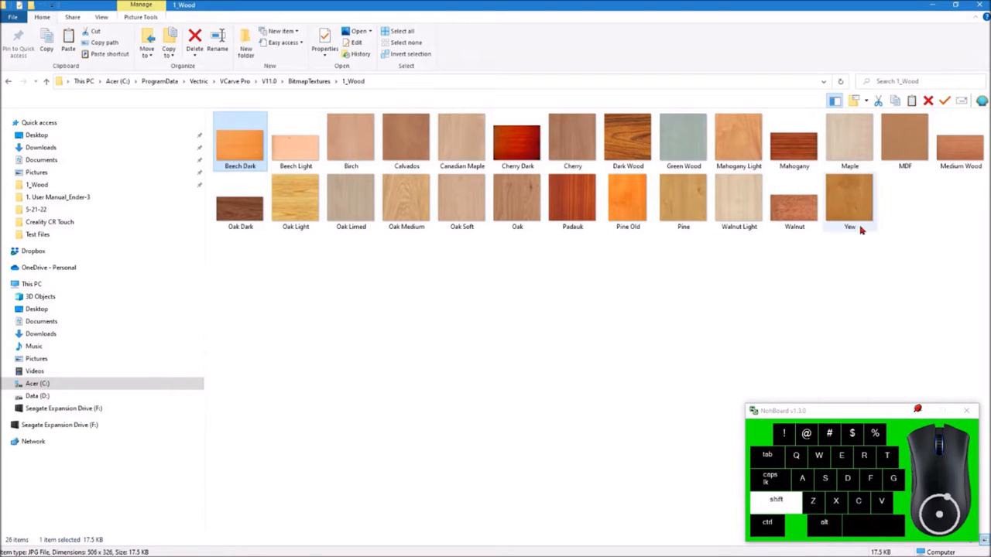
key("ctrl+a")
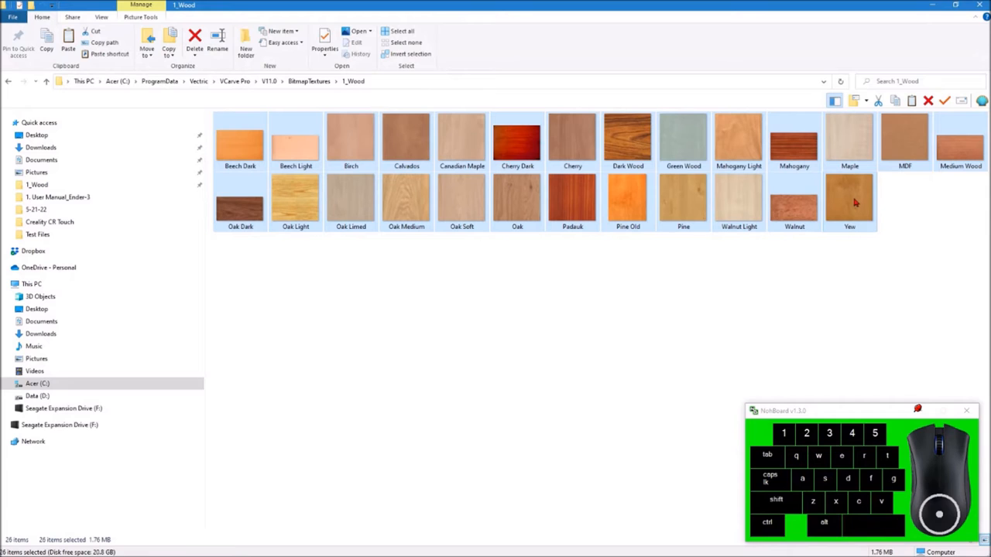
right_click(350, 144)
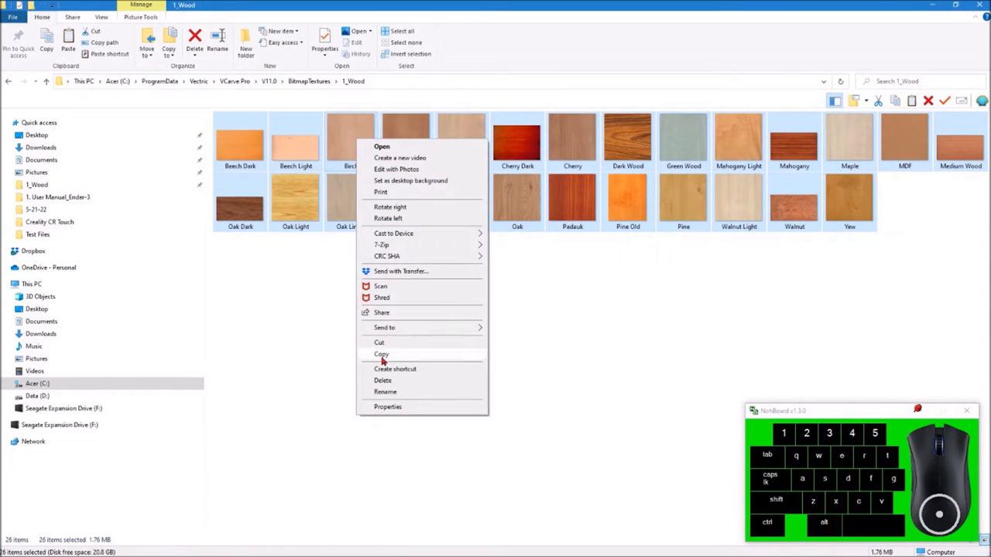
left_click(381, 354)
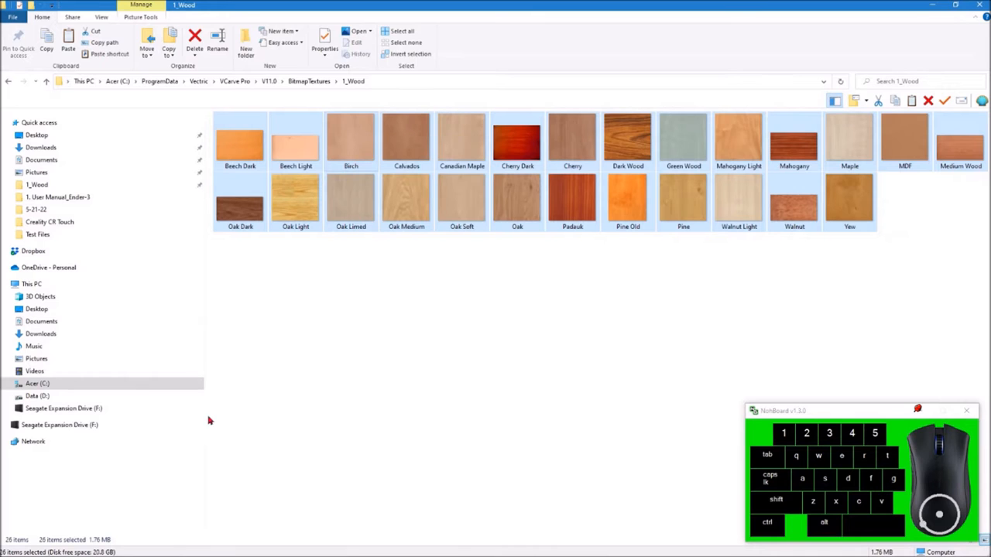
left_click(64, 408)
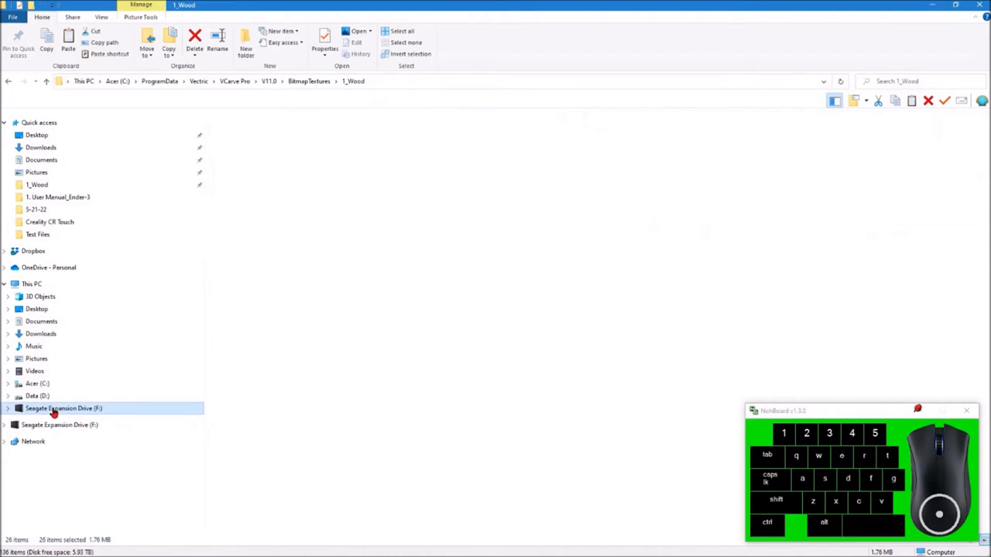
On the F: drive, create a Wood Images folder inside DesignSpark Mechanical
double_click(58, 408)
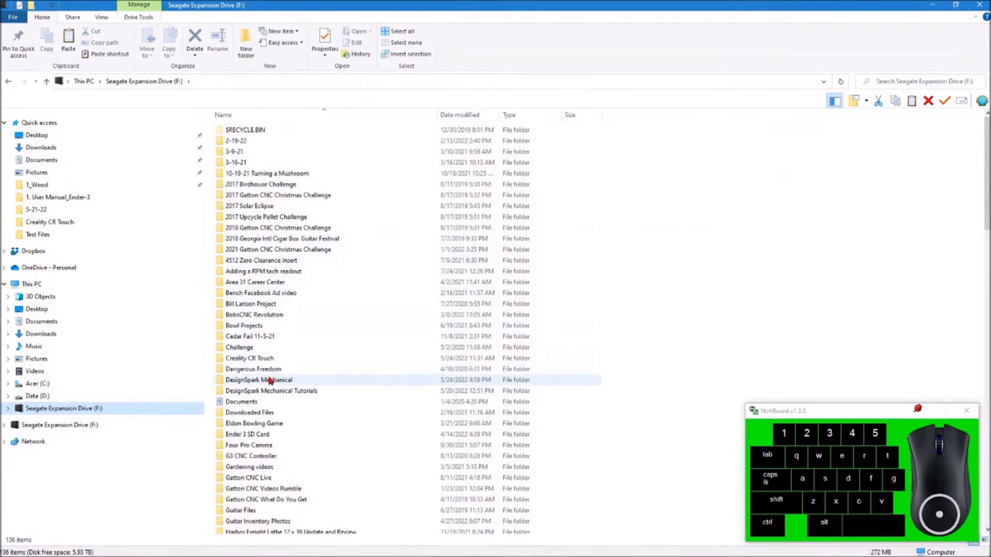
double_click(259, 379)
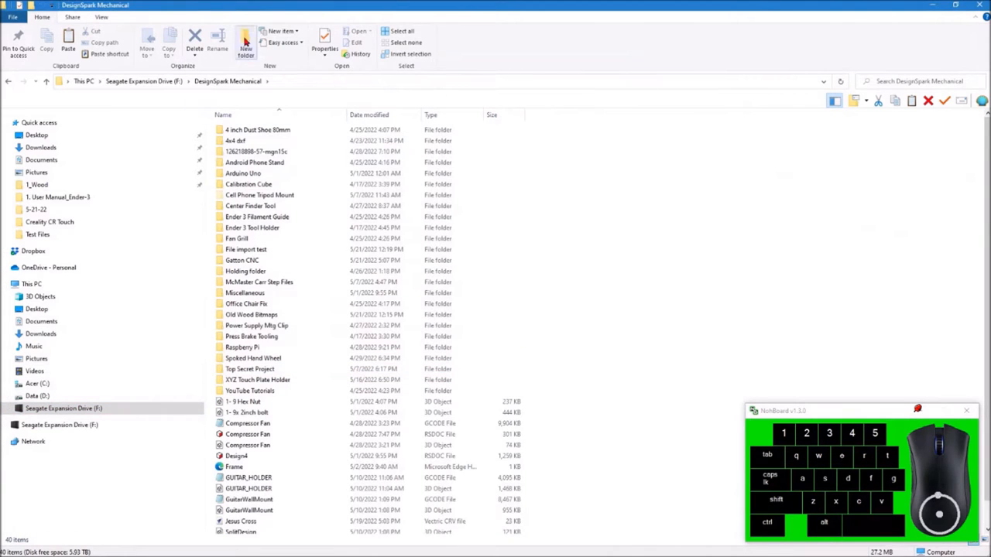
left_click(246, 48)
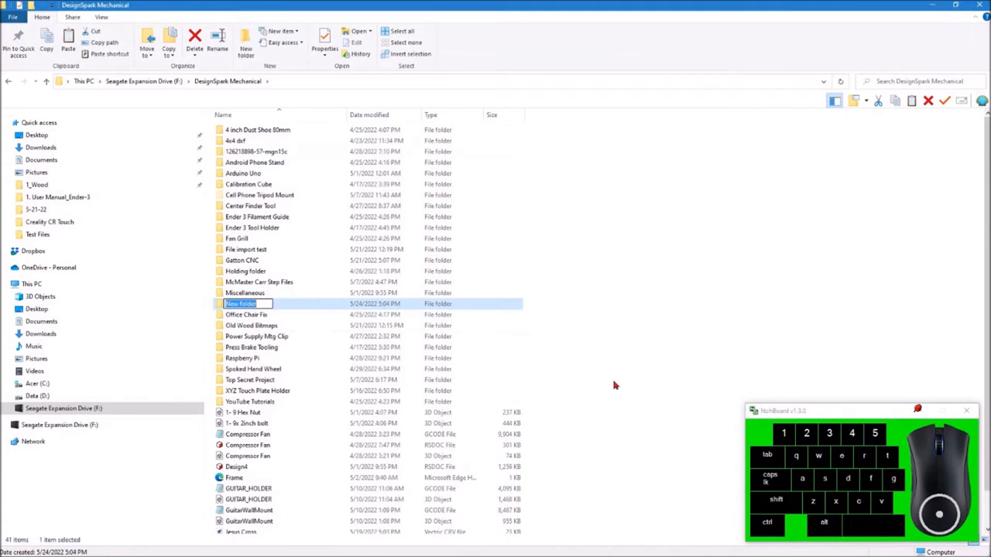
type("Wood Images")
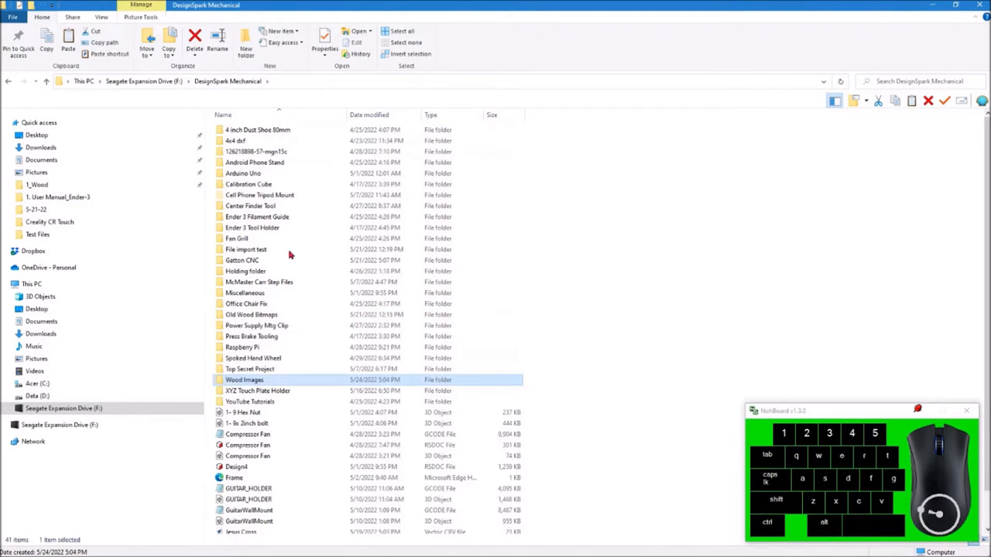
Paste the 26 copied wood textures into the Wood Images folder
double_click(245, 380)
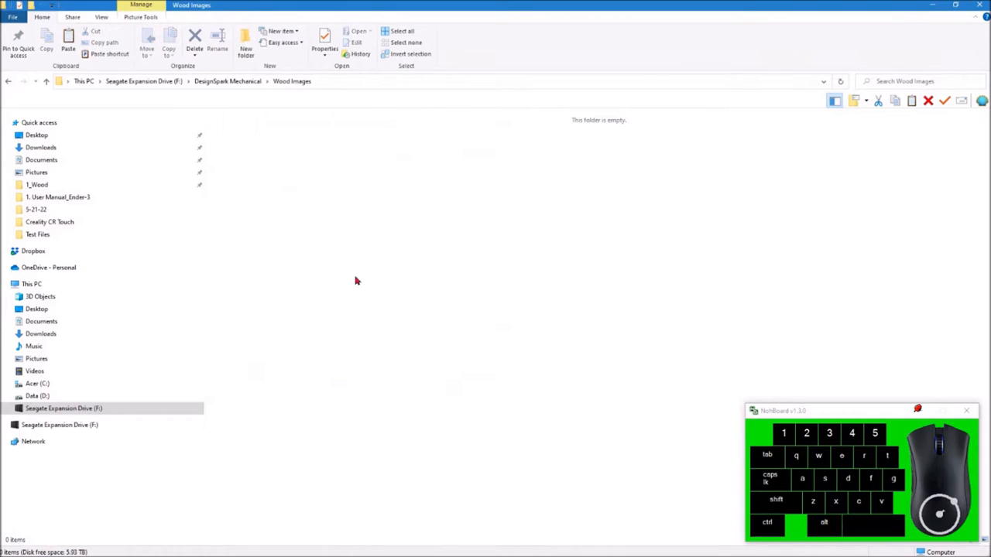
right_click(384, 240)
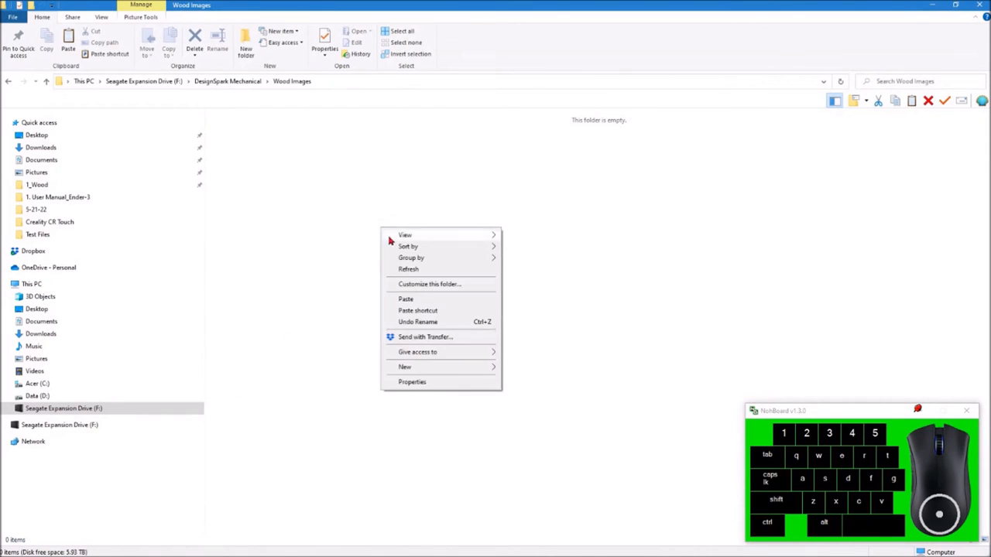
mouse_move(408, 300)
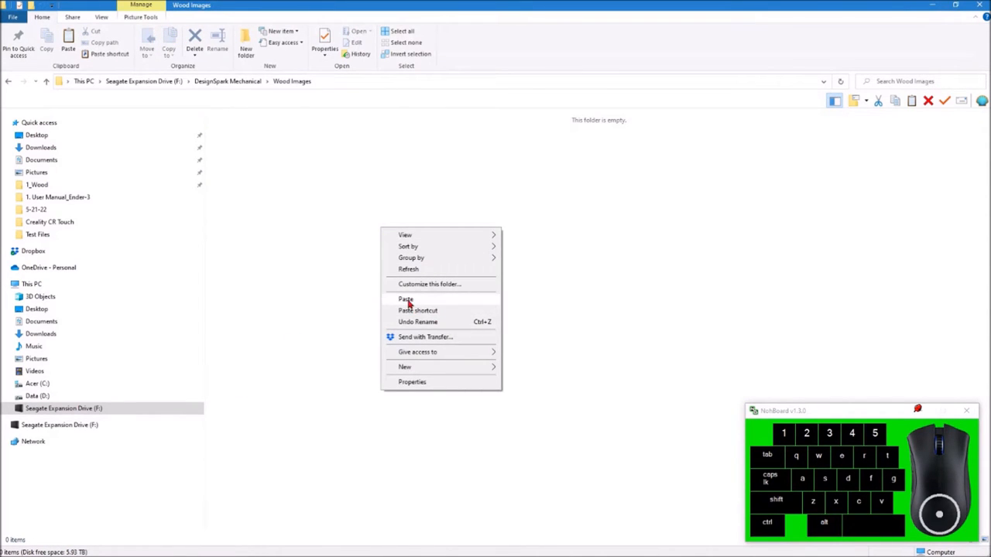
left_click(406, 300)
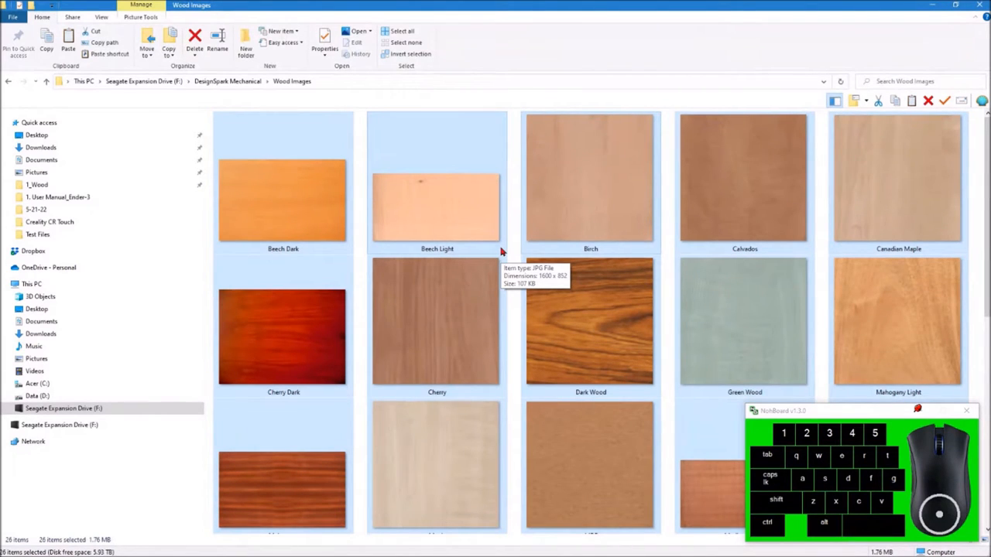
mouse_move(491, 157)
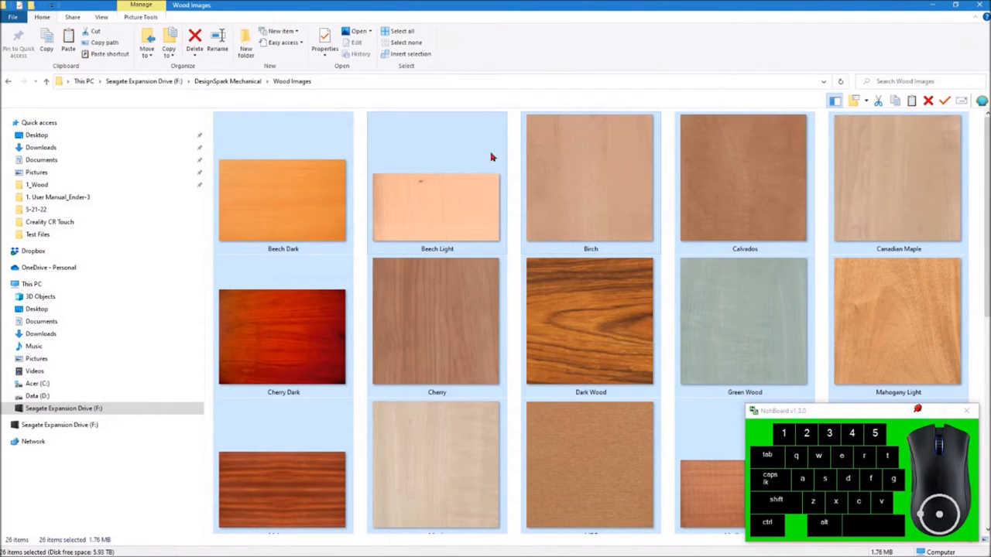
mouse_move(447, 180)
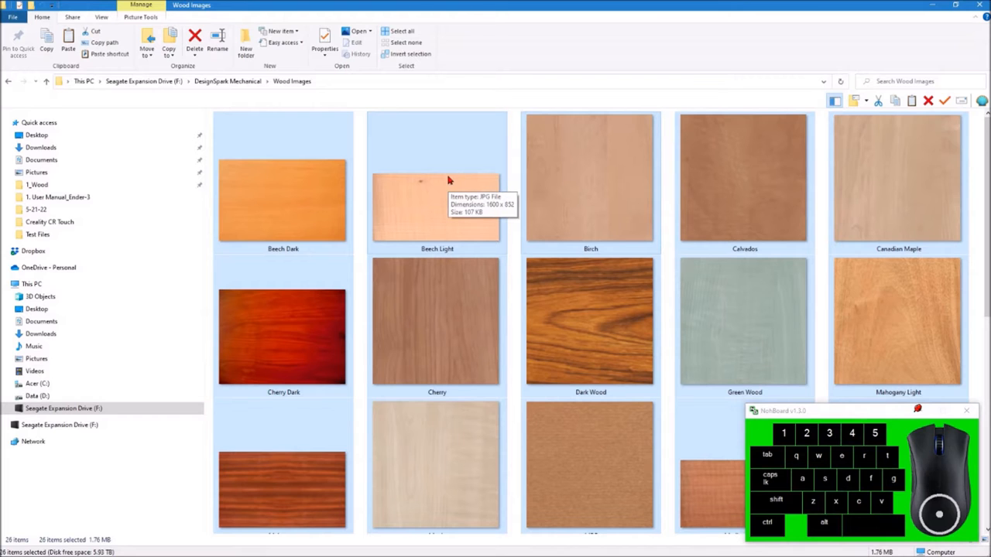
mouse_move(315, 175)
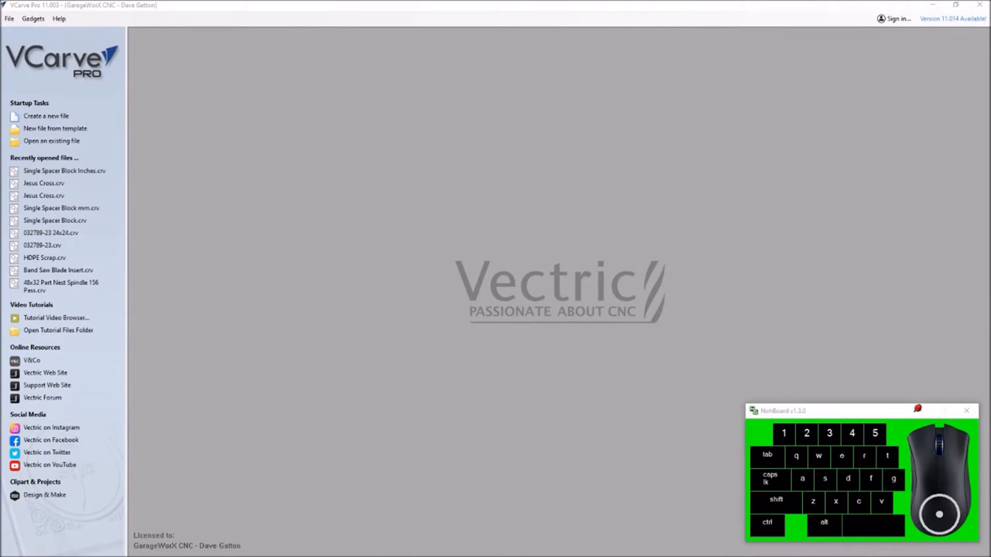
mouse_move(932, 33)
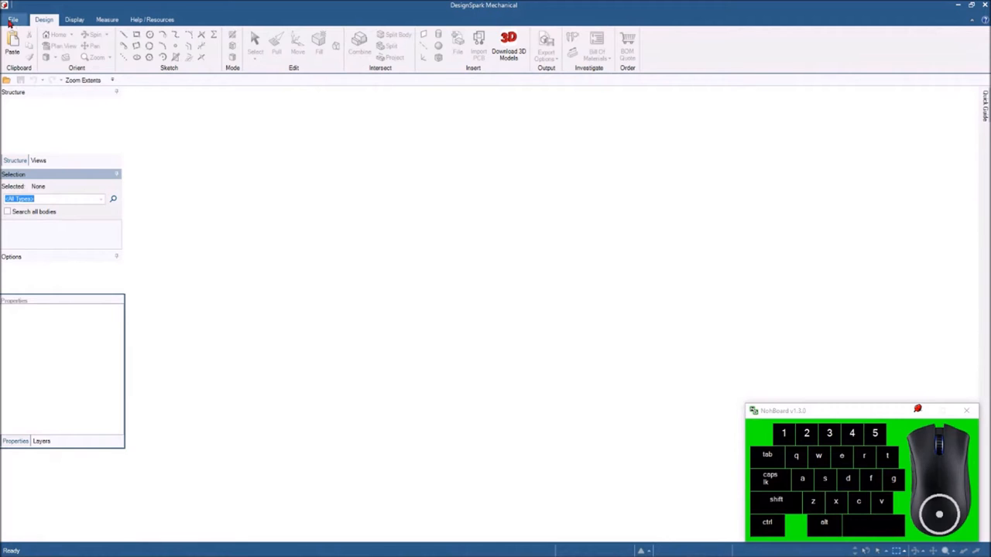
Start a new design and pull a 3.625 × 1.75 in rectangle into a solid block
left_click(12, 19)
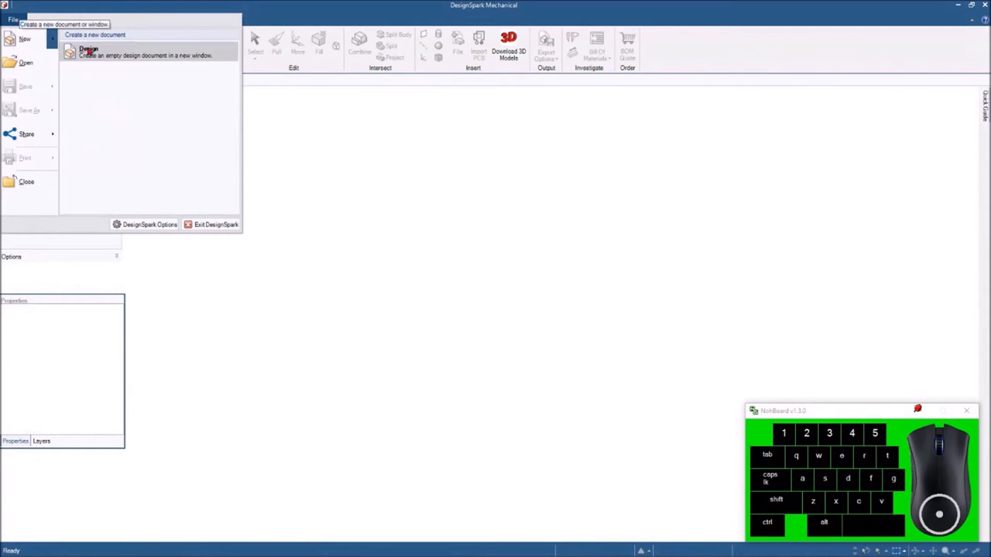
left_click(88, 52)
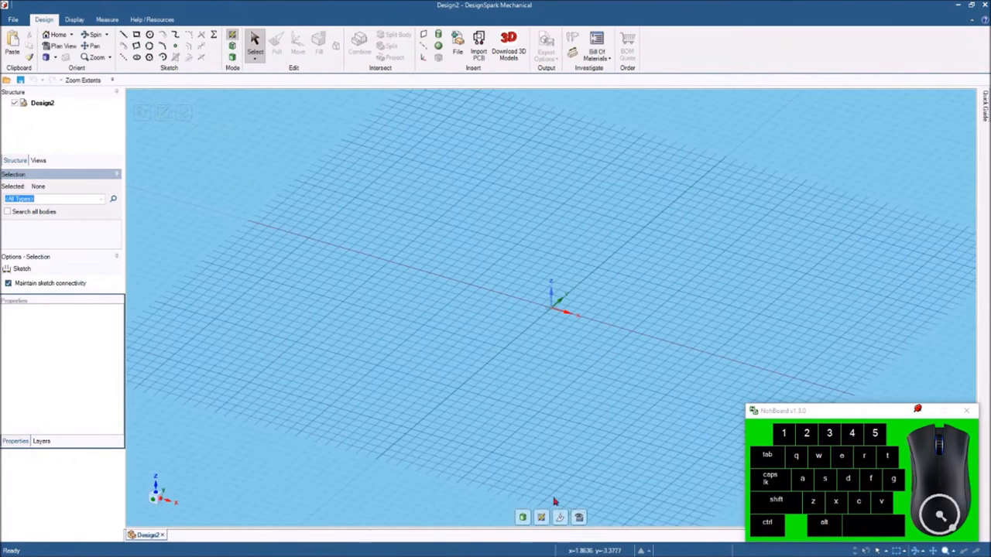
mouse_move(579, 517)
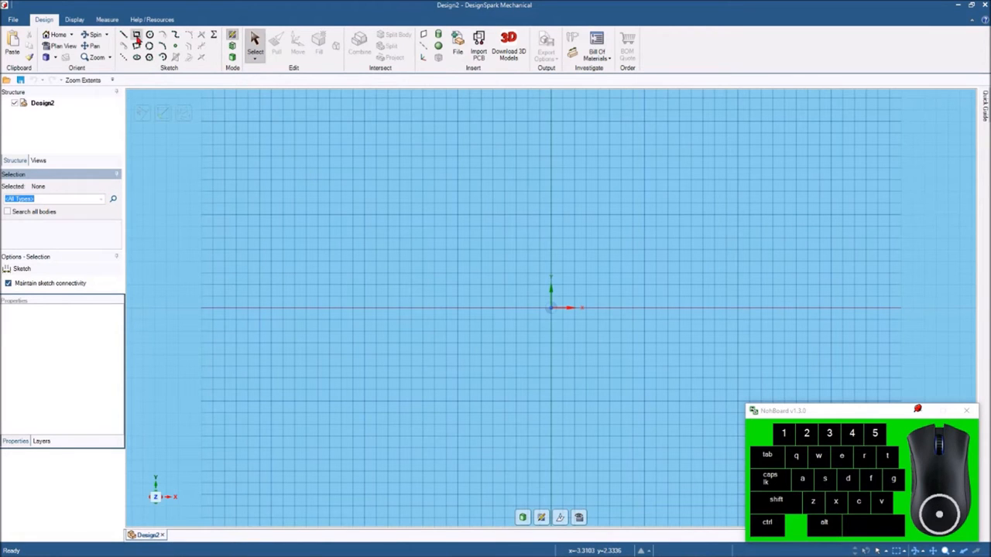
left_click(136, 34)
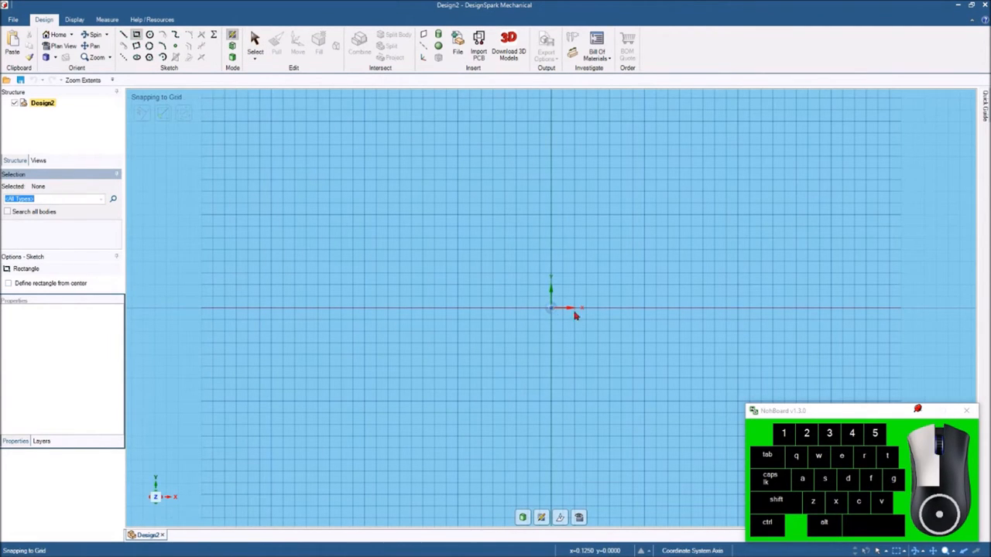
left_click_drag(550, 308, 879, 147)
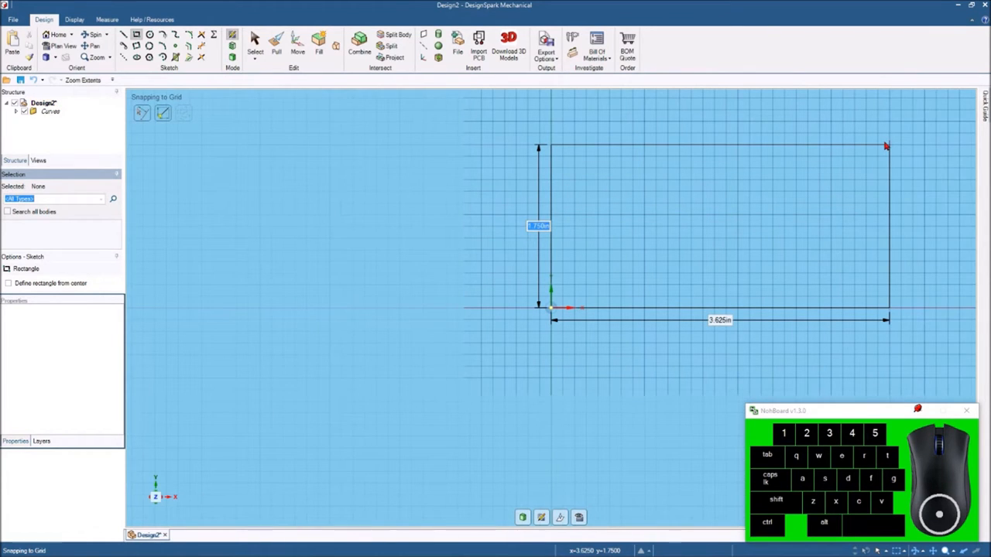
type("5in")
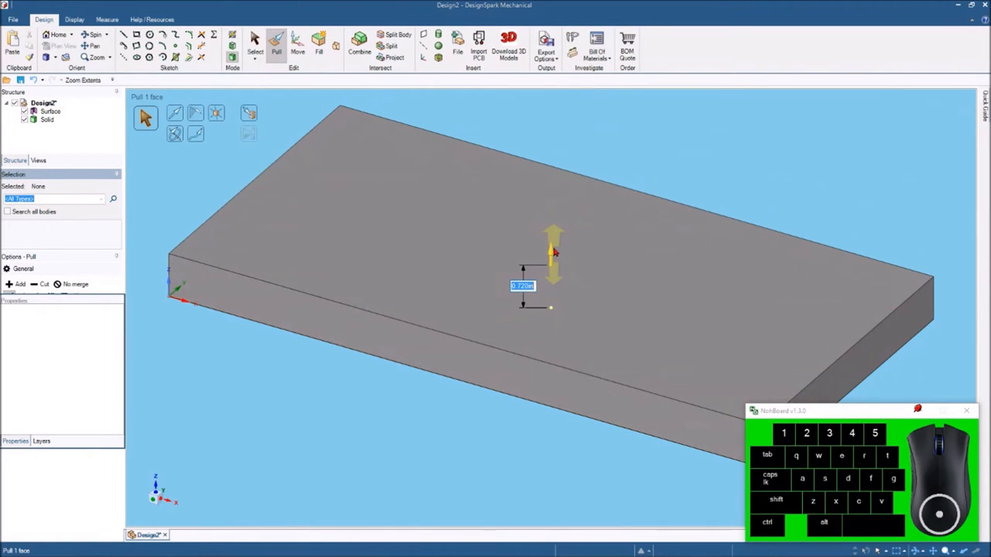
type("75")
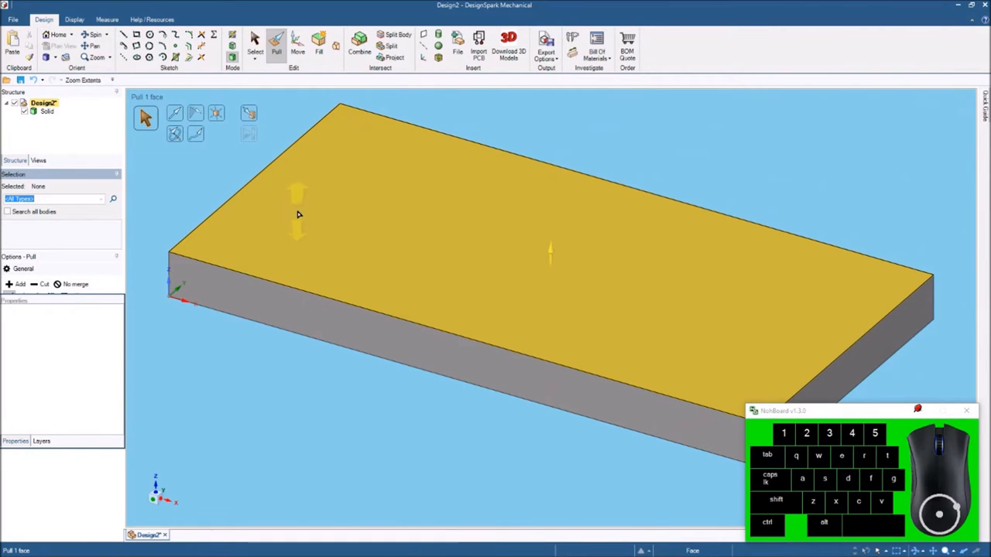
Finish the pull, switch to Plan View, and select the entire solid board body
left_click(254, 44)
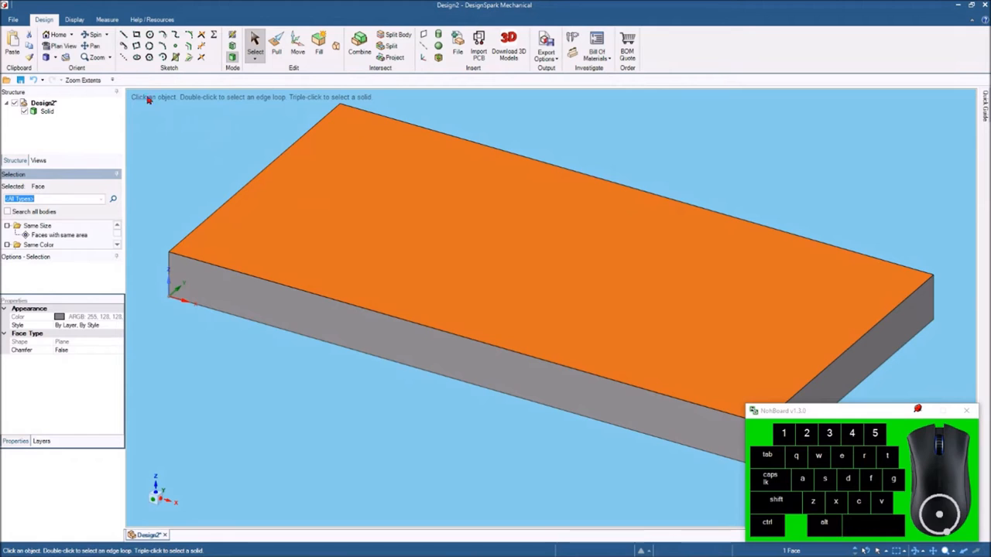
mouse_move(182, 129)
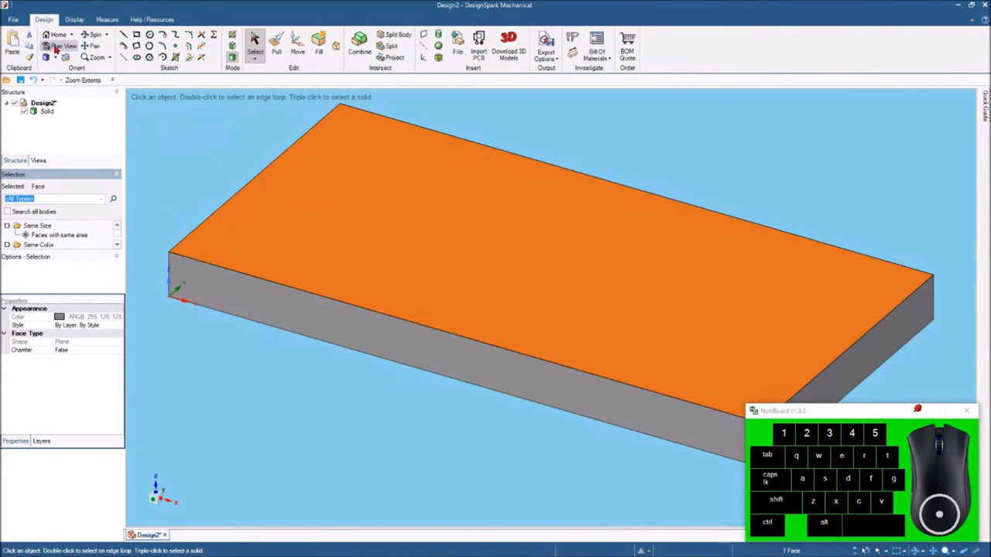
left_click(62, 46)
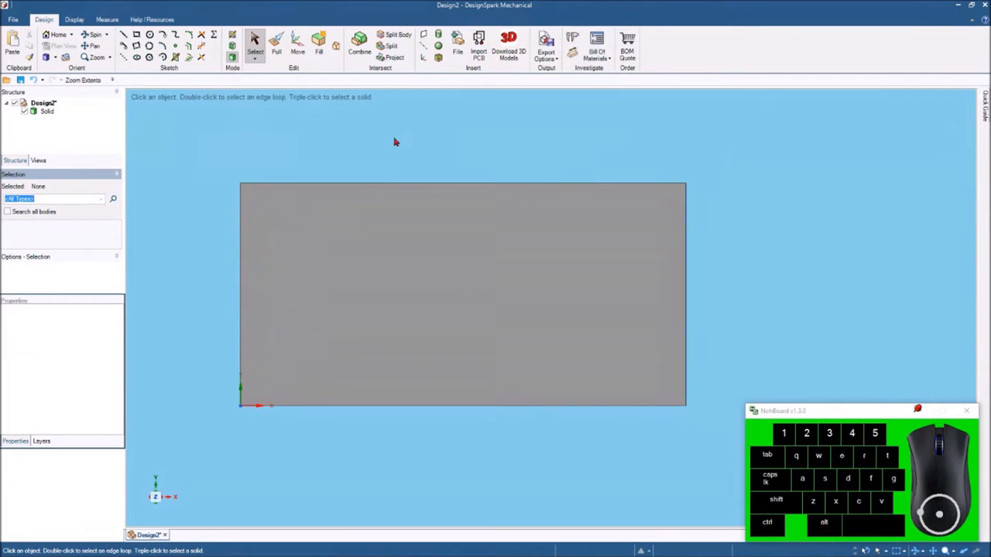
mouse_move(307, 138)
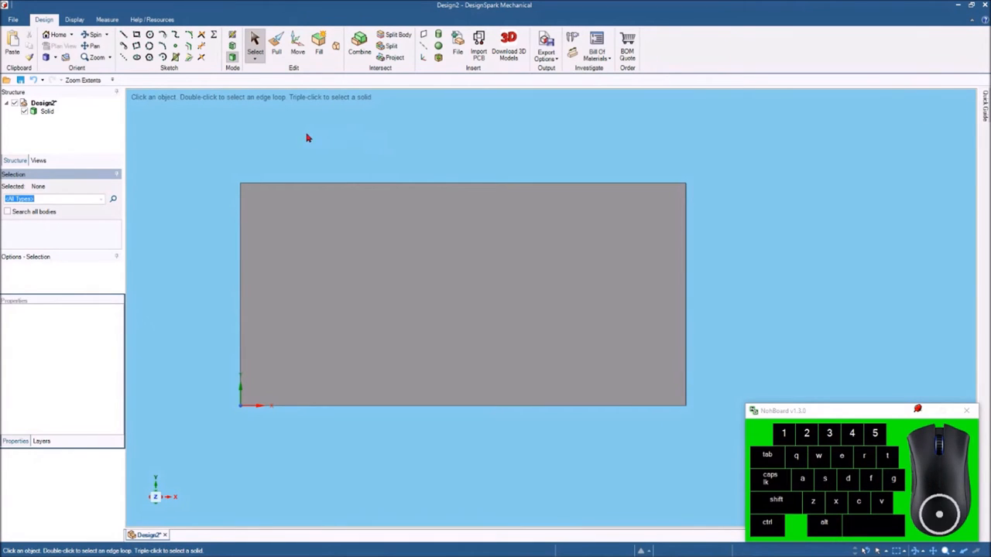
mouse_move(285, 140)
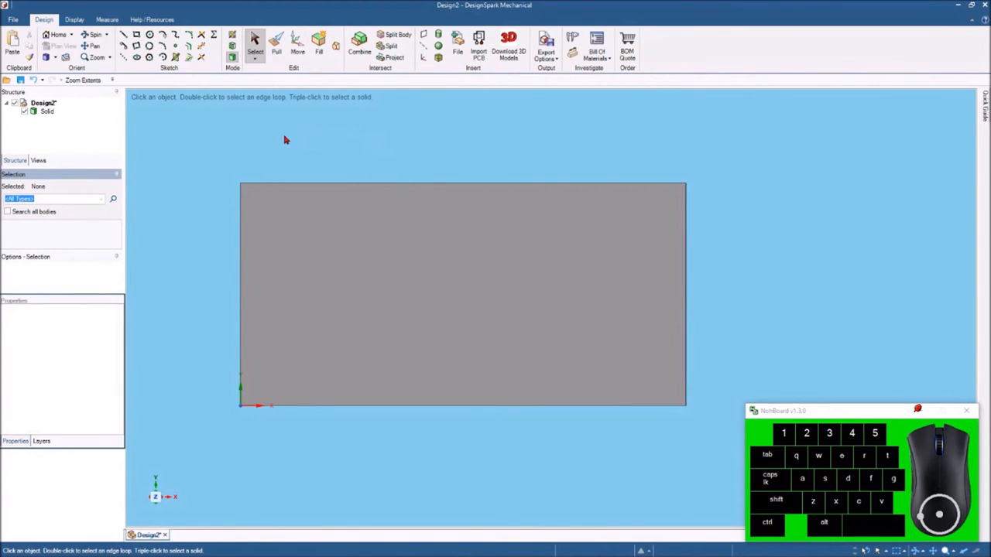
mouse_move(262, 139)
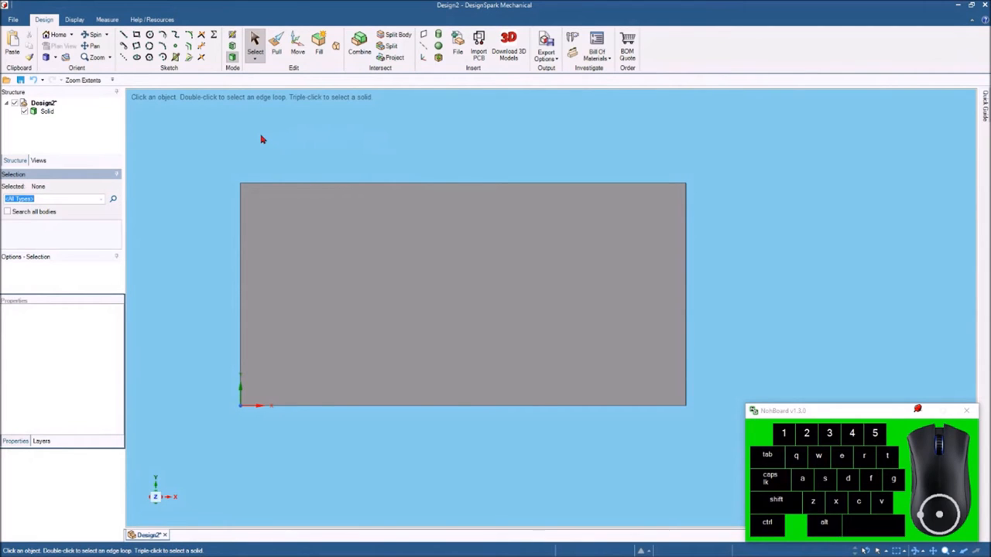
mouse_move(202, 140)
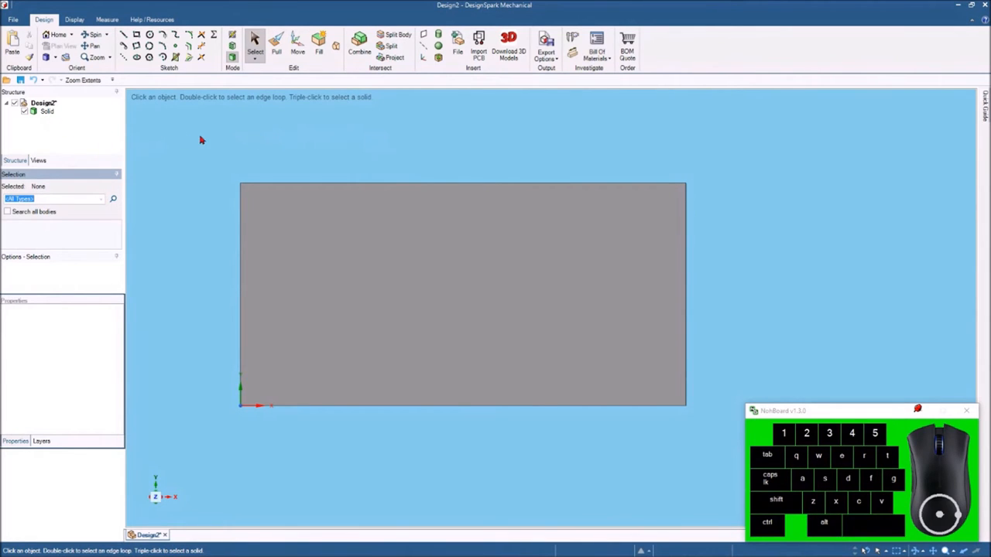
left_click(47, 112)
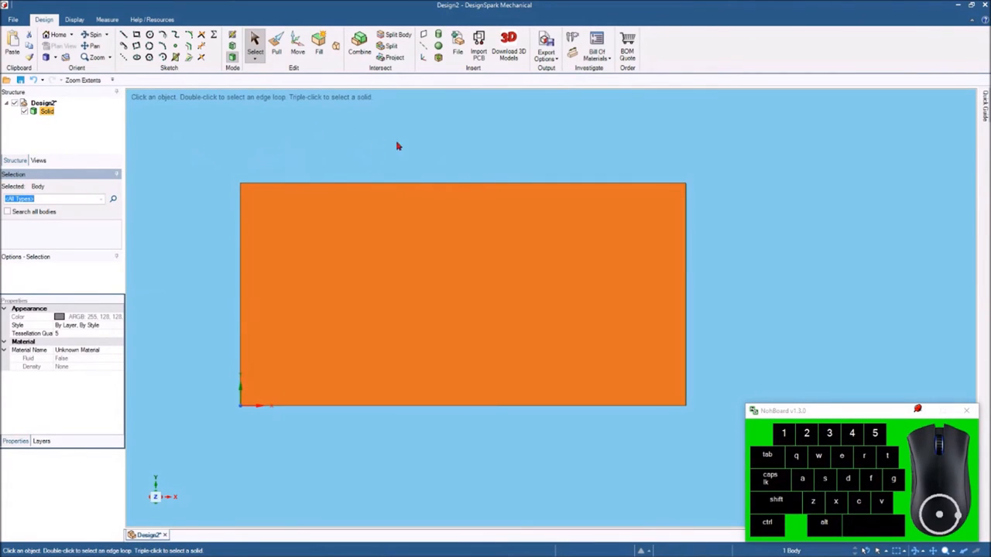
left_click(205, 147)
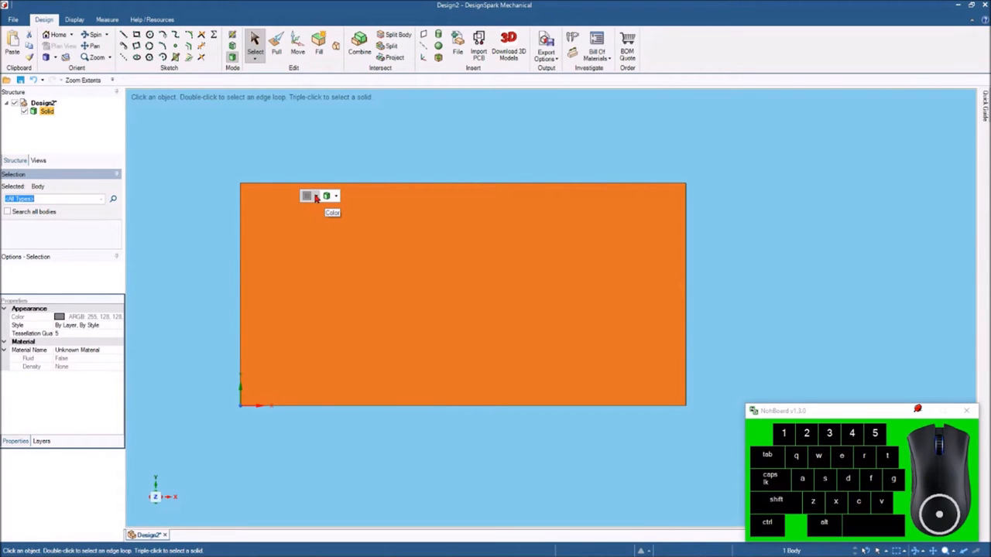
In the solid's Color dialog Texture tab, change the texture type to Diffuse
left_click(308, 195)
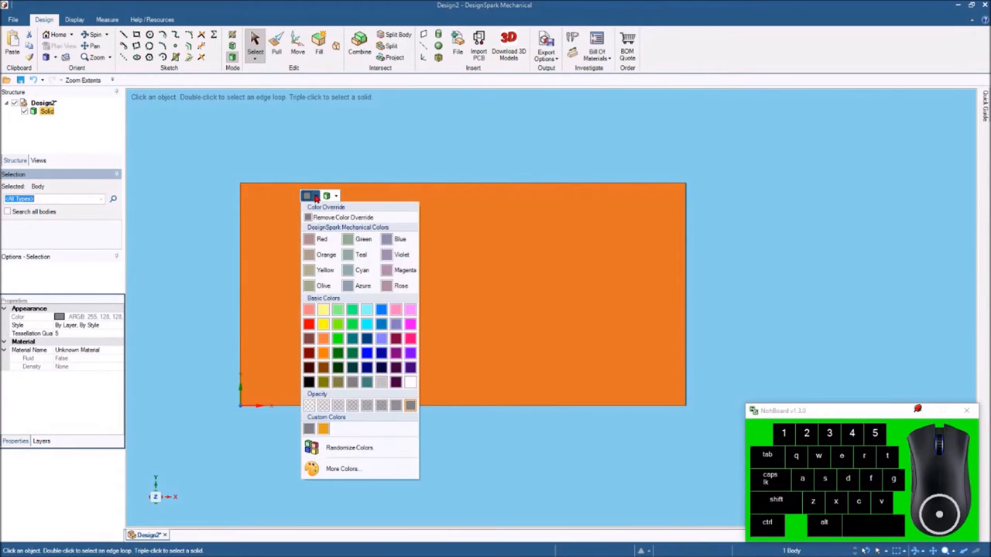
mouse_move(356, 448)
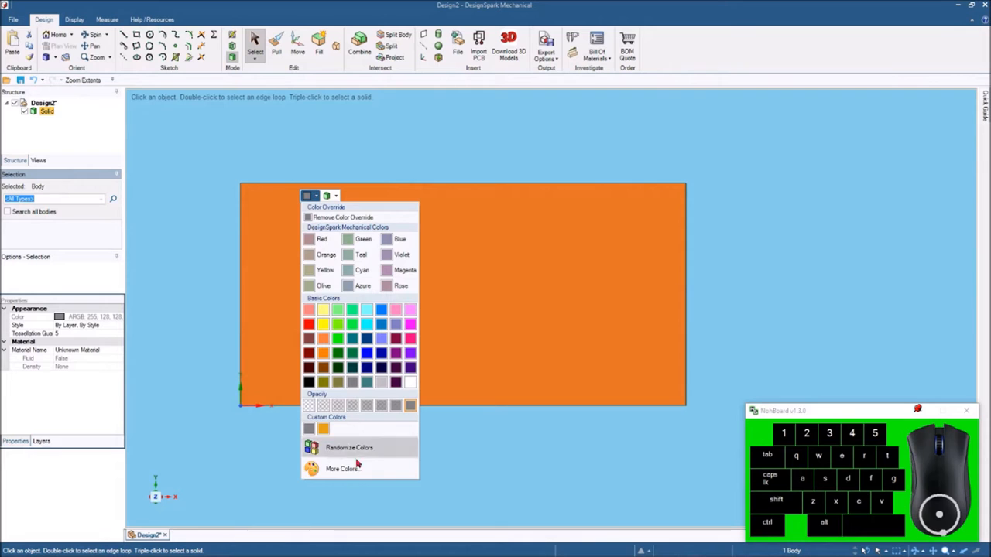
left_click(343, 469)
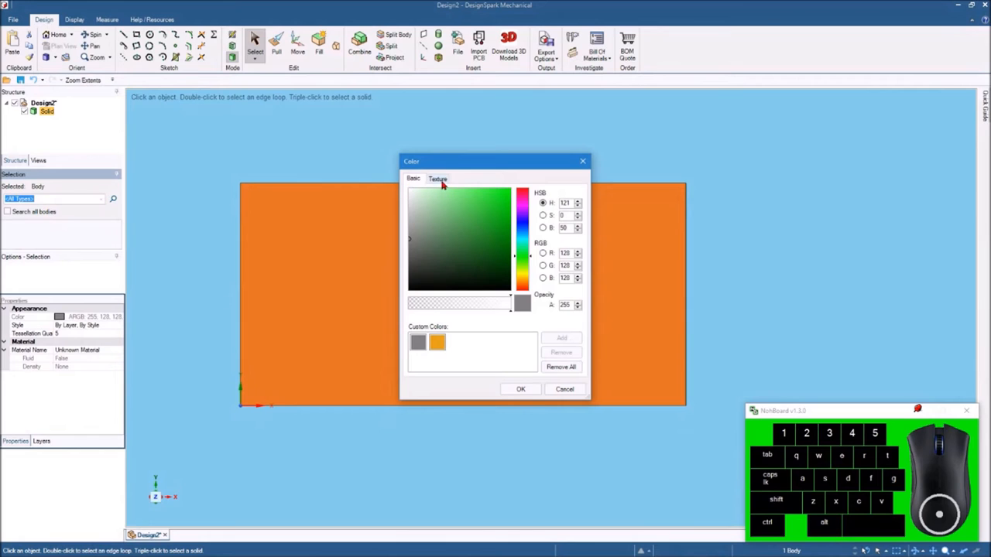
left_click(437, 179)
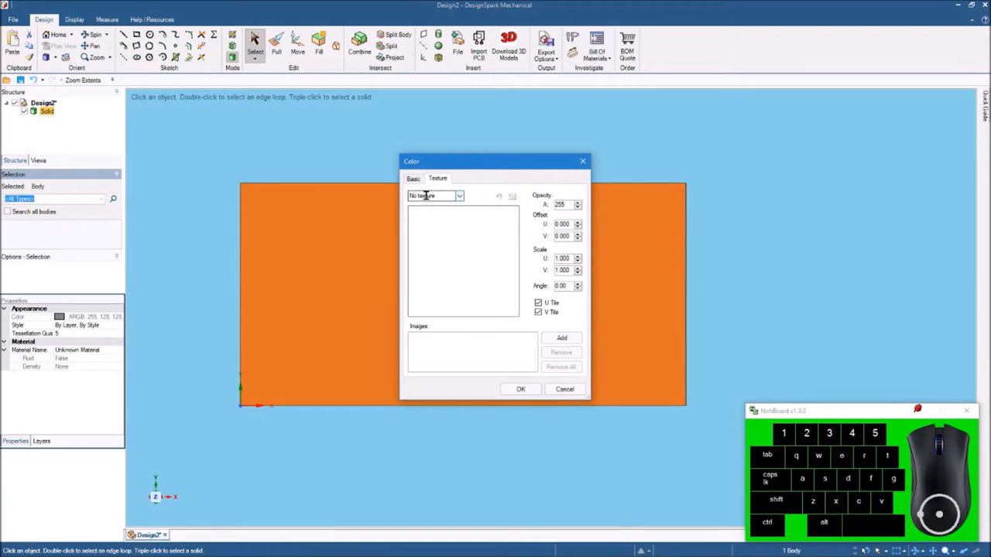
left_click(459, 195)
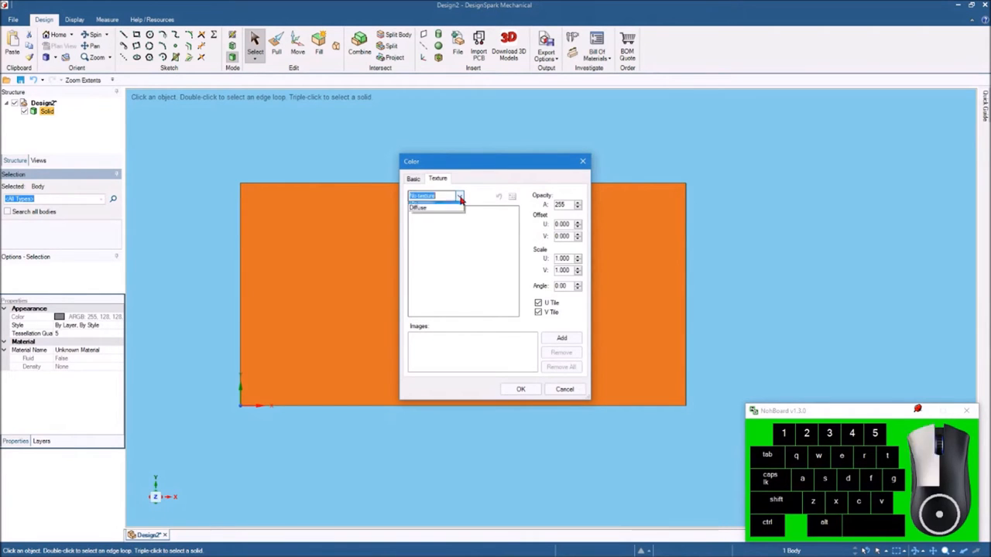
left_click(460, 195)
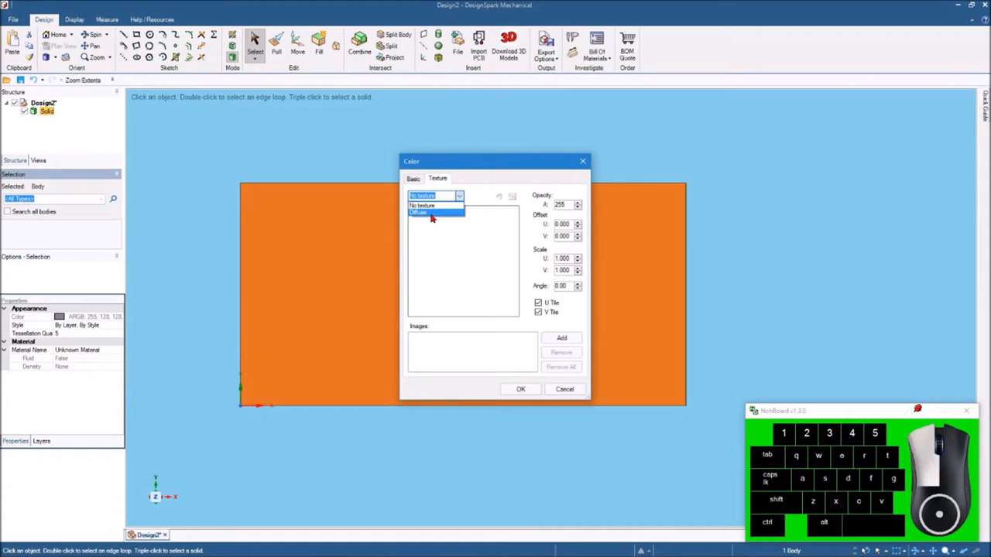
left_click(418, 213)
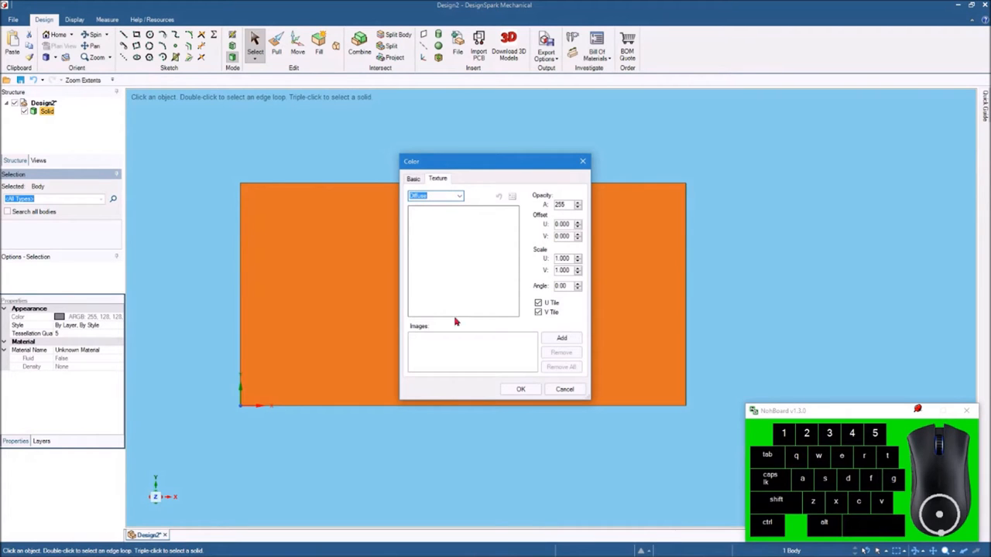
mouse_move(476, 351)
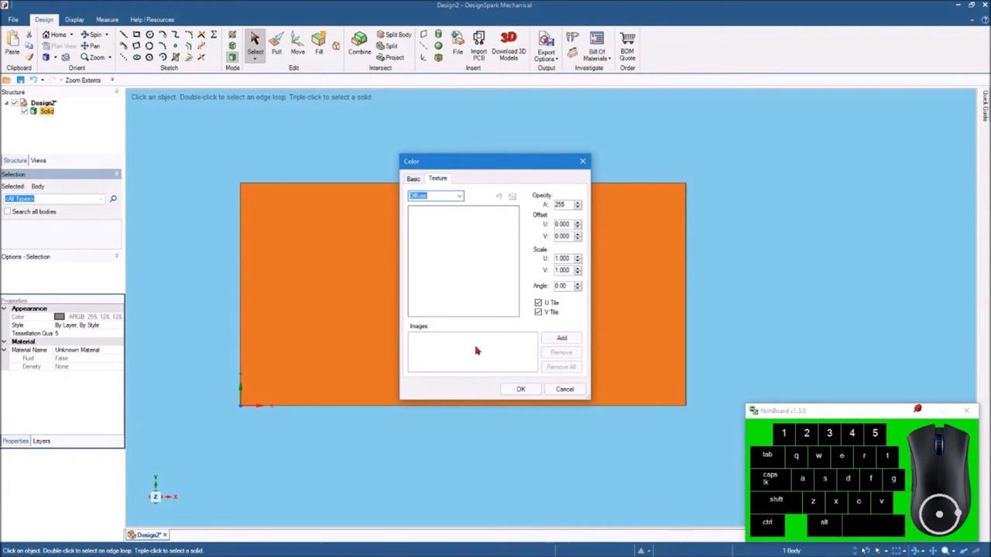
mouse_move(474, 343)
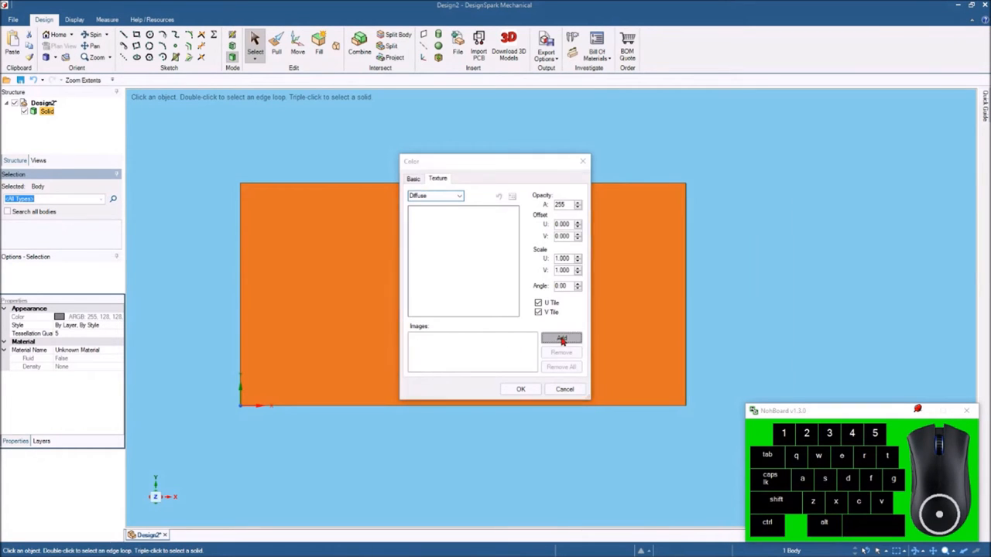
Add the Dark Wood image from the Wood Images folder as the board's texture
left_click(561, 339)
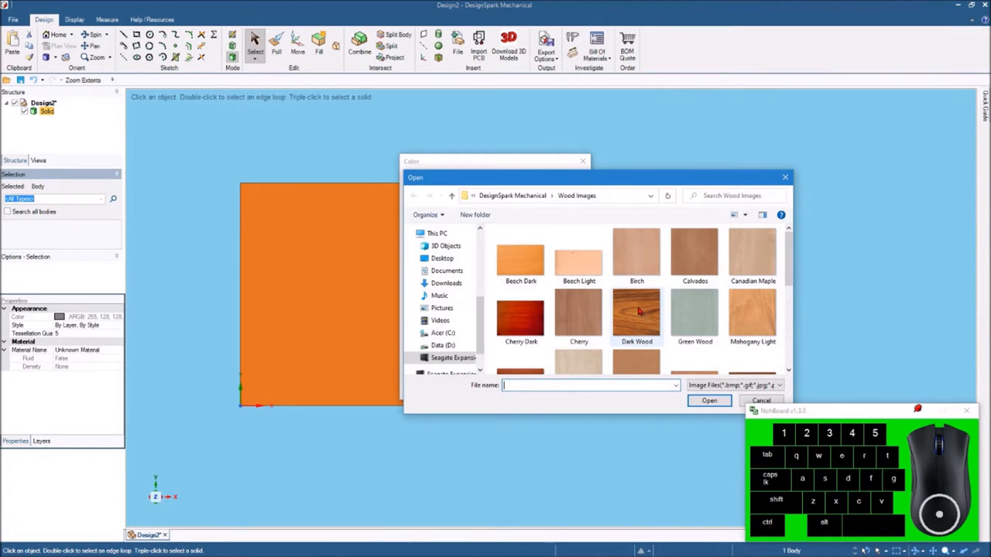
left_click(636, 313)
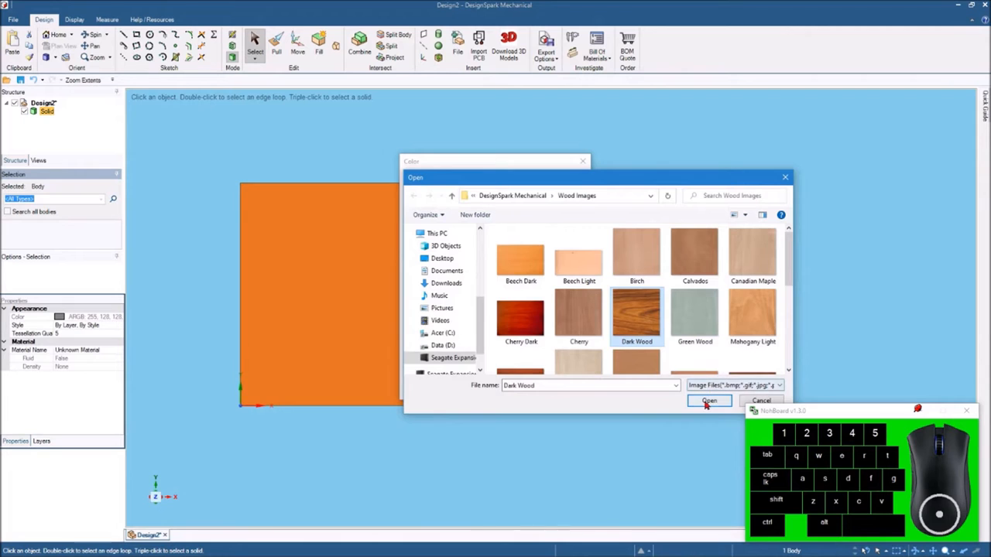
left_click(709, 400)
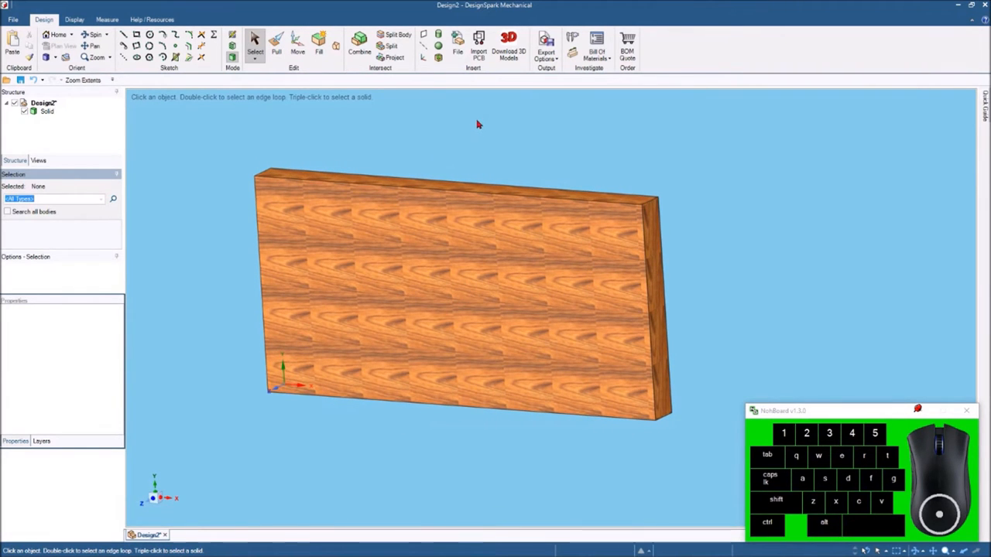
mouse_move(472, 121)
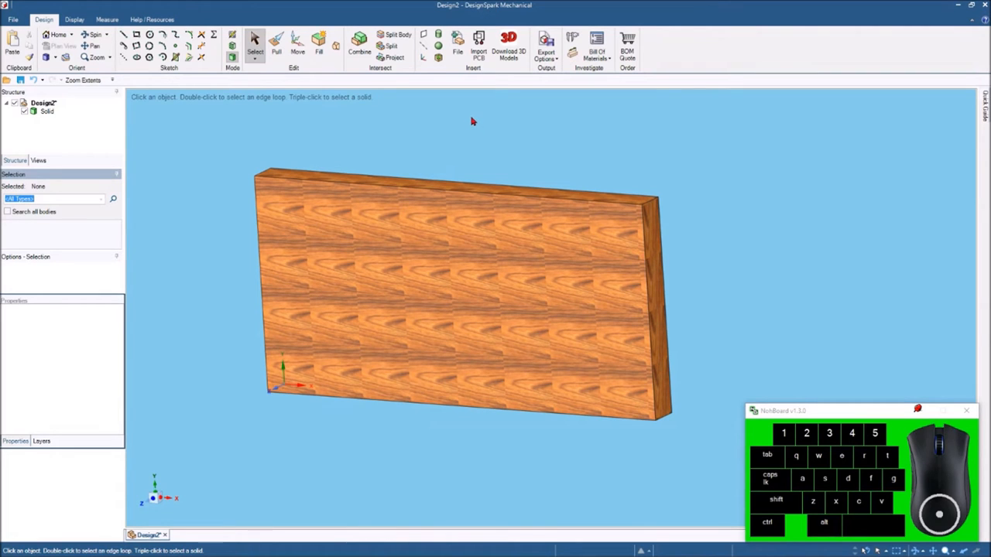
mouse_move(385, 117)
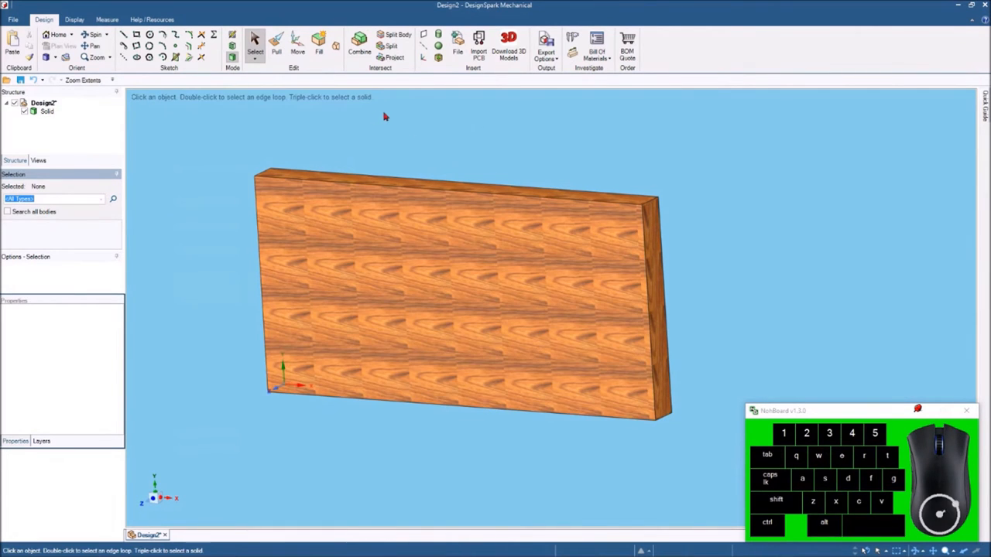
mouse_move(267, 124)
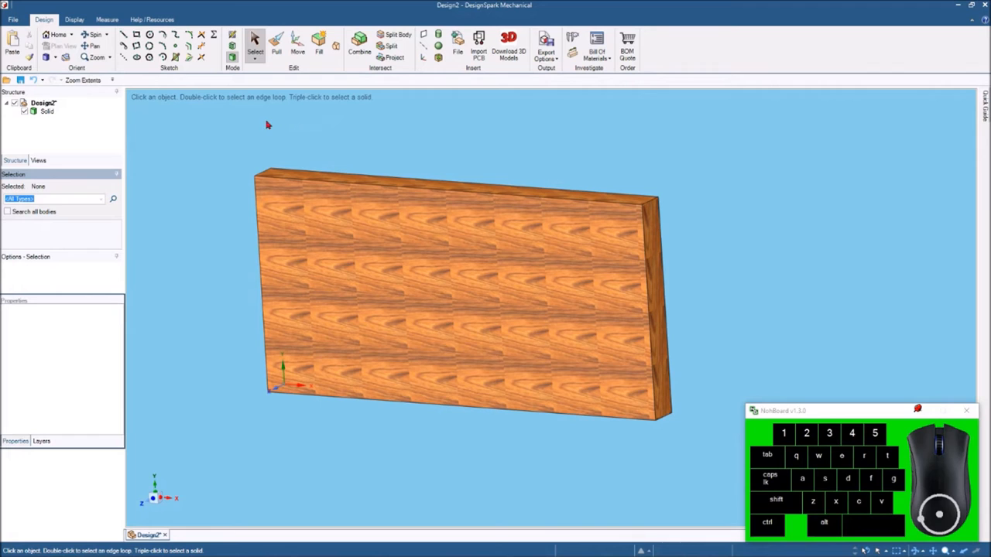
mouse_move(298, 142)
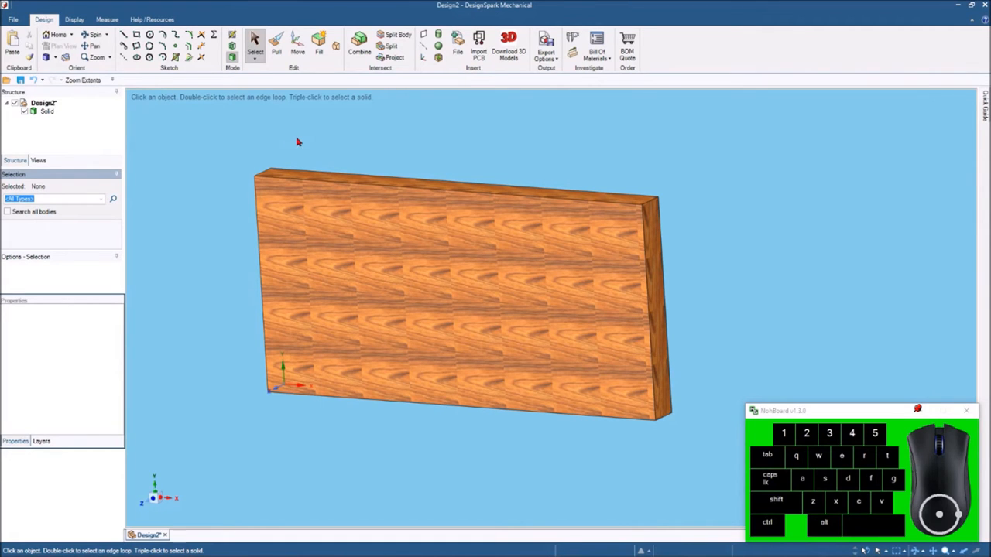
mouse_move(436, 144)
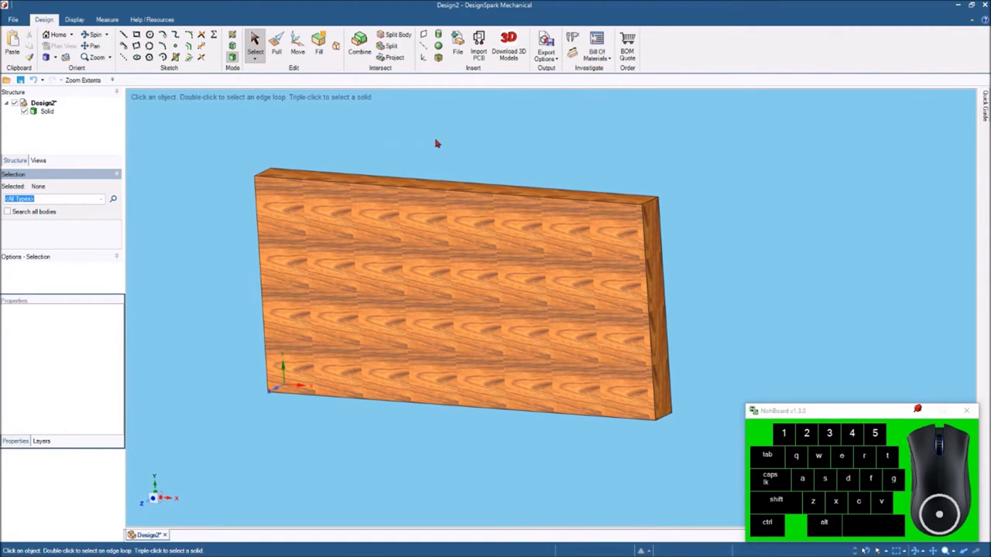
mouse_move(626, 159)
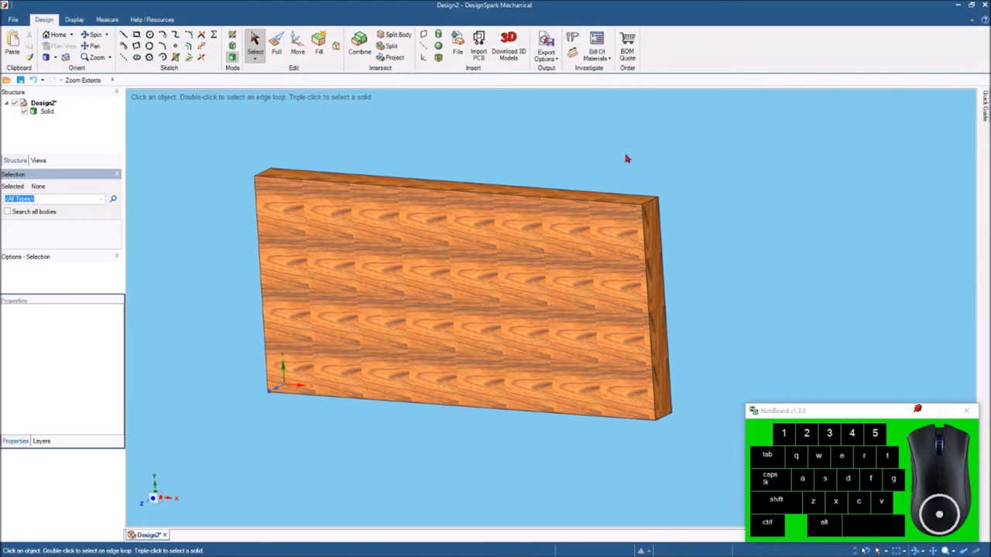
mouse_move(411, 123)
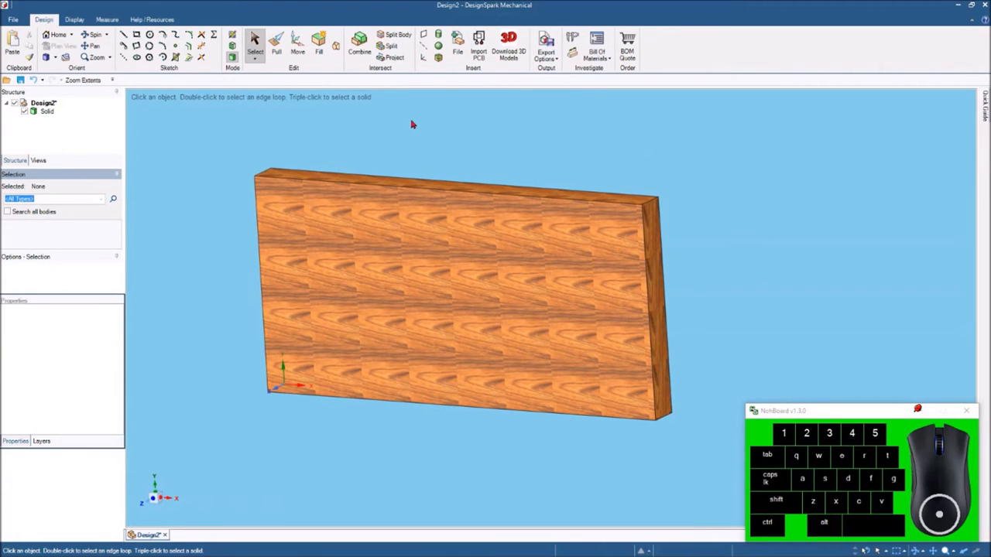
mouse_move(232, 305)
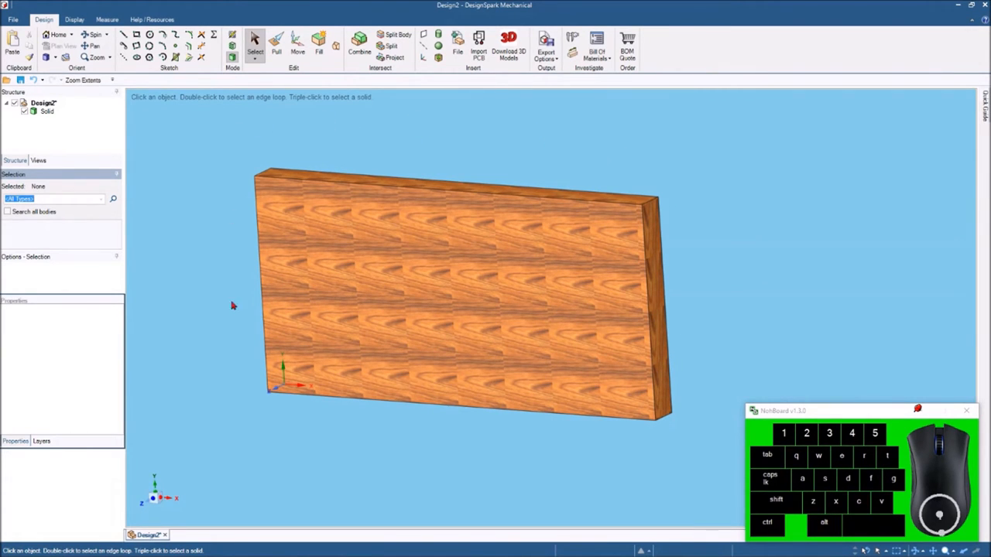
mouse_move(410, 141)
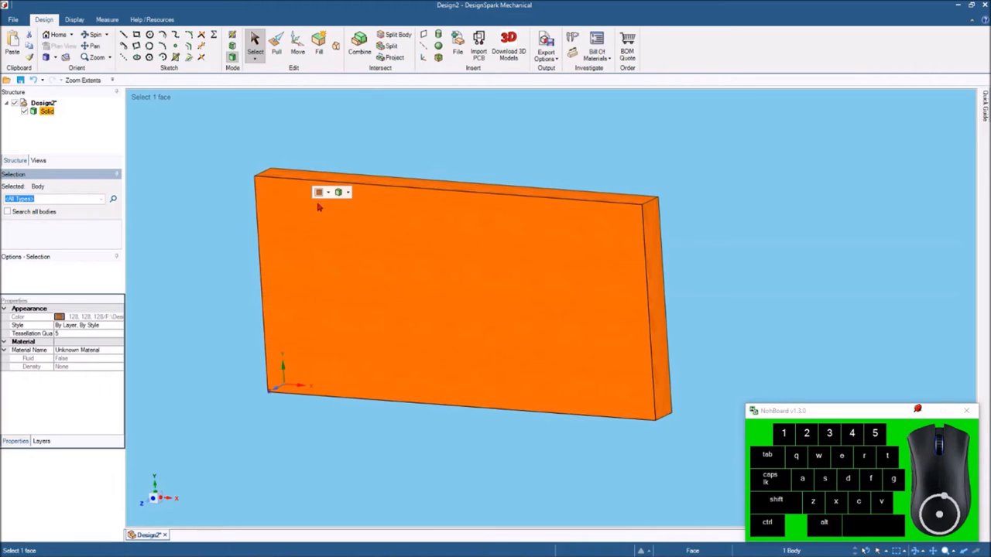
Set the board texture's Scale U and V to 10 in the Color dialog and confirm
left_click(318, 192)
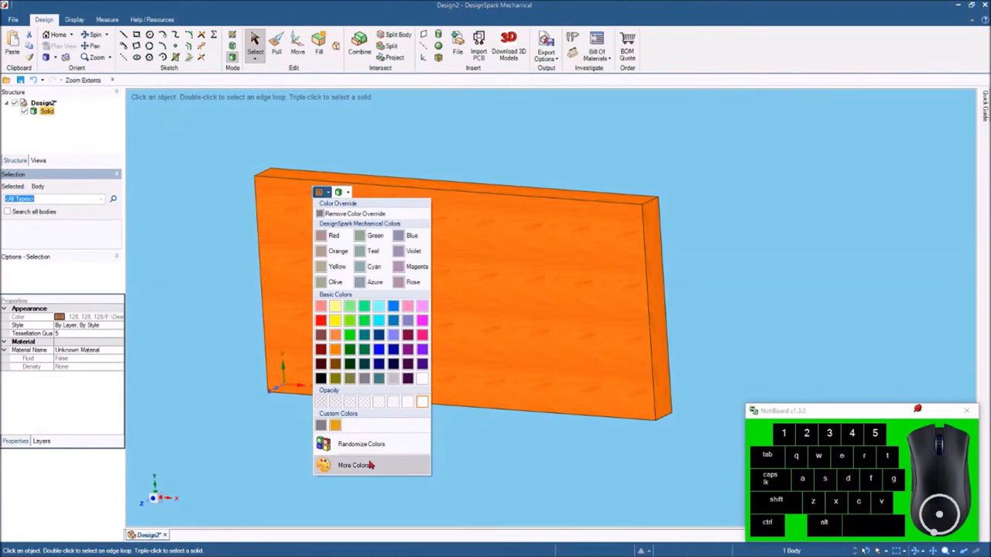
left_click(354, 465)
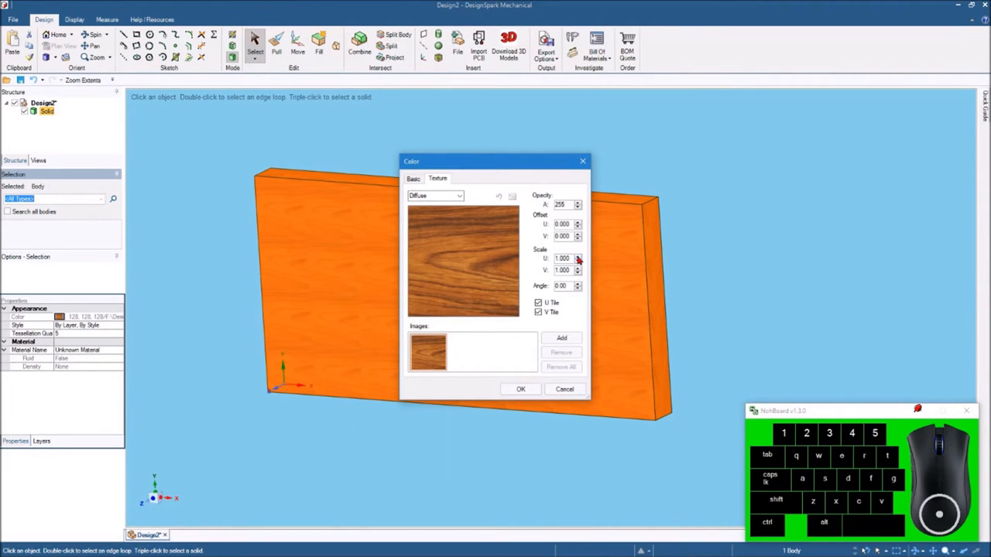
triple_click(562, 258)
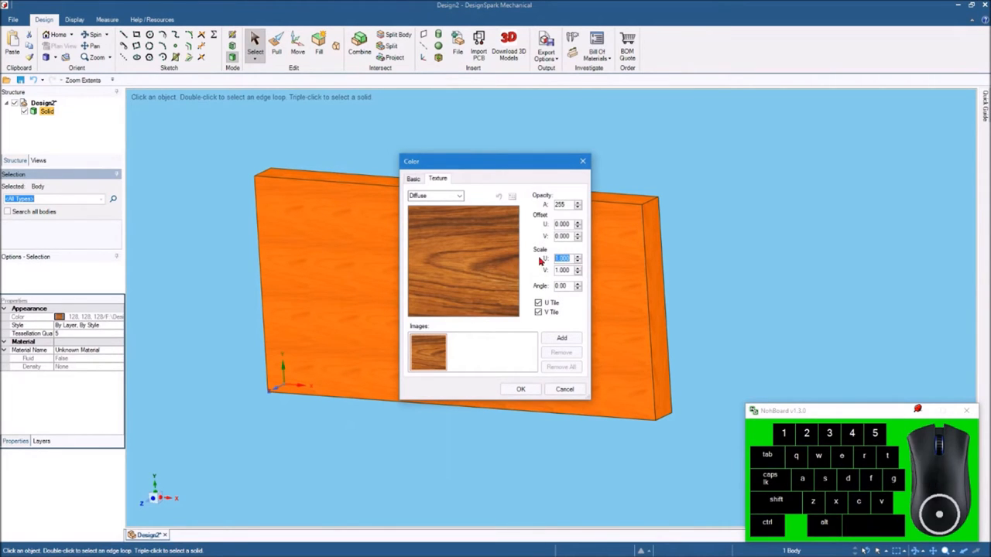
type("10")
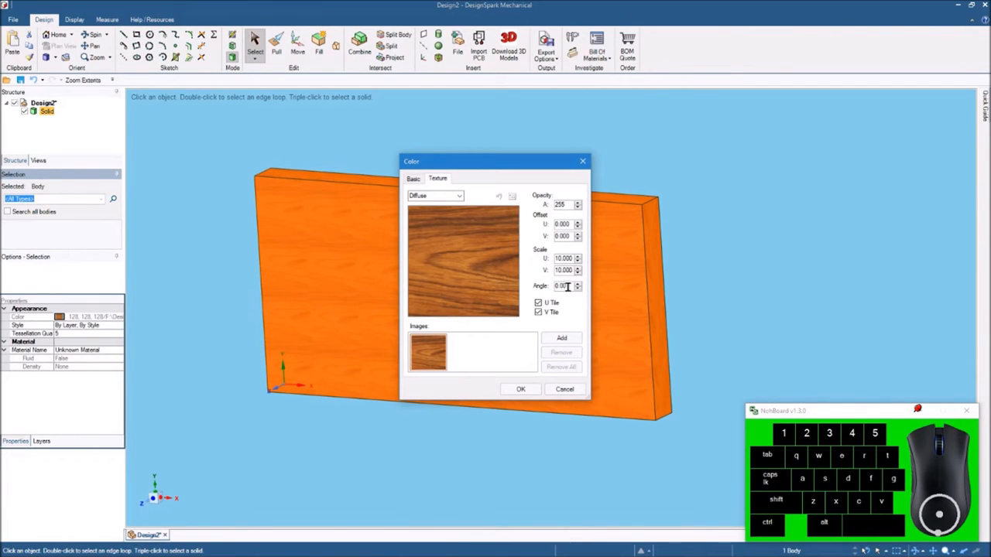
left_click(564, 389)
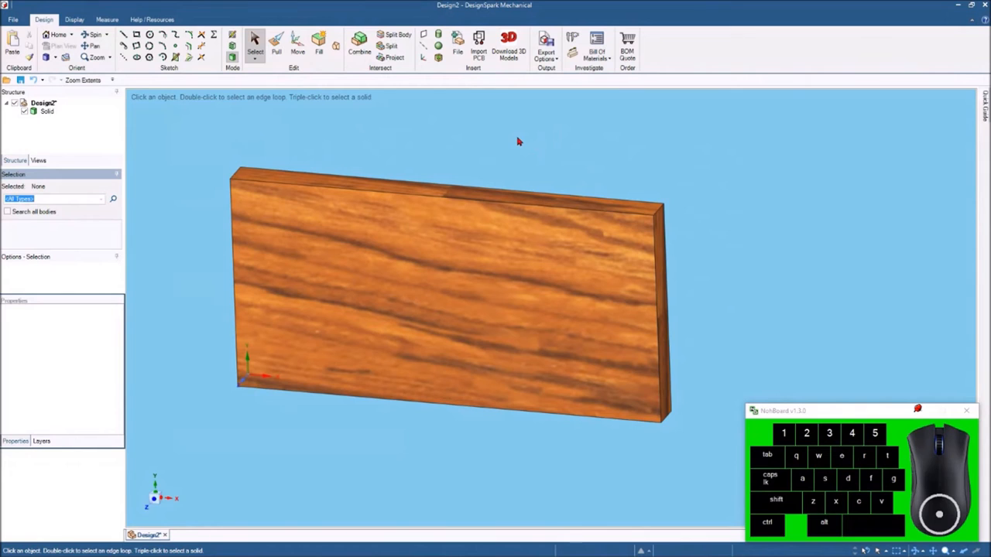
mouse_move(271, 97)
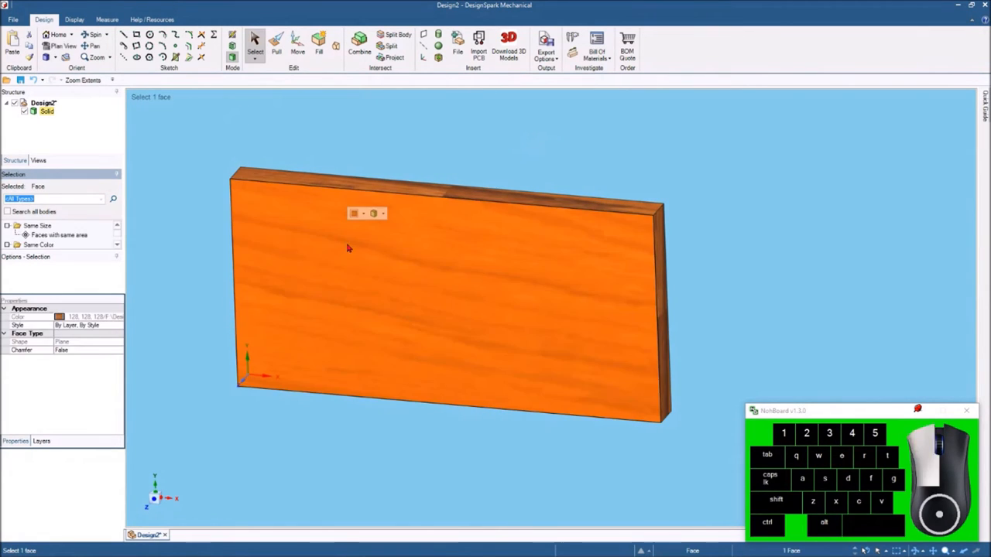
Reopen More Colors for the board and show the Texture tab with Dark Wood at scale 10
left_click(356, 213)
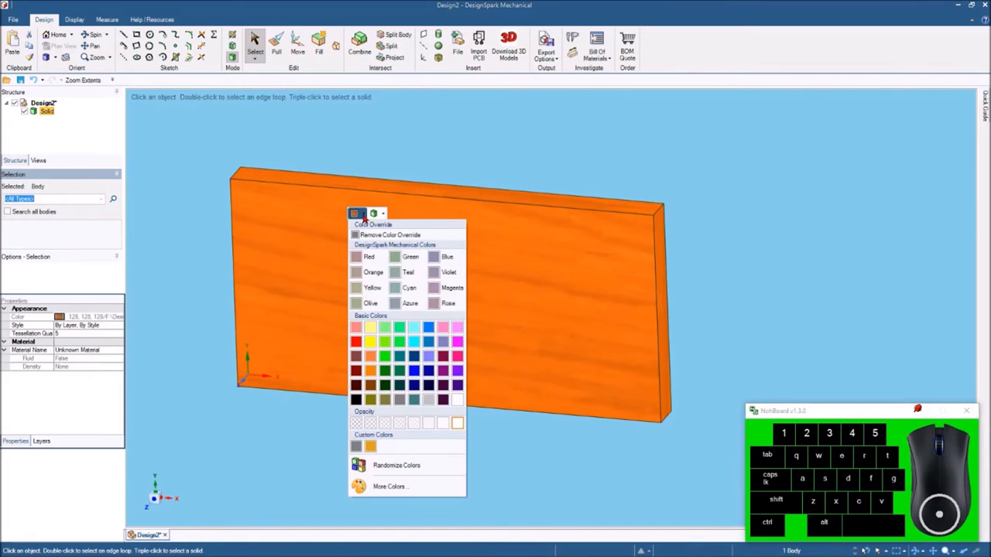
mouse_move(402, 488)
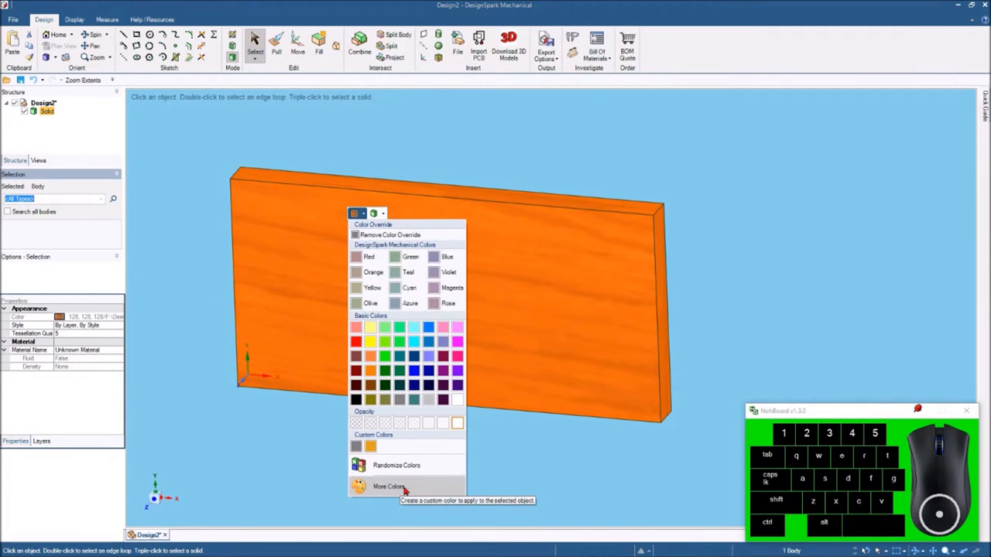
left_click(387, 486)
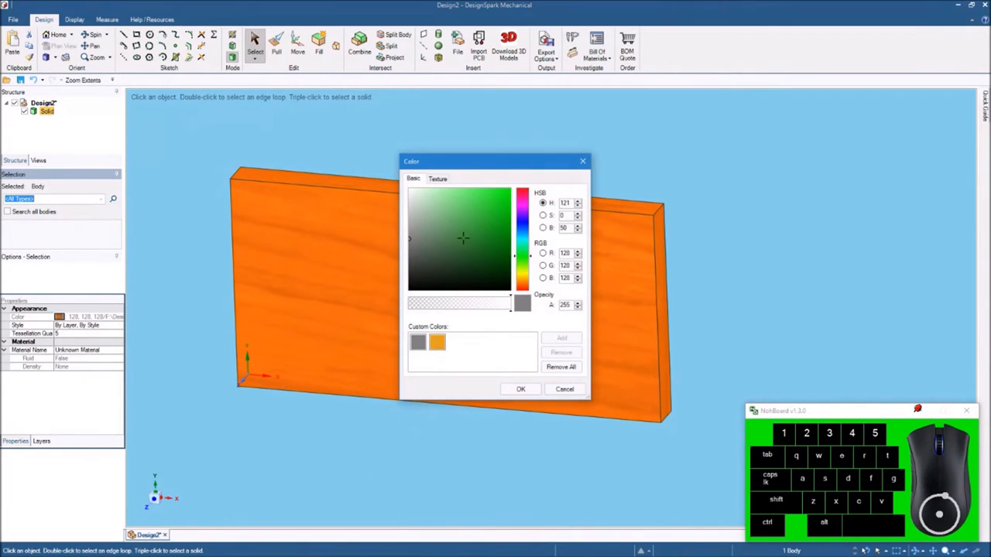
left_click(437, 179)
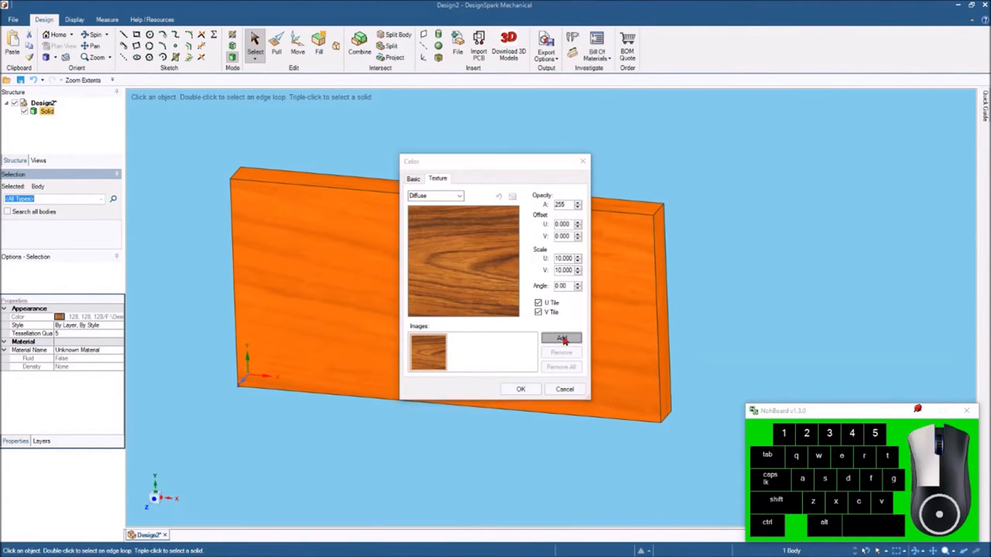
Add the Oak Light image from Wood Images and apply it to the board
left_click(561, 339)
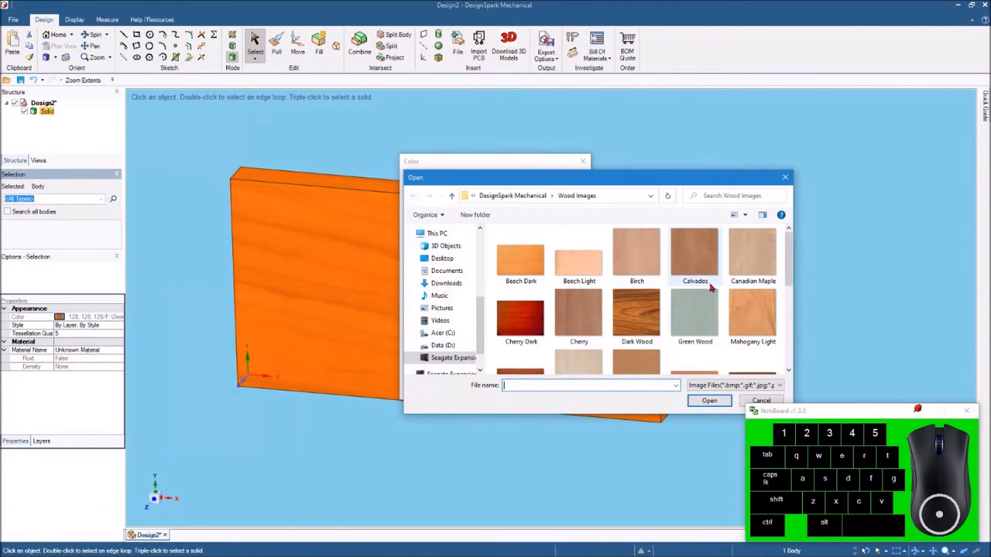
scroll("down", 3)
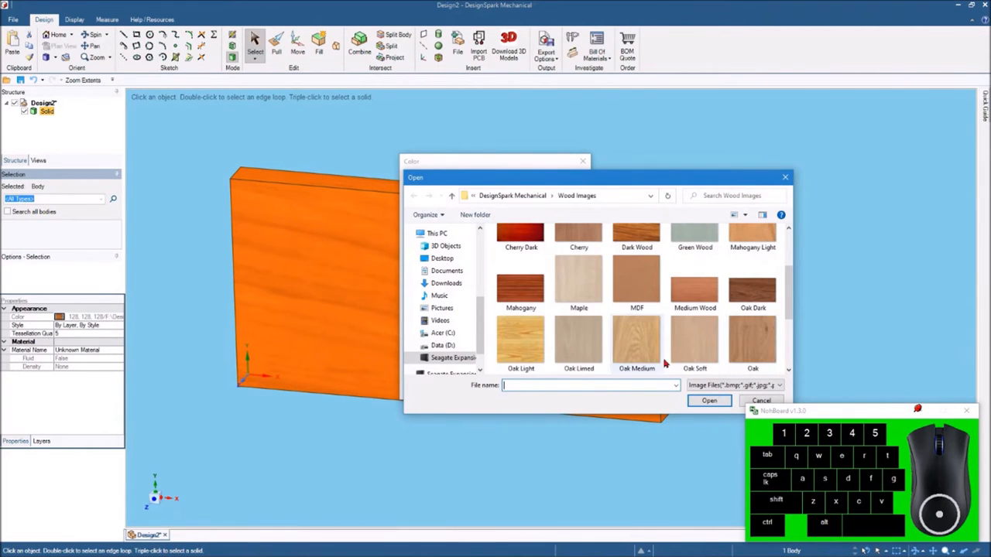
left_click(520, 340)
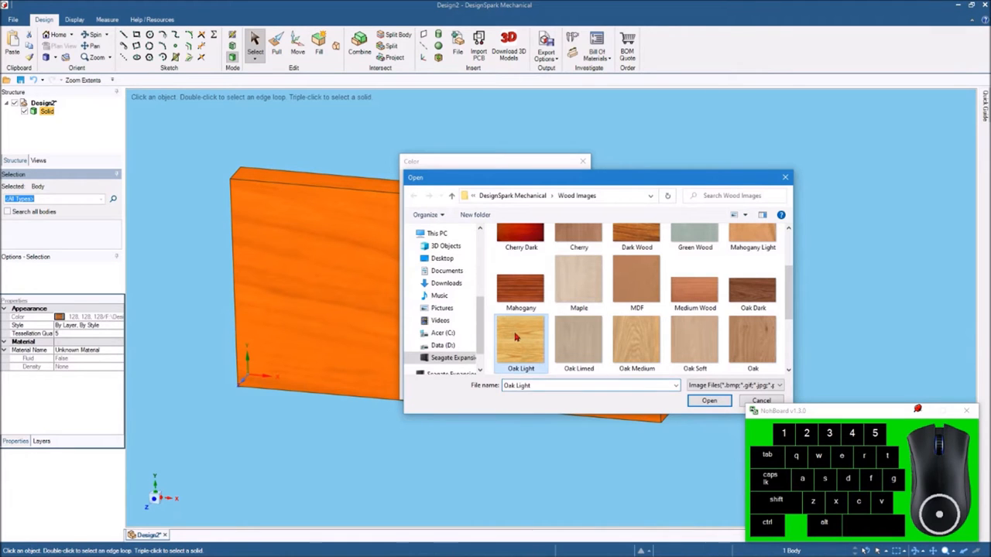
left_click(708, 400)
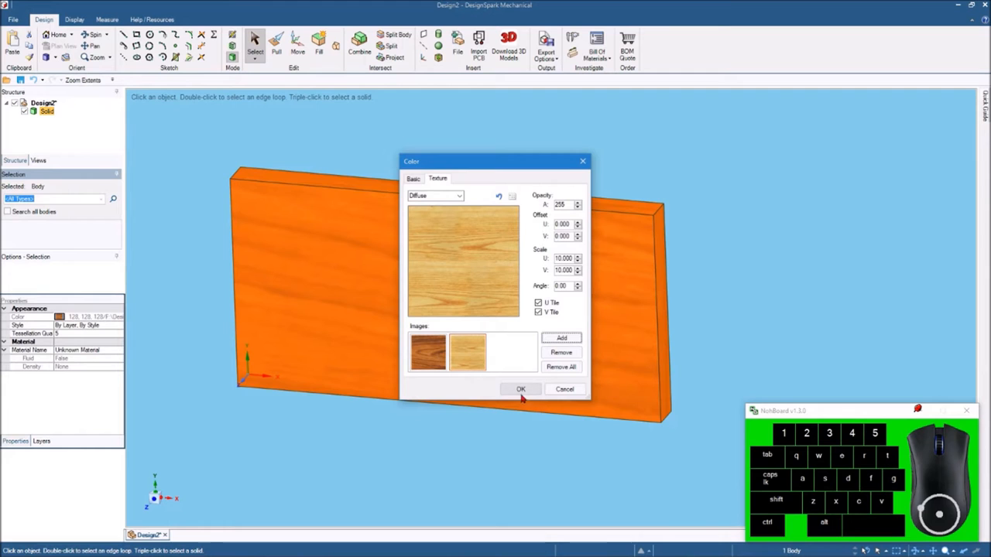
left_click(520, 388)
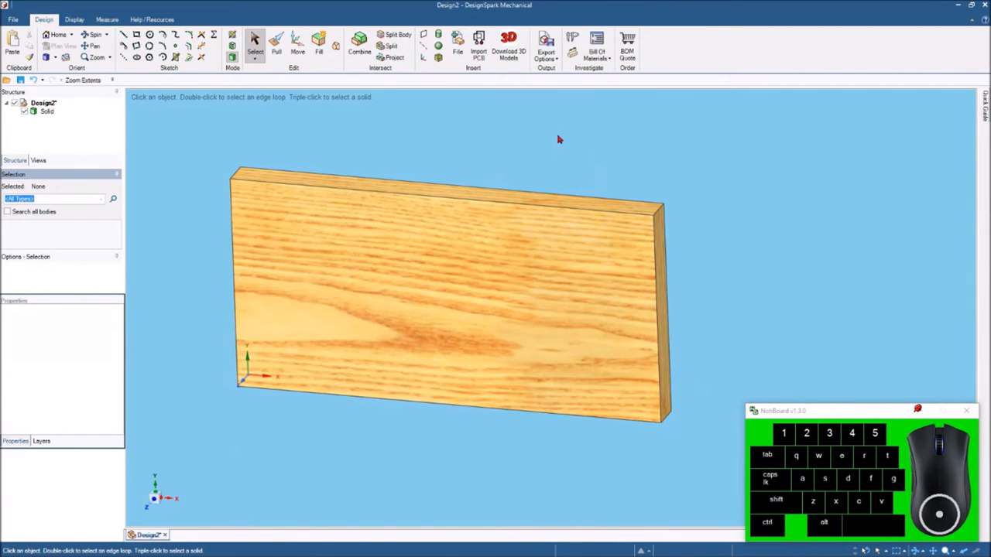
mouse_move(470, 134)
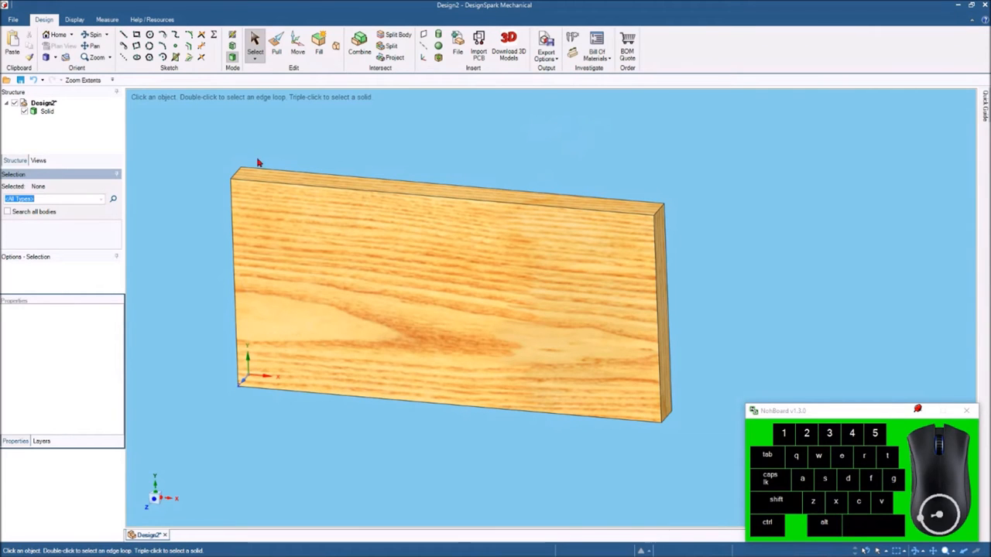
mouse_move(630, 150)
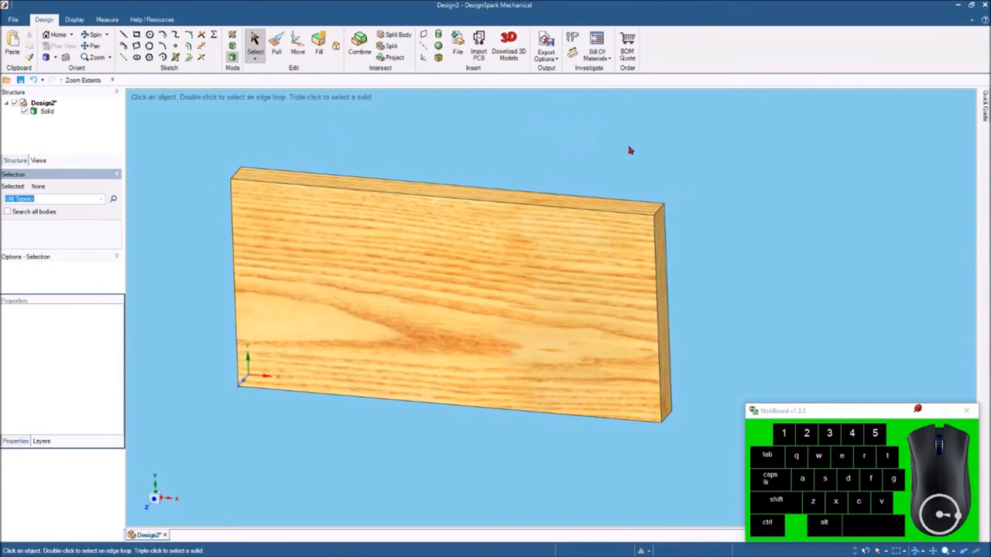
mouse_move(636, 161)
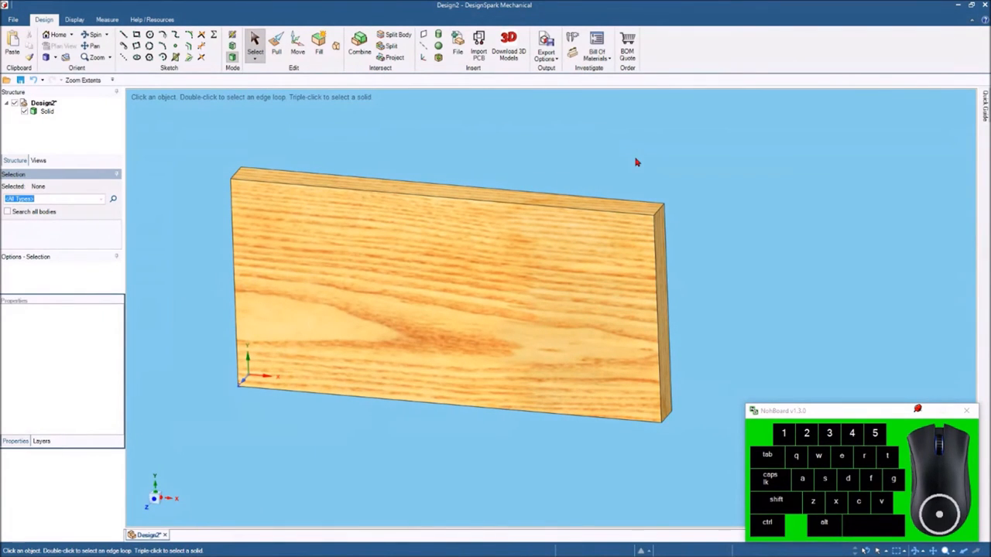
mouse_move(655, 162)
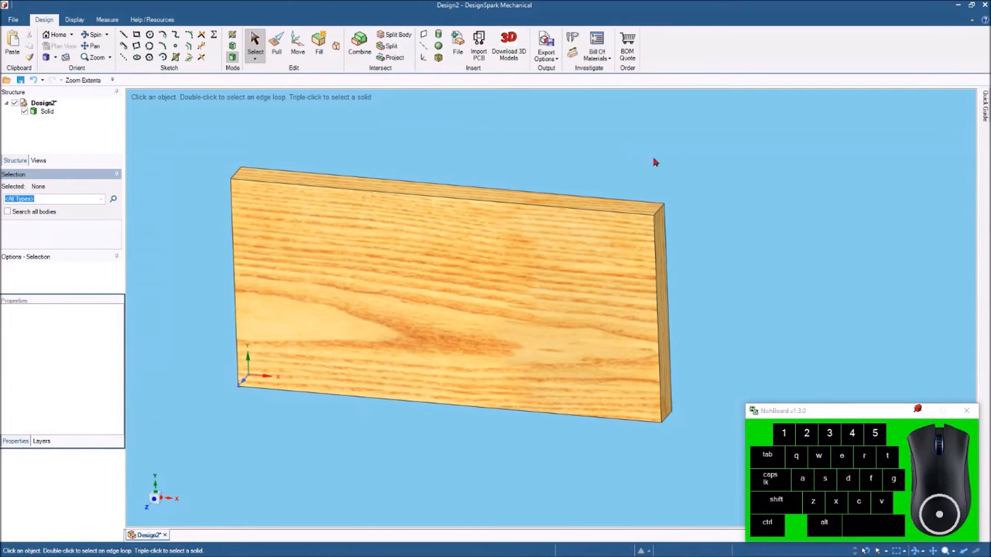
mouse_move(683, 164)
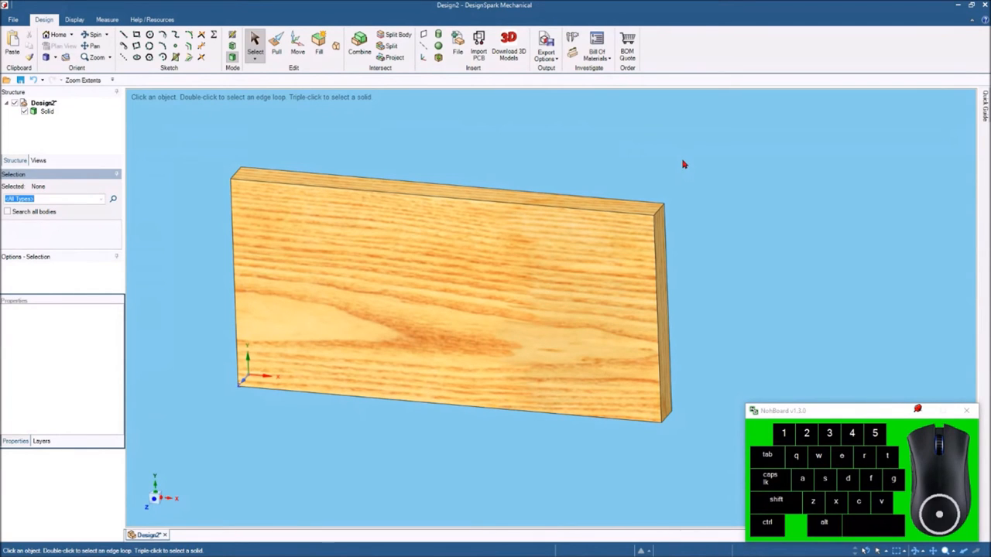
mouse_move(668, 176)
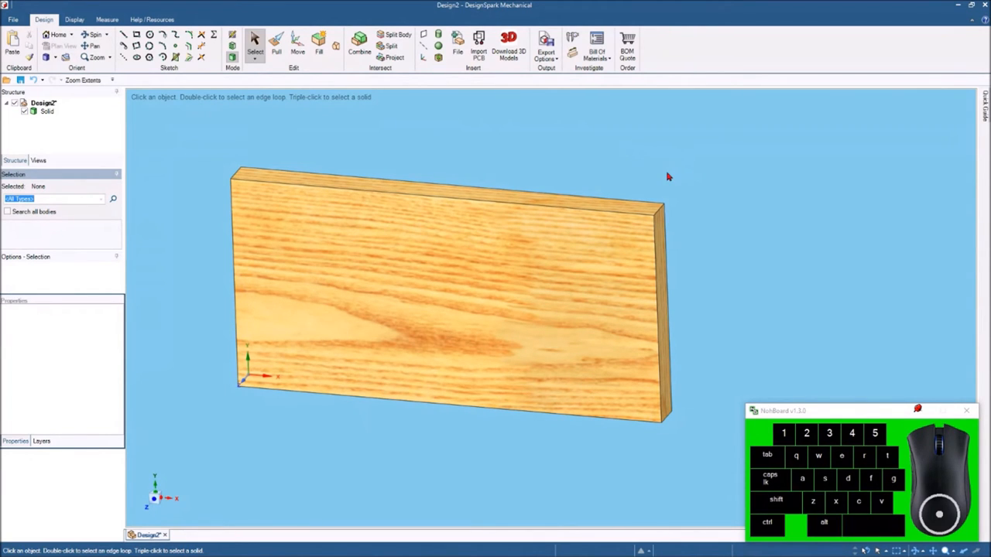
mouse_move(402, 139)
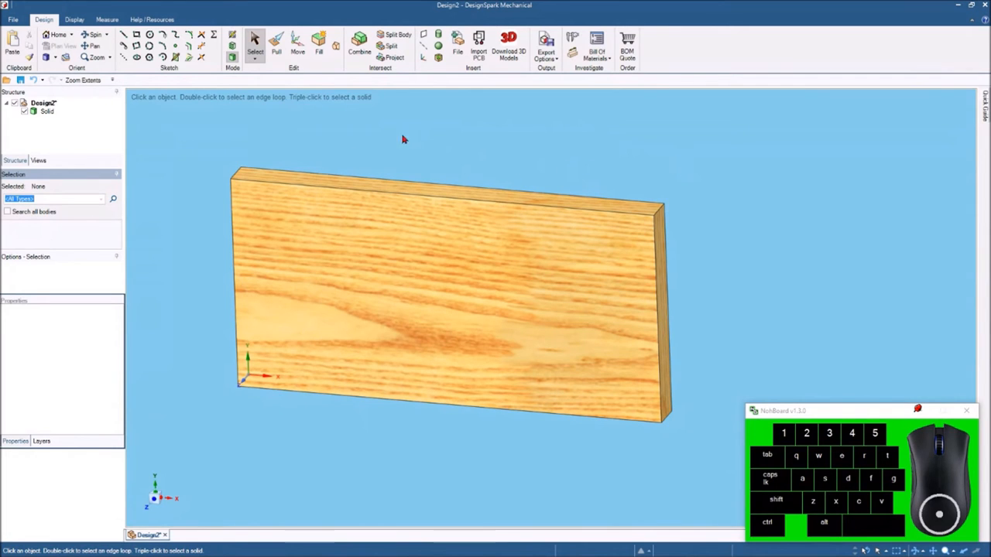
mouse_move(209, 146)
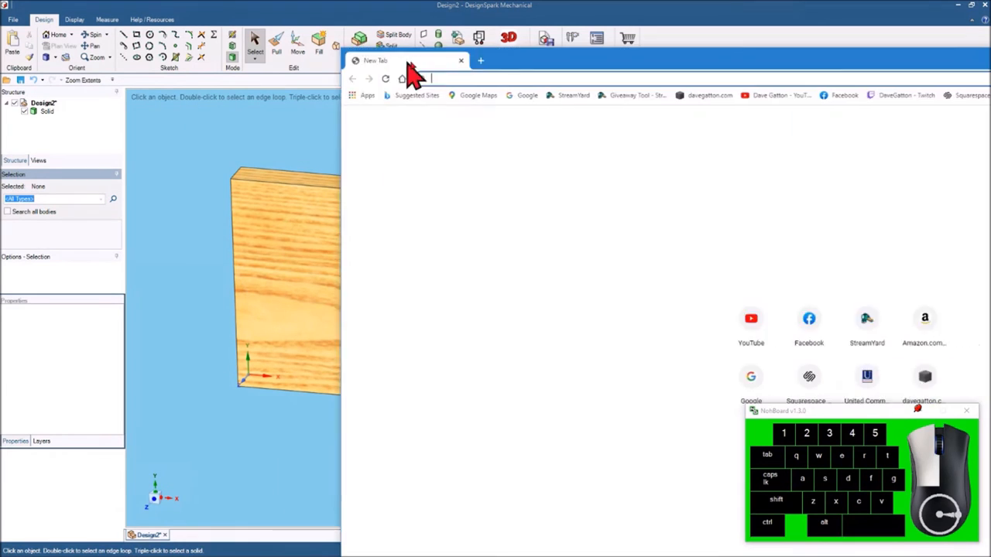
Maximise Chrome, search Google Images for 'wood images' and scroll through the wood textures
left_click(926, 37)
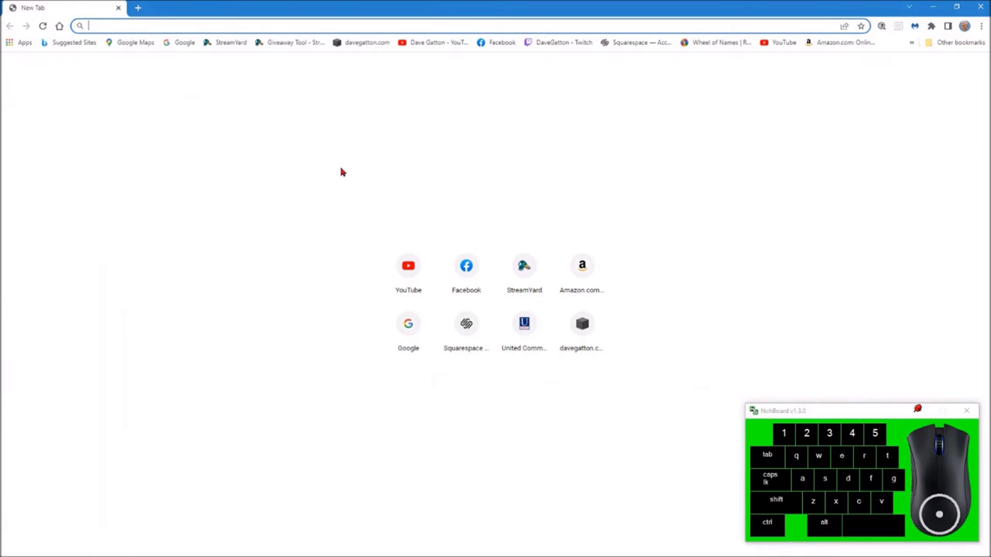
mouse_move(327, 184)
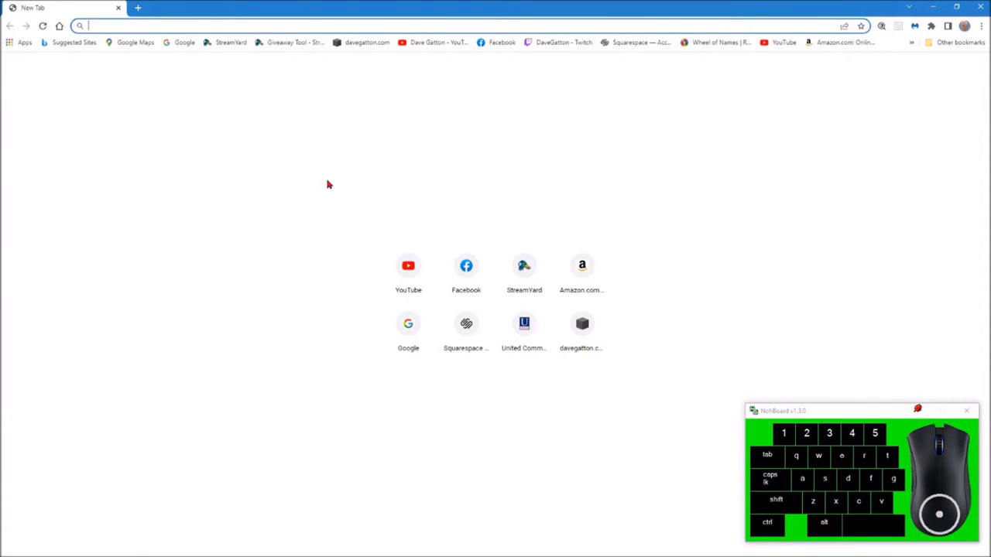
left_click(408, 324)
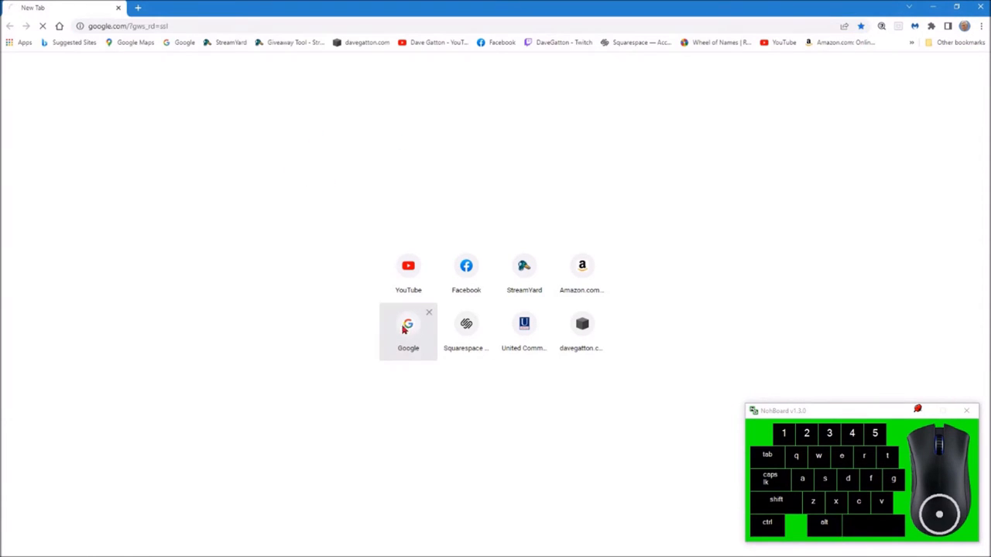
left_click(408, 323)
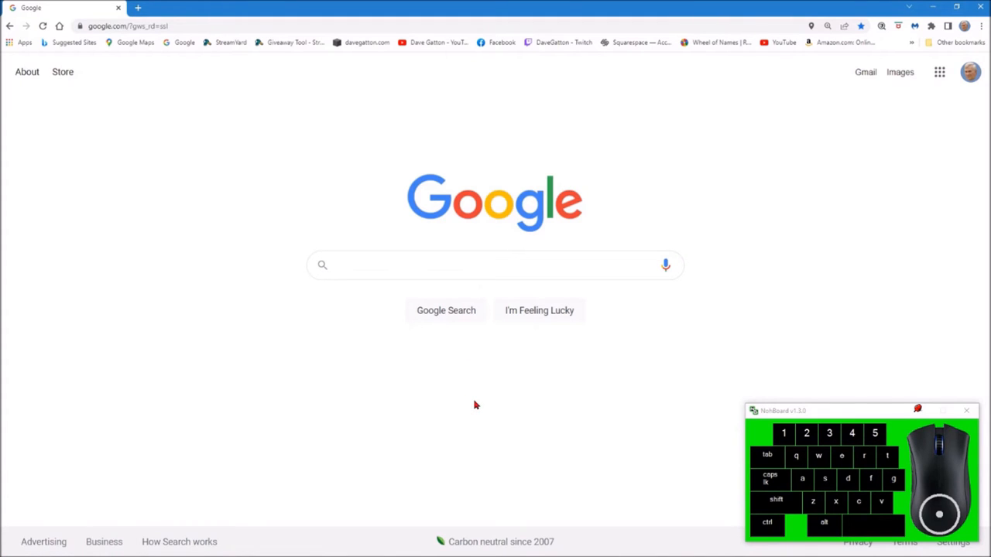
type("wood images")
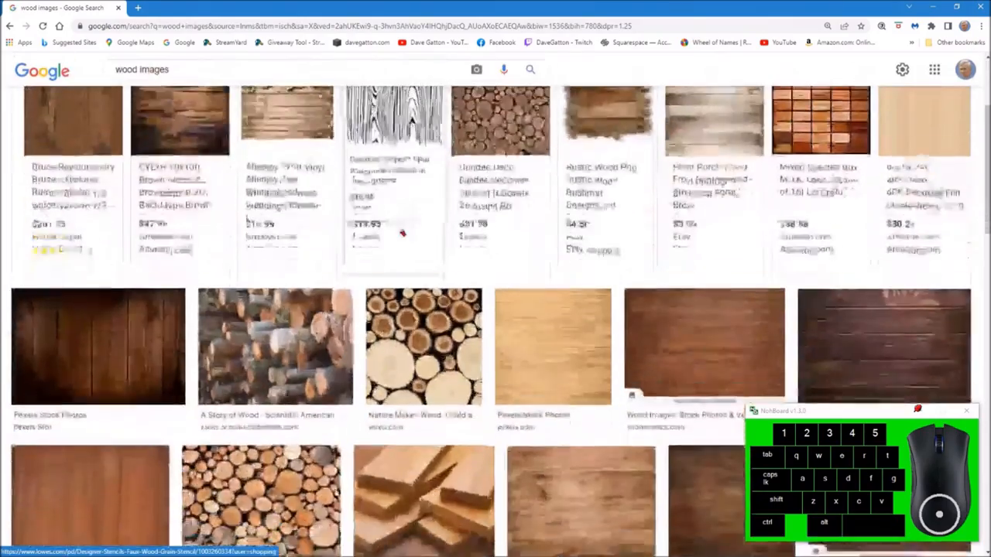
scroll("down", 3)
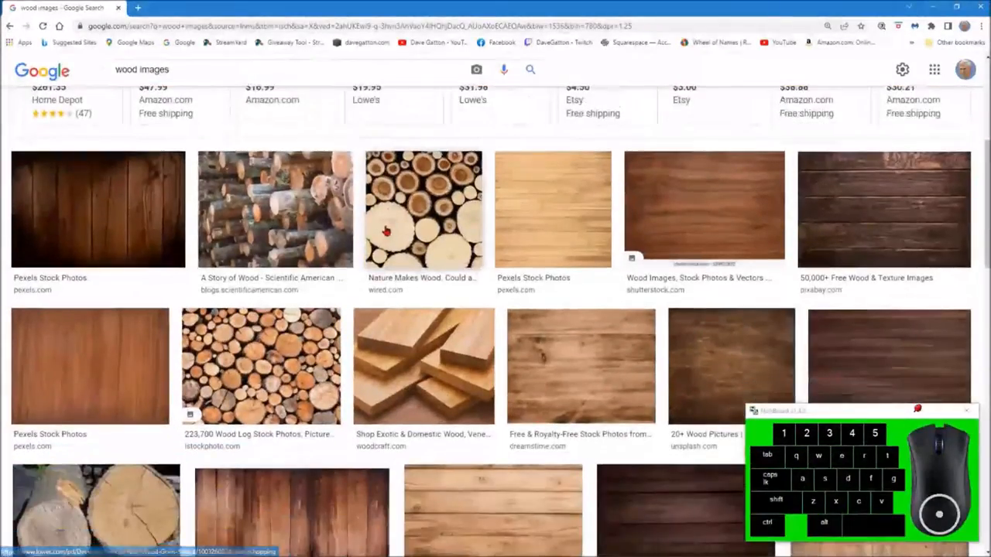
scroll("down", 3)
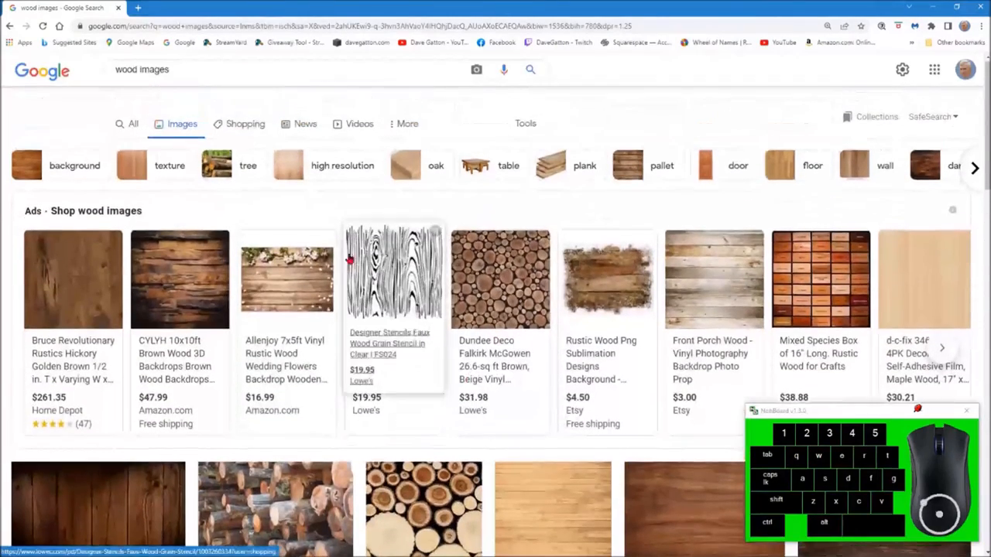
Change the image search to 'wood database' and preview The Wood Database image result
left_click(145, 83)
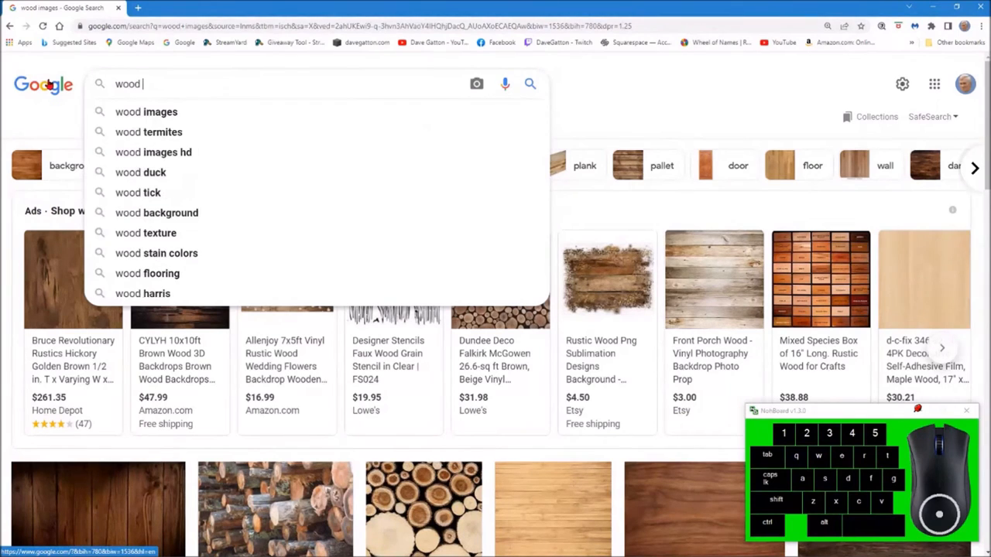
type("data")
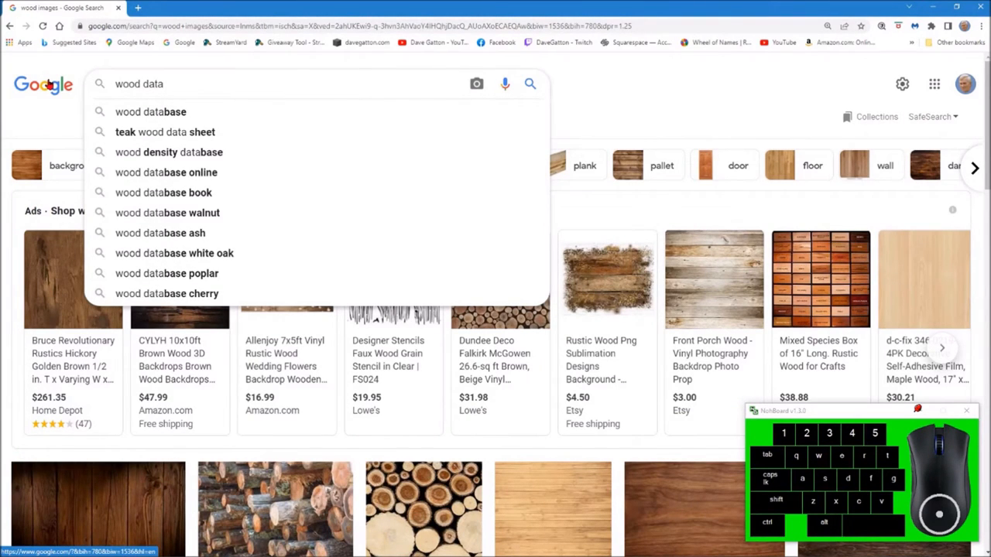
left_click(150, 111)
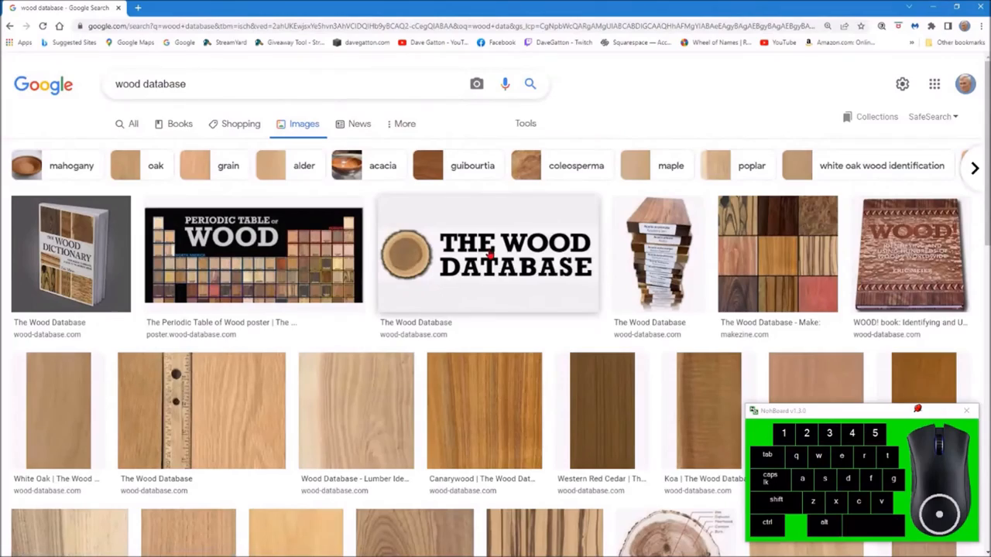
left_click(488, 254)
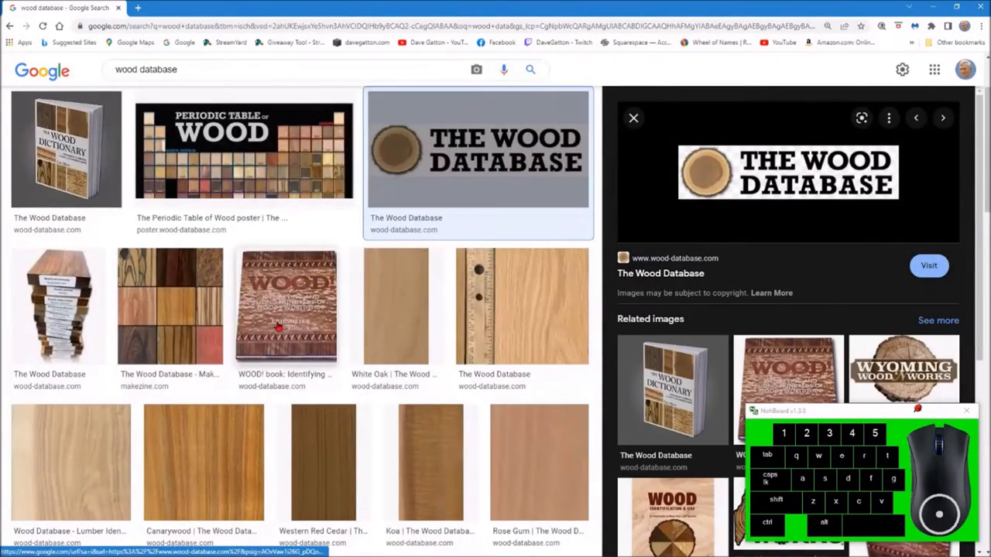
scroll("down", 3)
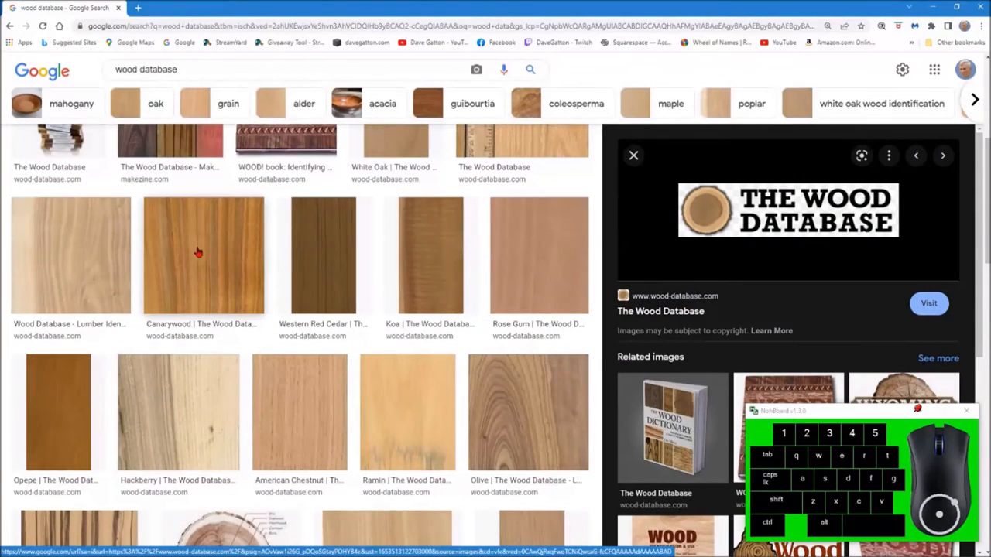
mouse_move(207, 264)
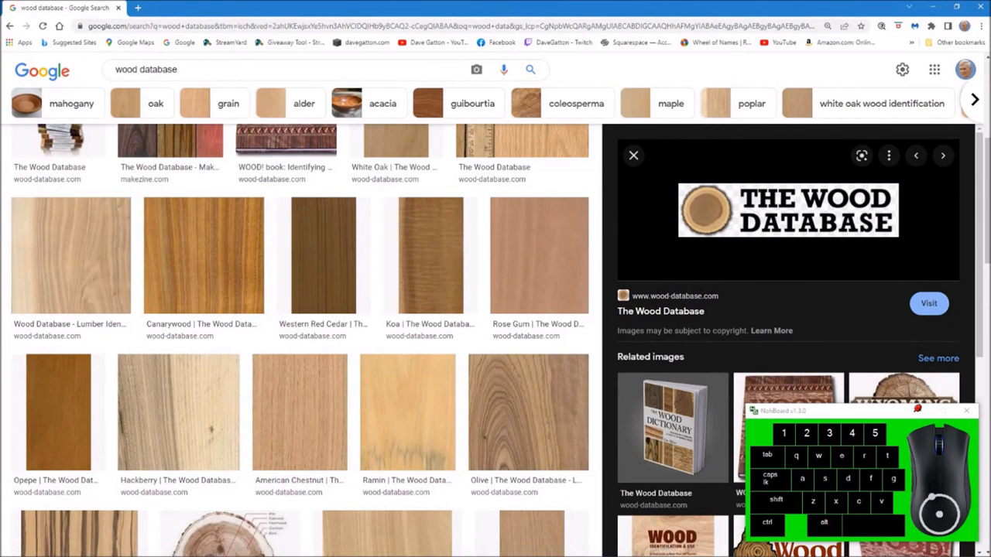
mouse_move(112, 13)
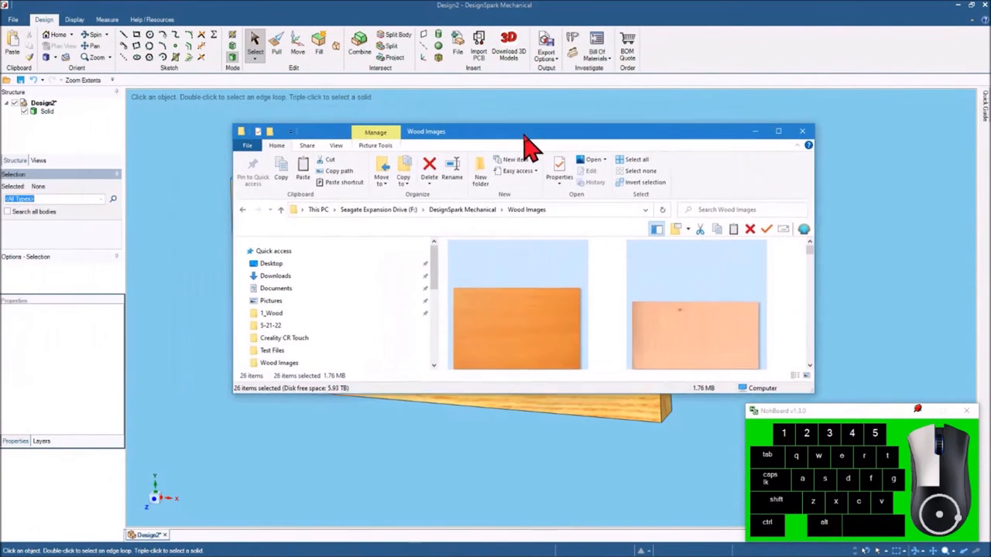
Maximise the Wood Images folder and open the Dark Wood thumbnail's actions to edit it in Paint
left_click(778, 131)
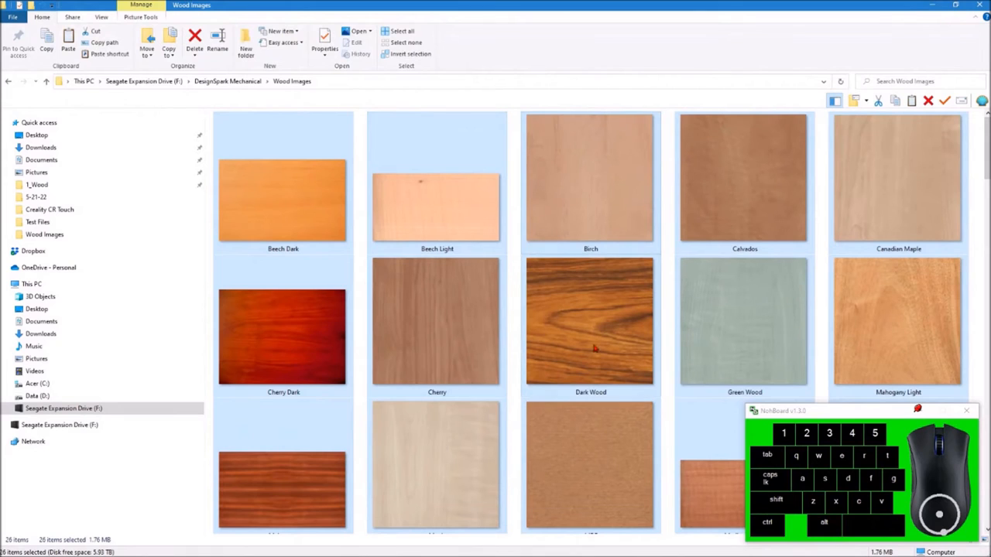
mouse_move(577, 321)
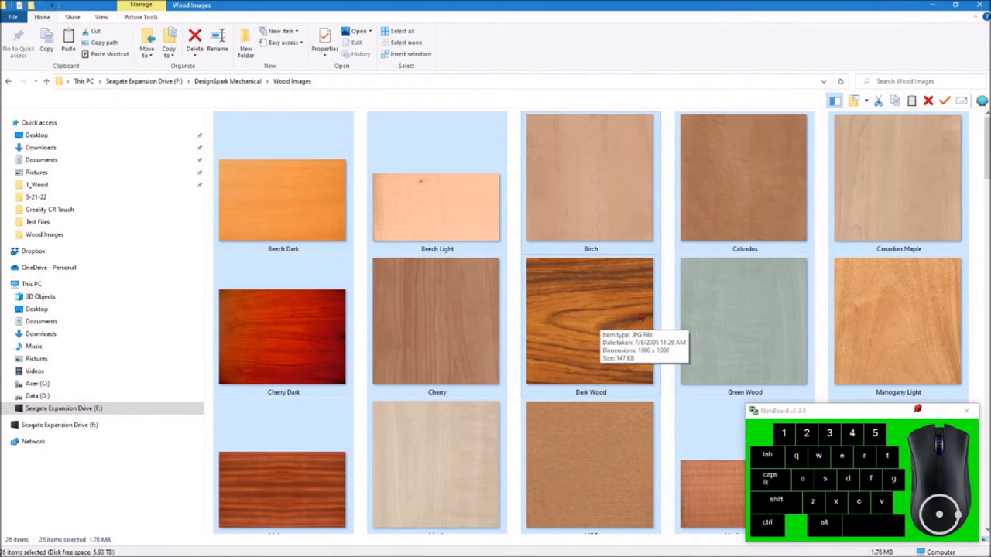
mouse_move(571, 318)
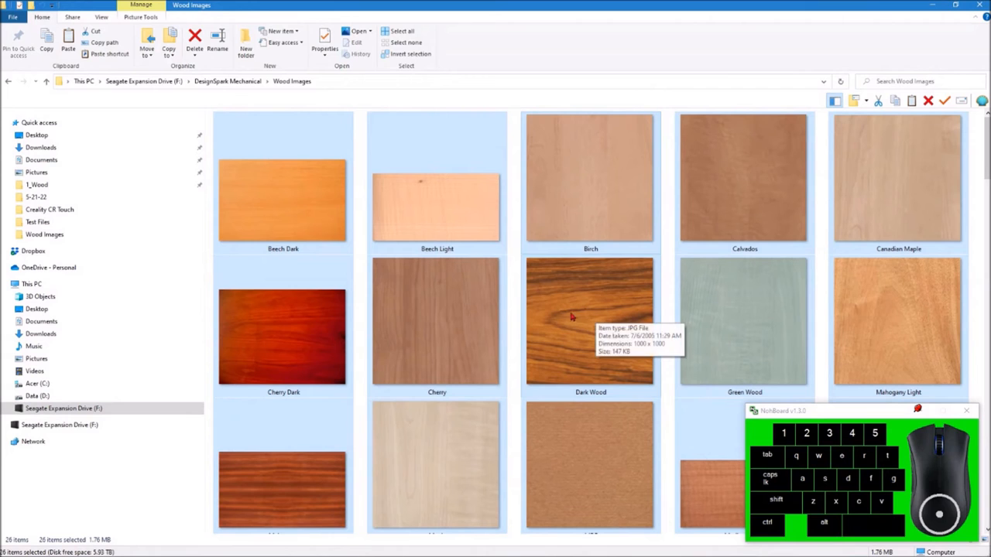
mouse_move(192, 233)
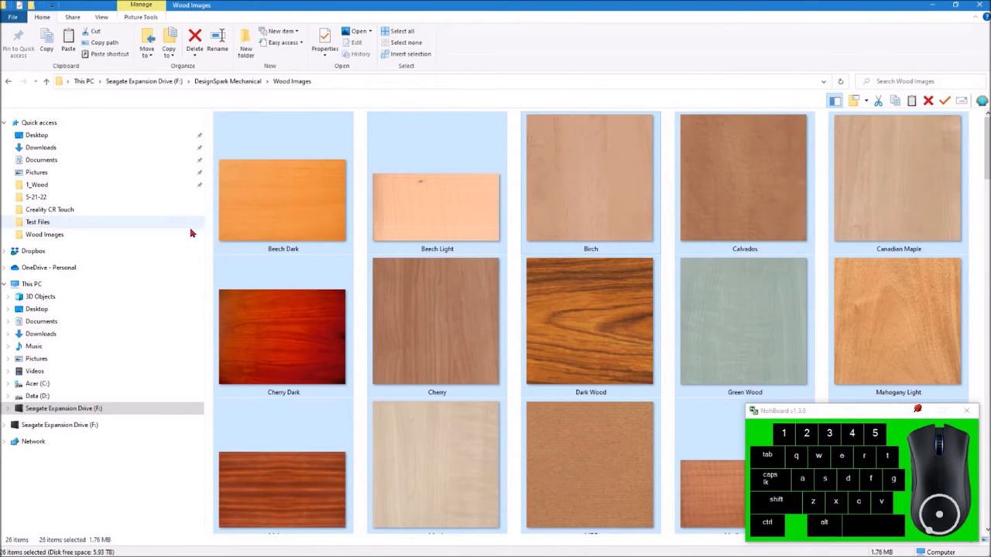
left_click(590, 321)
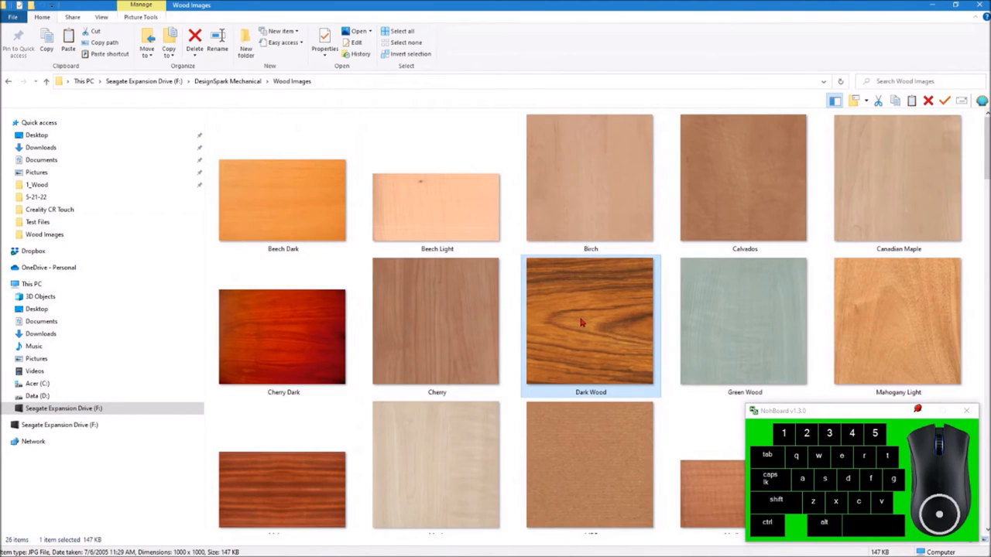
right_click(590, 321)
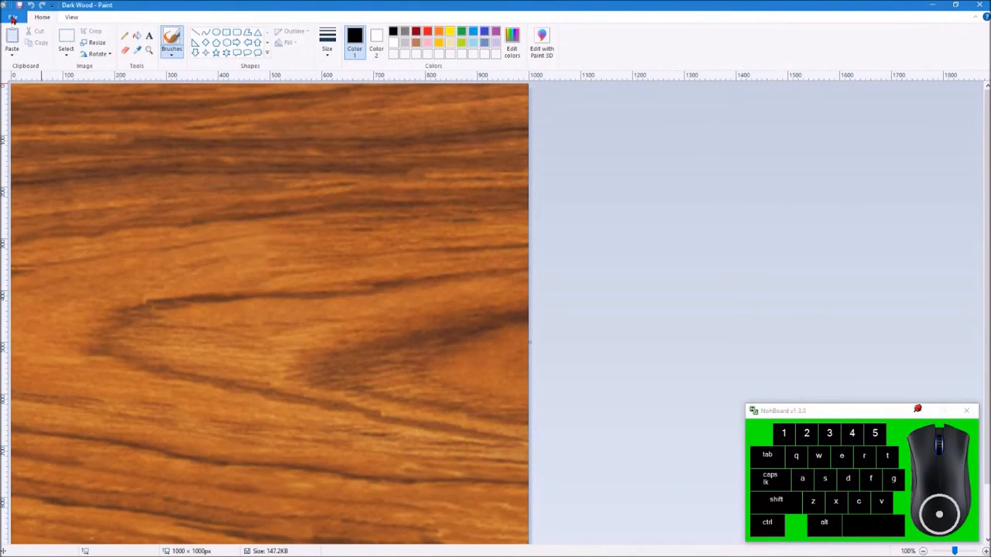
Save Dark Wood as a new copy named 'Dark Wood 90' inside the Wood Images folder
left_click(12, 17)
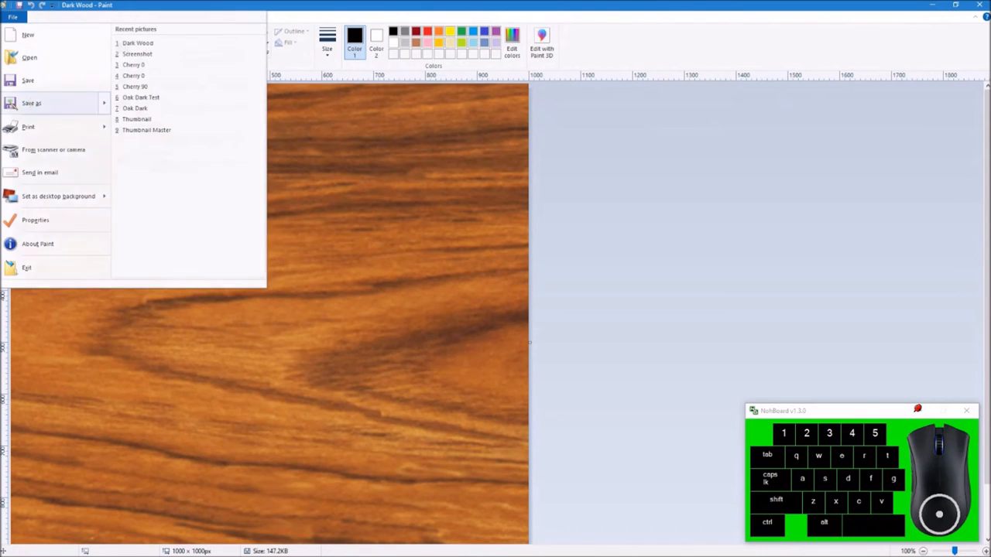
left_click(31, 102)
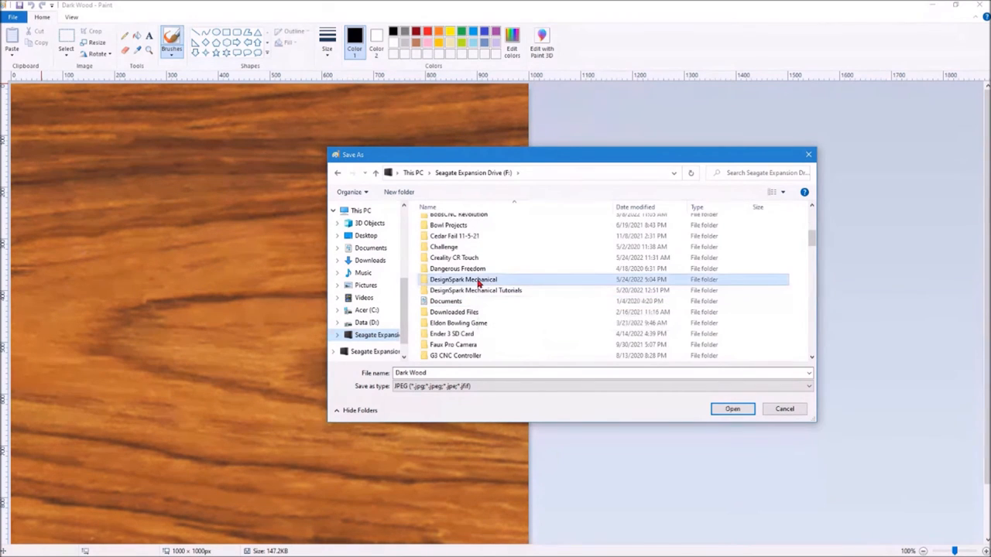
double_click(463, 280)
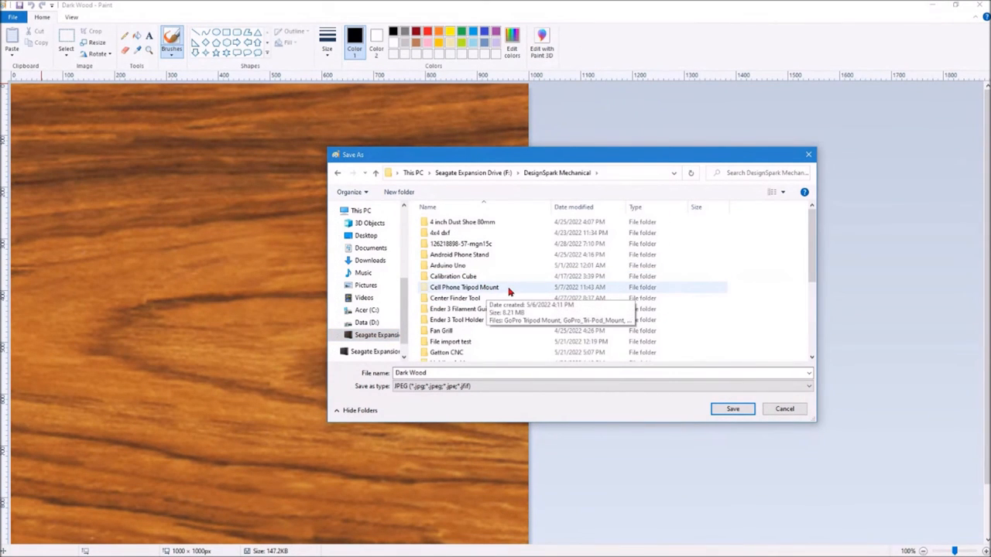
scroll("down", 3)
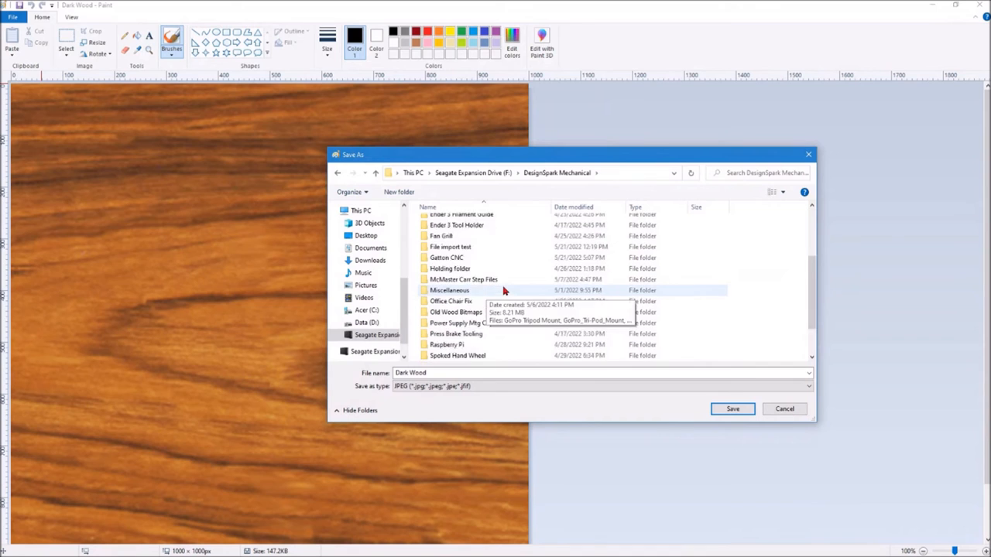
double_click(464, 278)
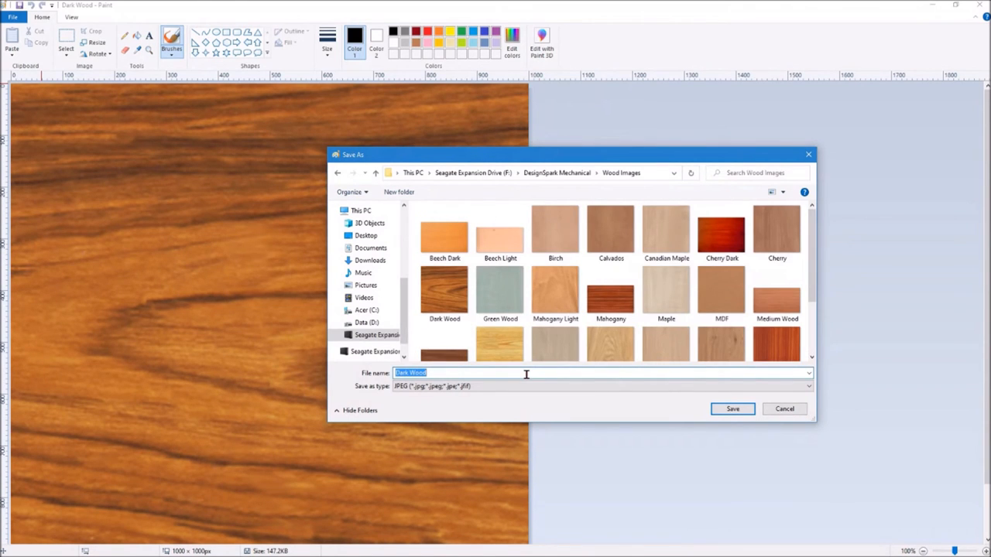
left_click(526, 373)
type(" 90")
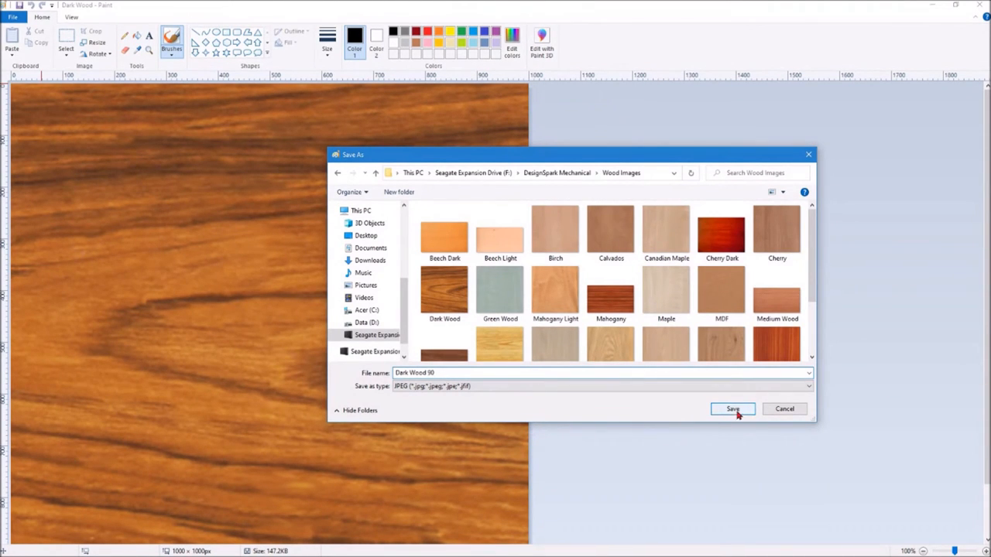
left_click(732, 409)
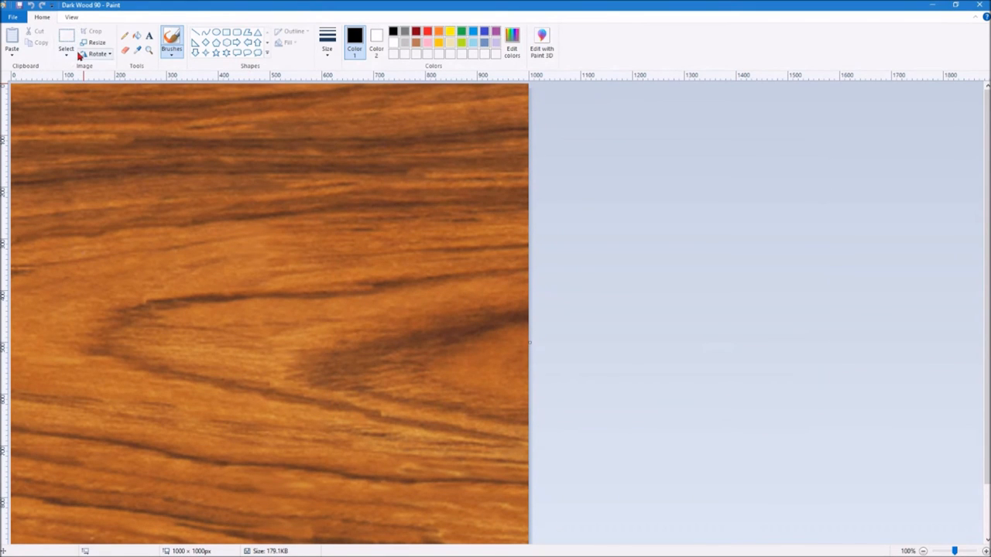
Rotate Dark Wood 90 by 90°, undoing the extra turn with rotate left, so the grain is vertical
left_click(96, 54)
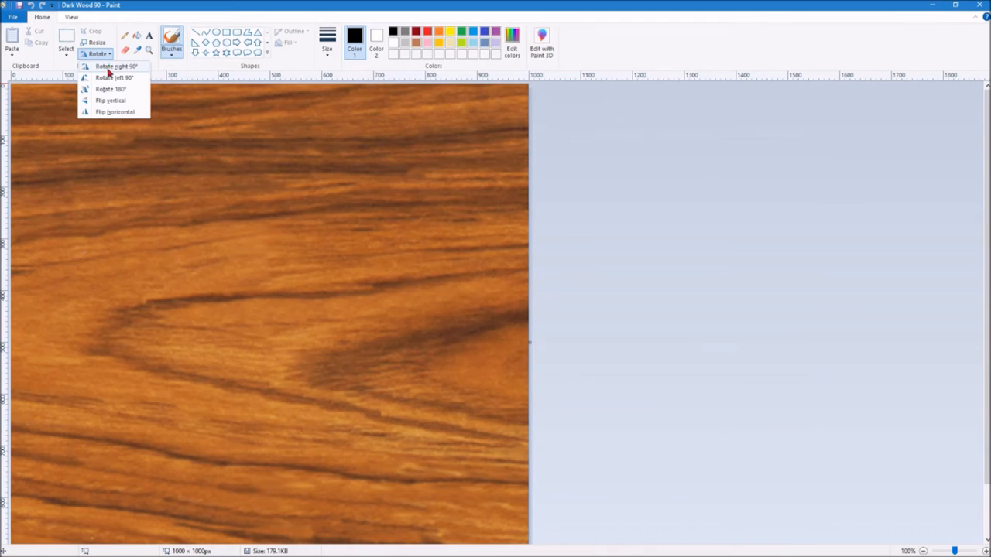
left_click(116, 65)
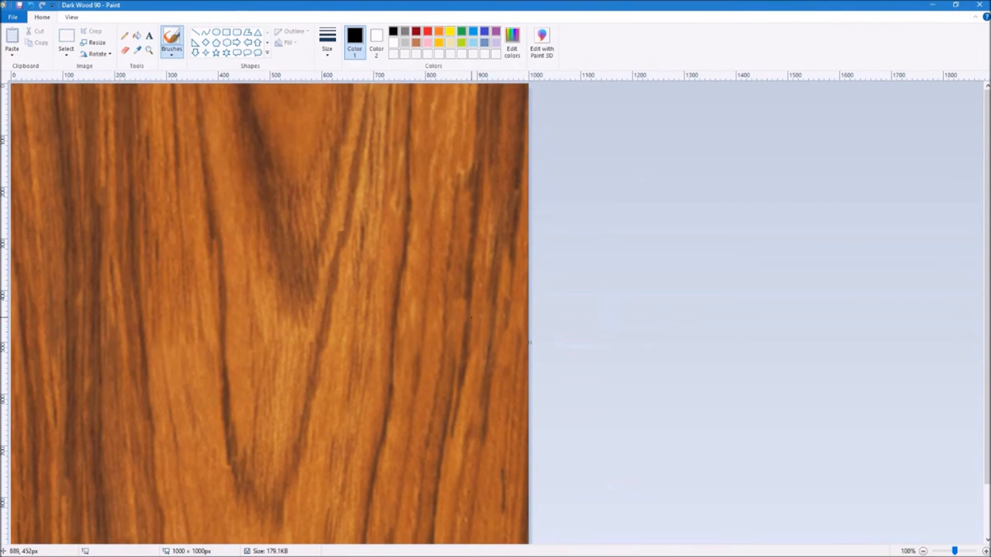
left_click(97, 54)
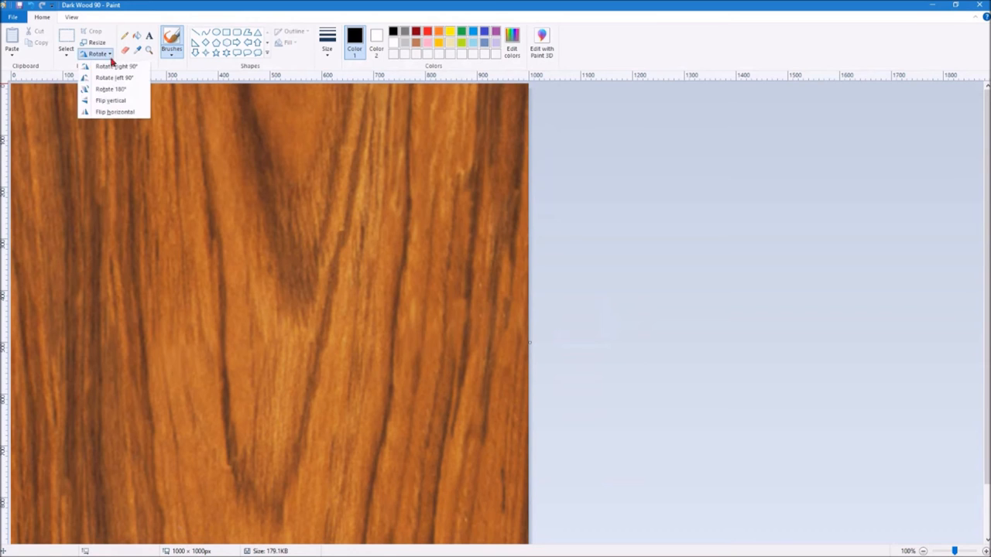
left_click(114, 66)
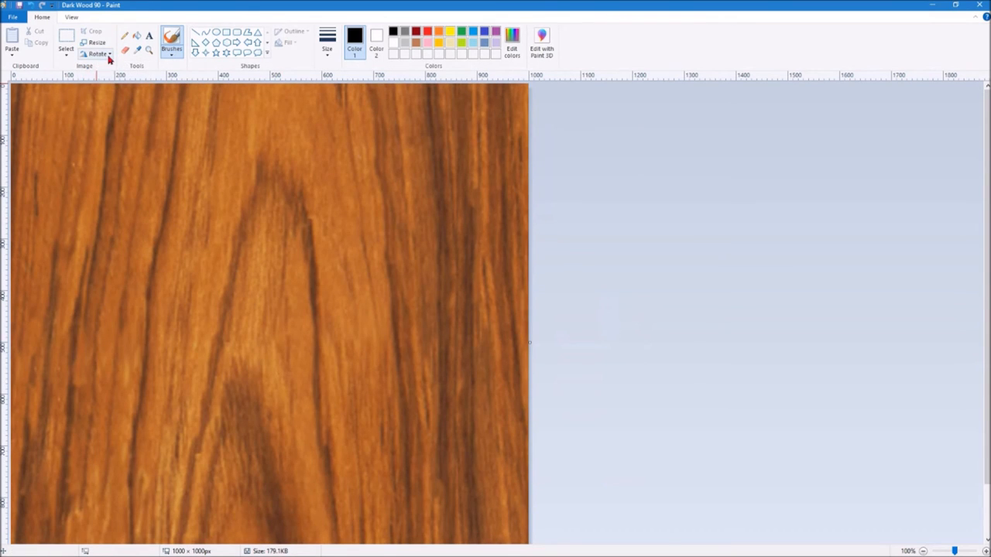
left_click(96, 53)
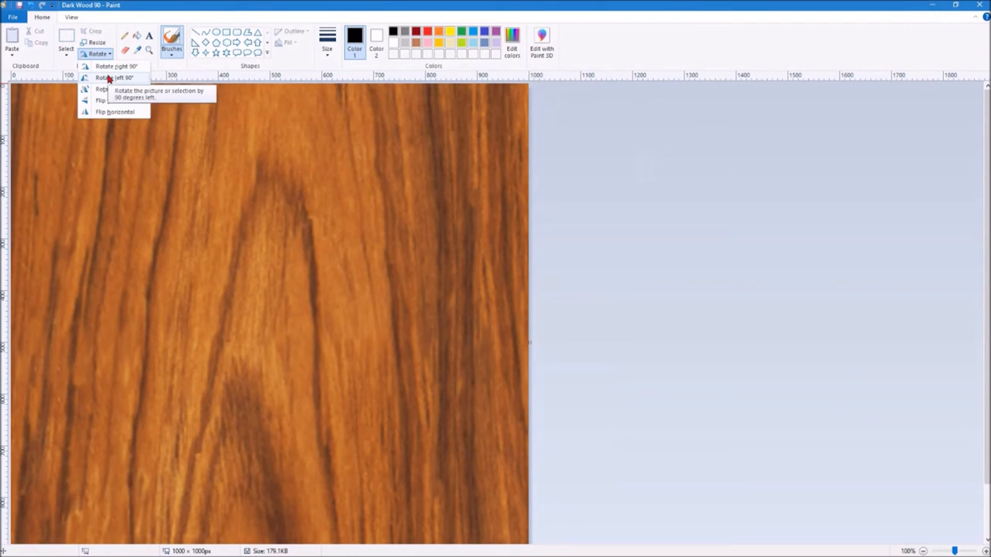
left_click(116, 77)
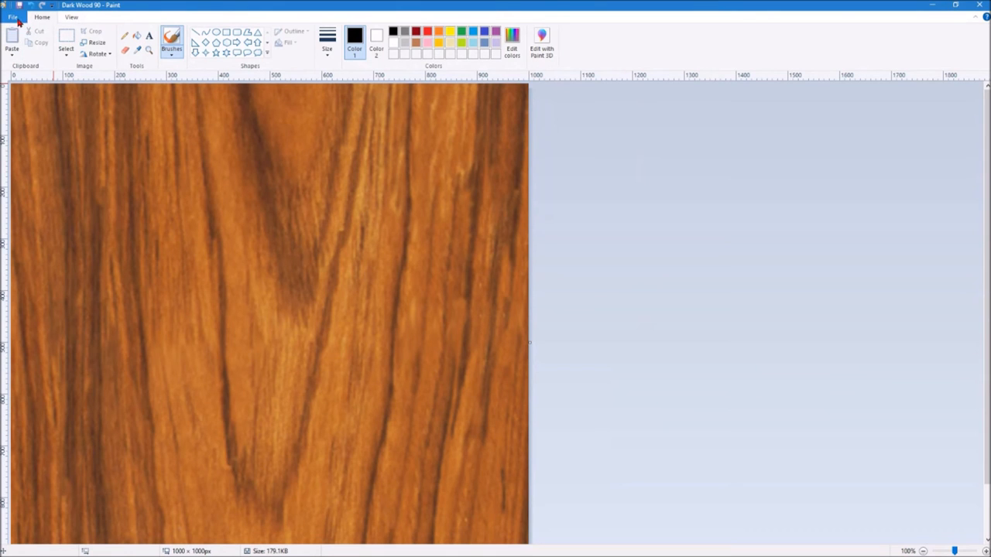
left_click(13, 16)
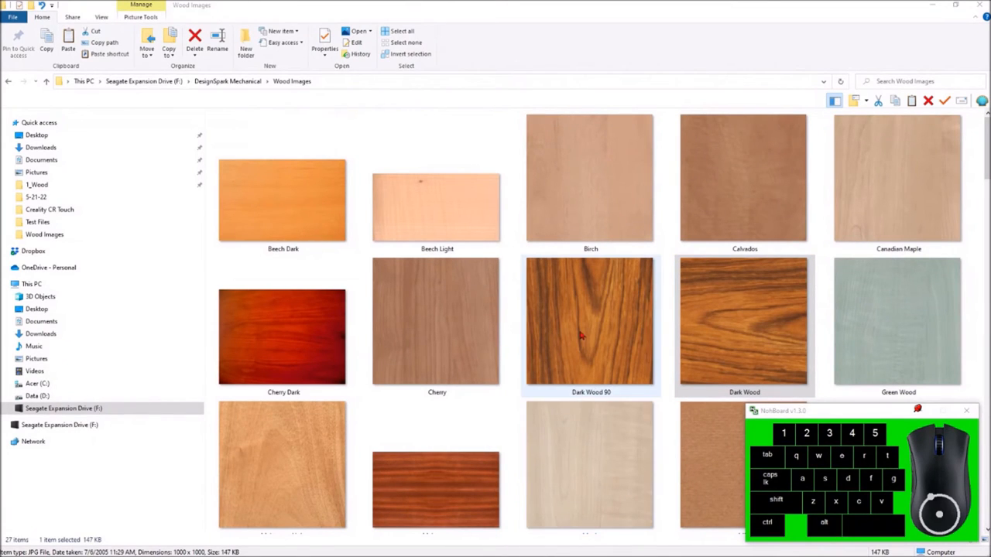
Attempt to rename Dark Wood and dismiss the File In Use warning
left_click(743, 320)
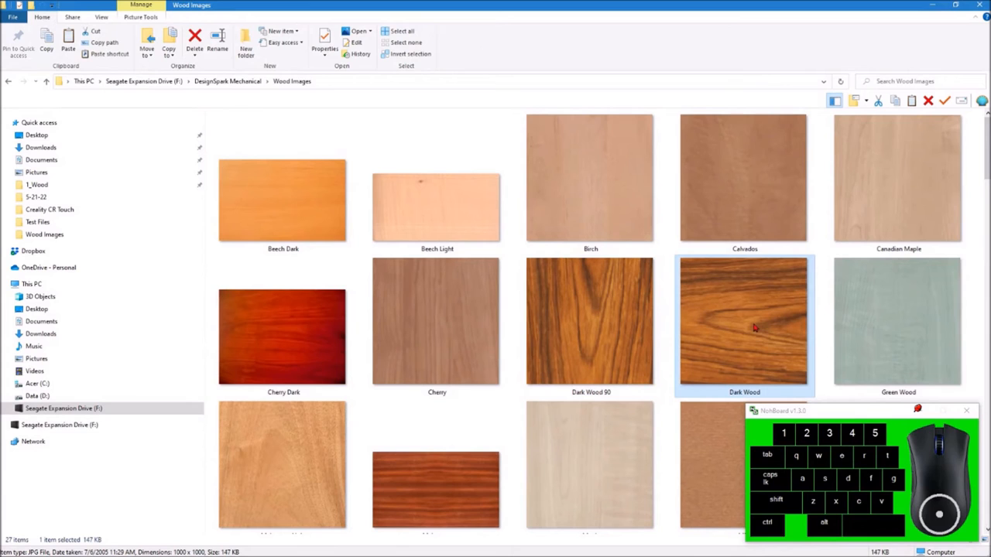
right_click(743, 321)
type(" 0")
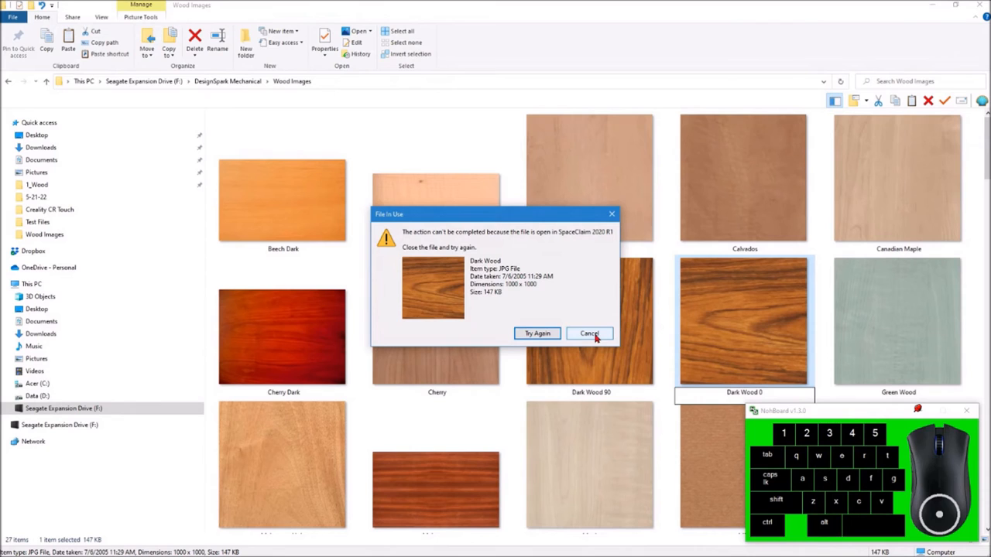
left_click(589, 334)
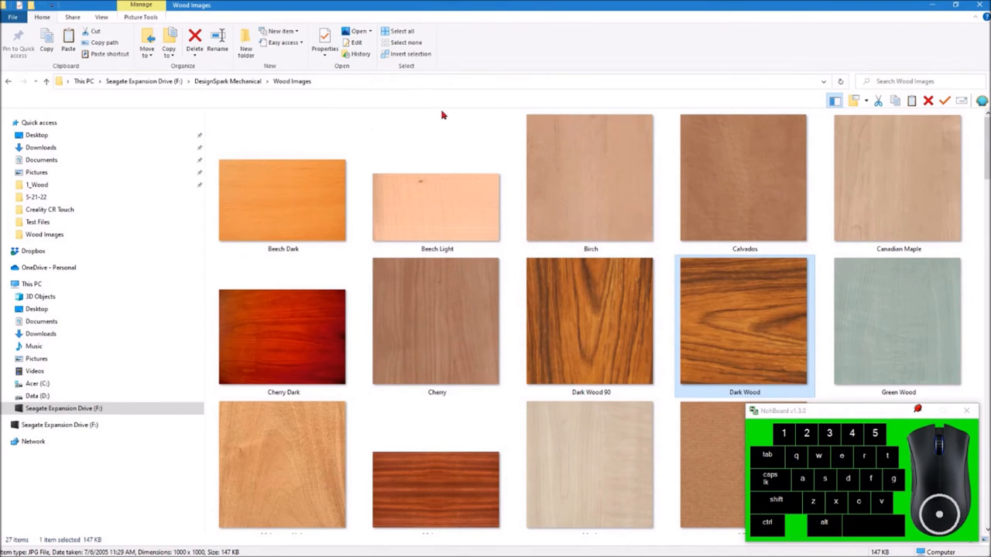
Rename the Mahogany texture to 'Mahogany 0'
left_click(436, 320)
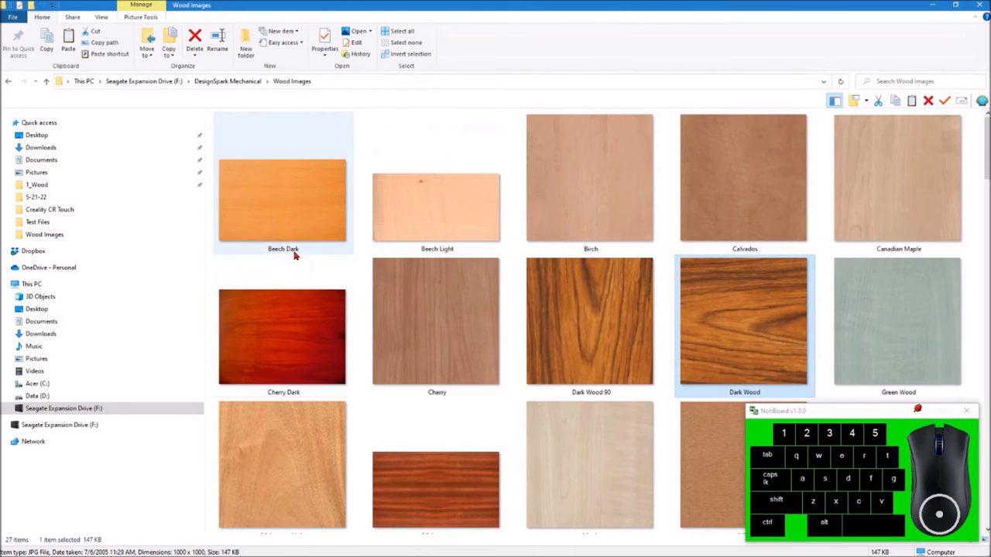
scroll("down", 3)
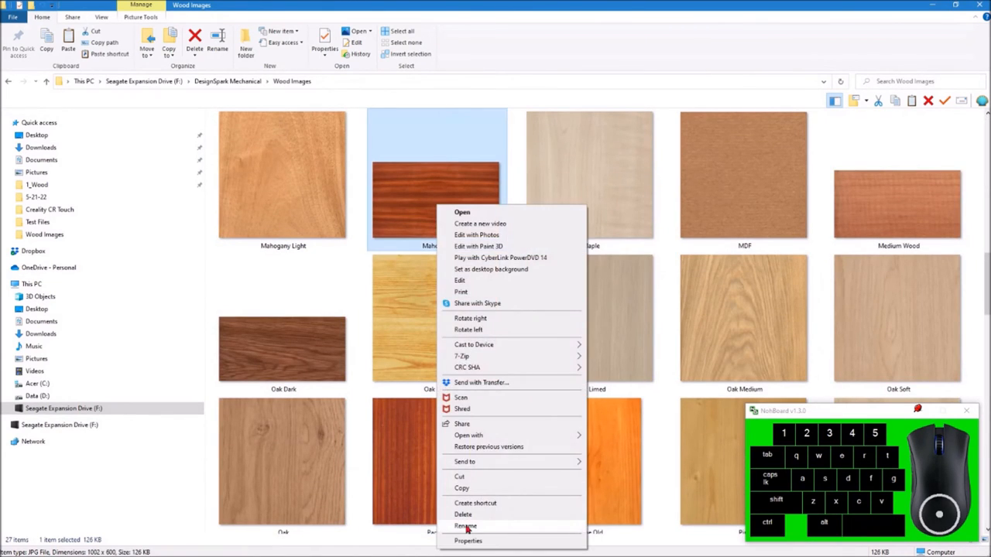
left_click(465, 526)
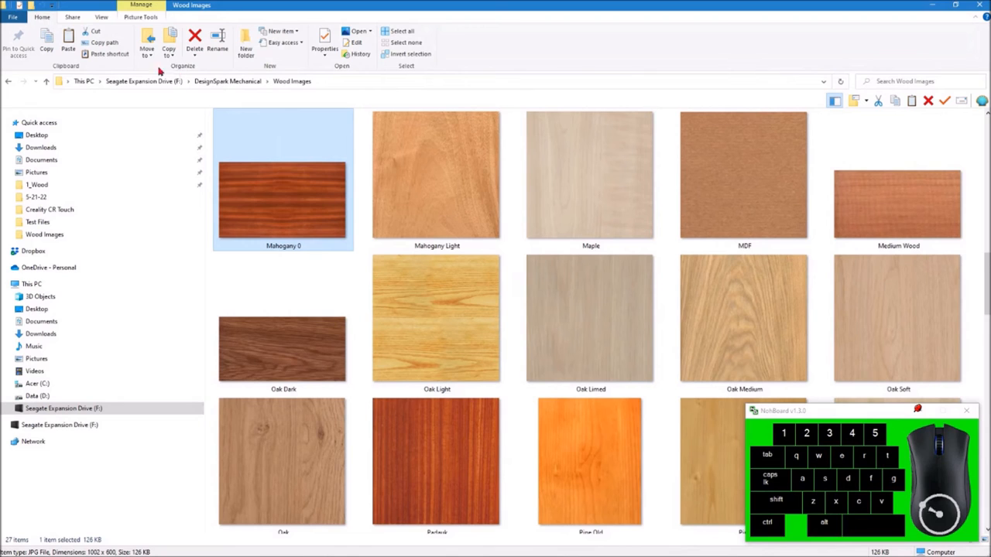
Open Mahogany 0 in Paint and save a copy named 'Mahogany 90'
right_click(283, 197)
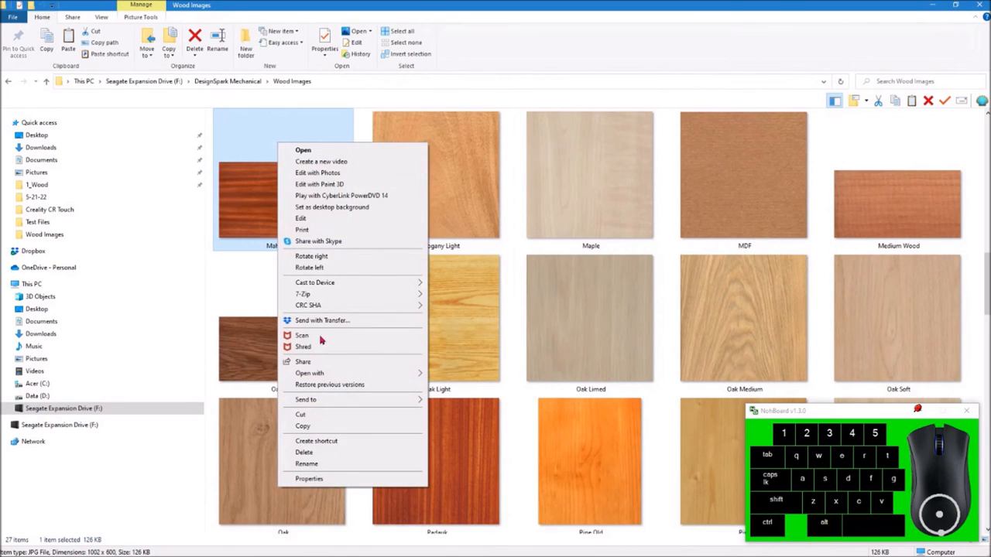
mouse_move(337, 379)
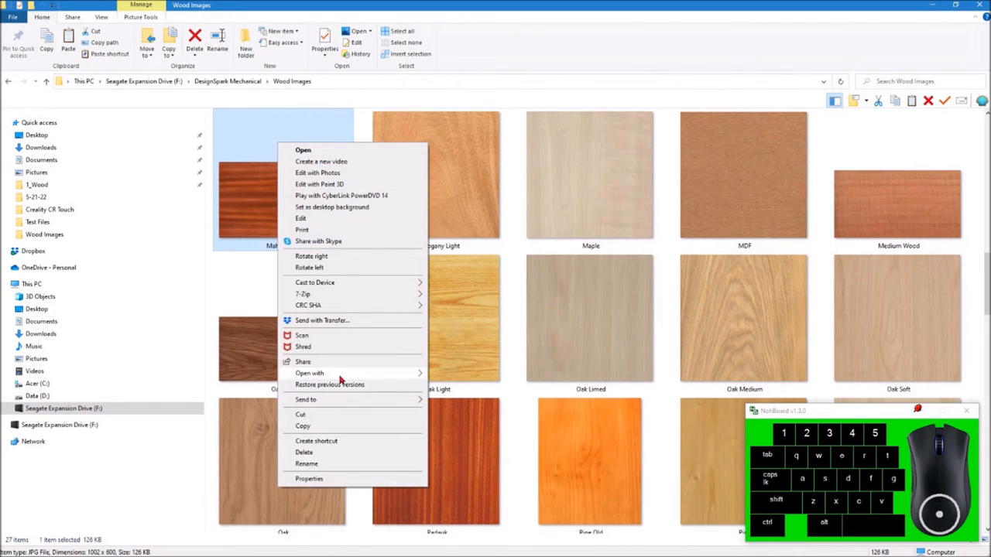
left_click(301, 218)
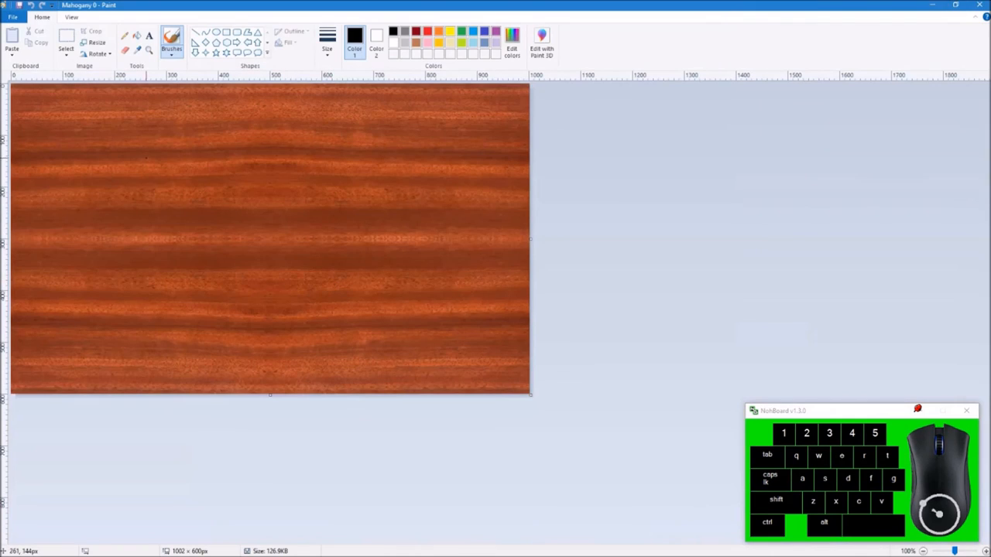
left_click(12, 17)
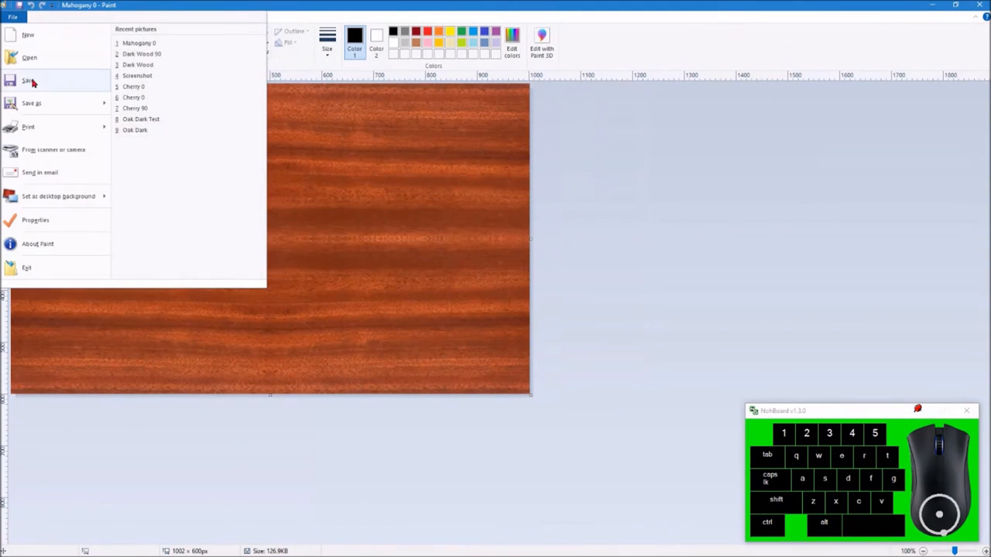
left_click(31, 102)
type("Mahogany 90")
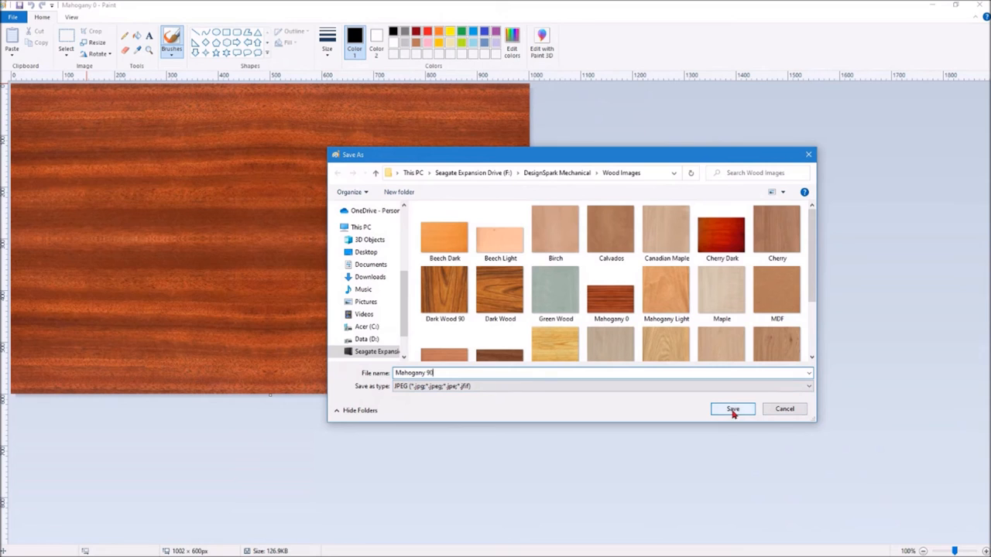
left_click(732, 409)
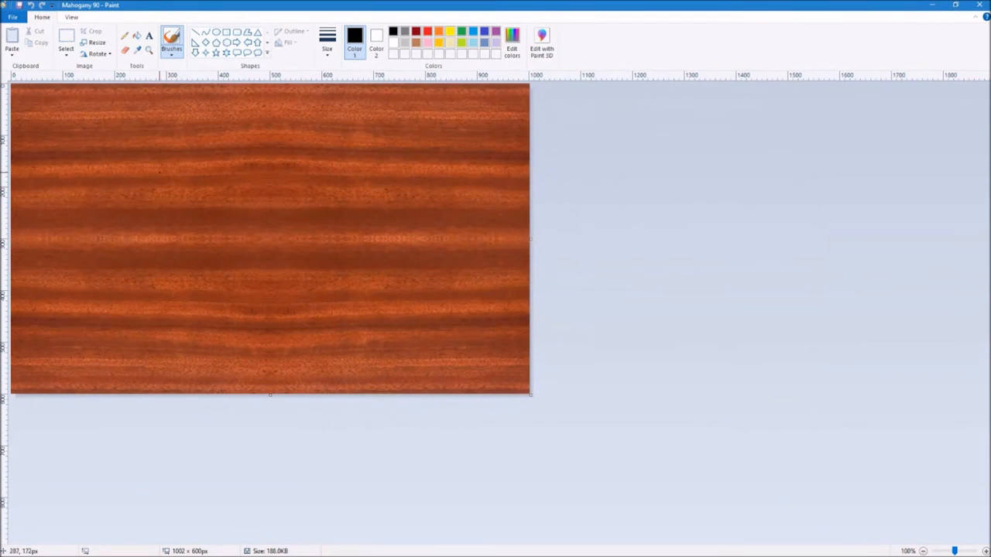
Rotate Mahogany 90 by 90° and save it
left_click(97, 53)
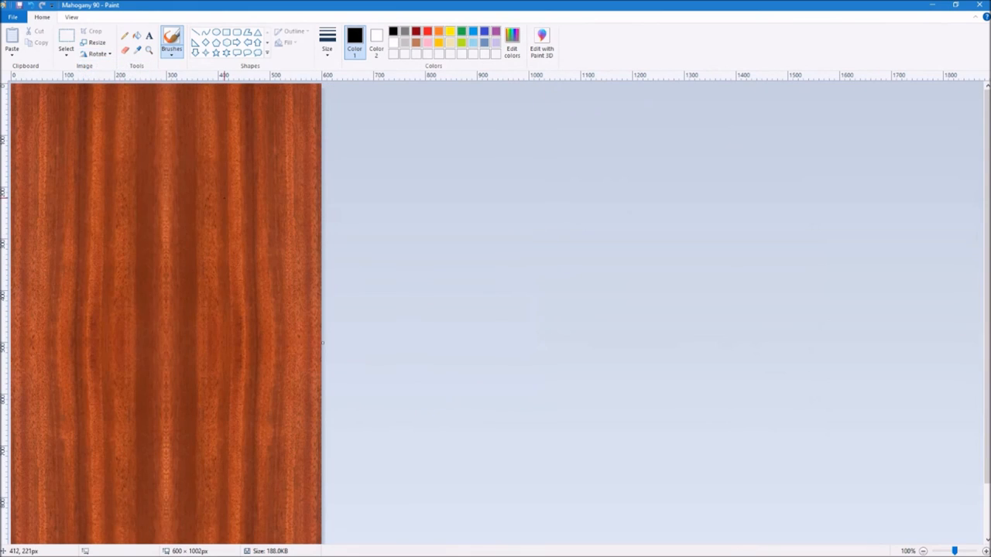
left_click(12, 16)
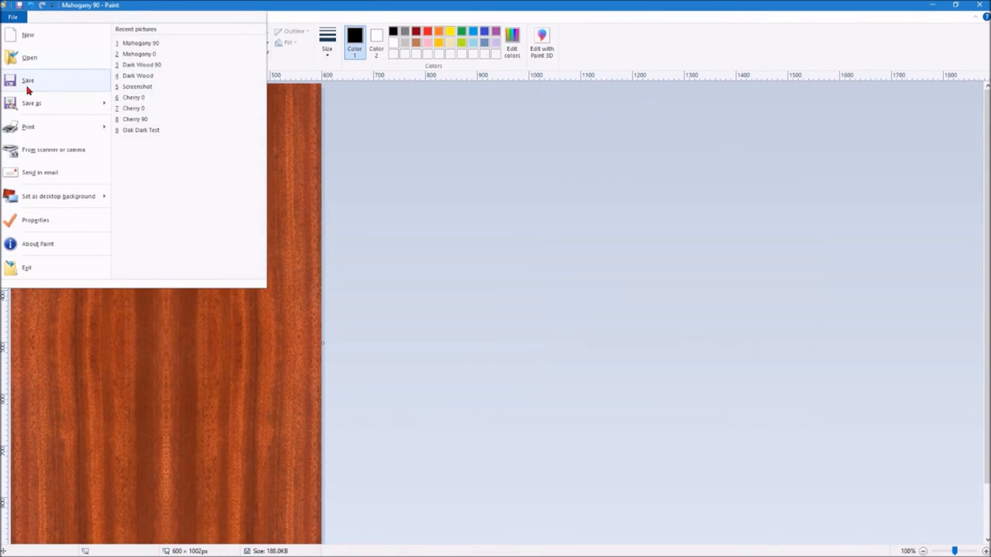
left_click(27, 79)
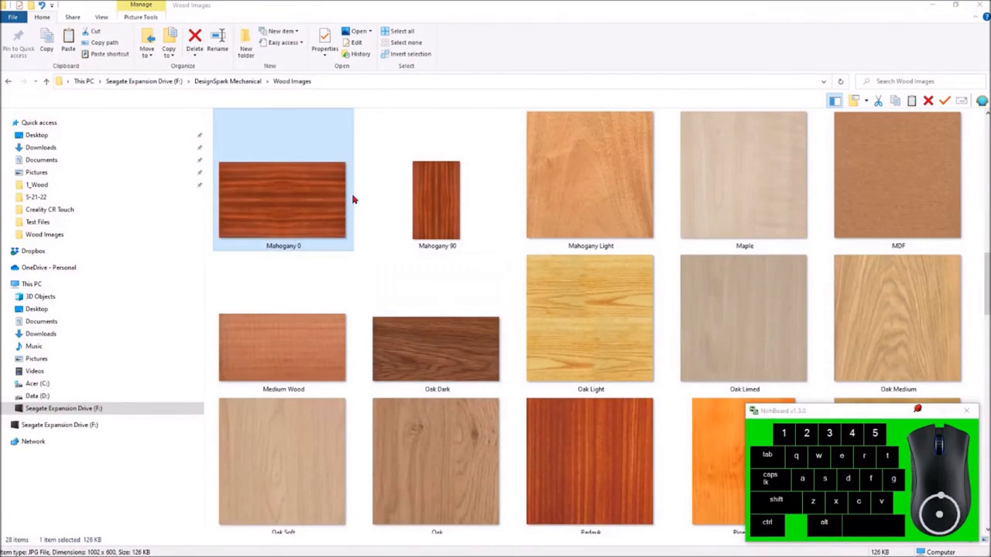
left_click(437, 202)
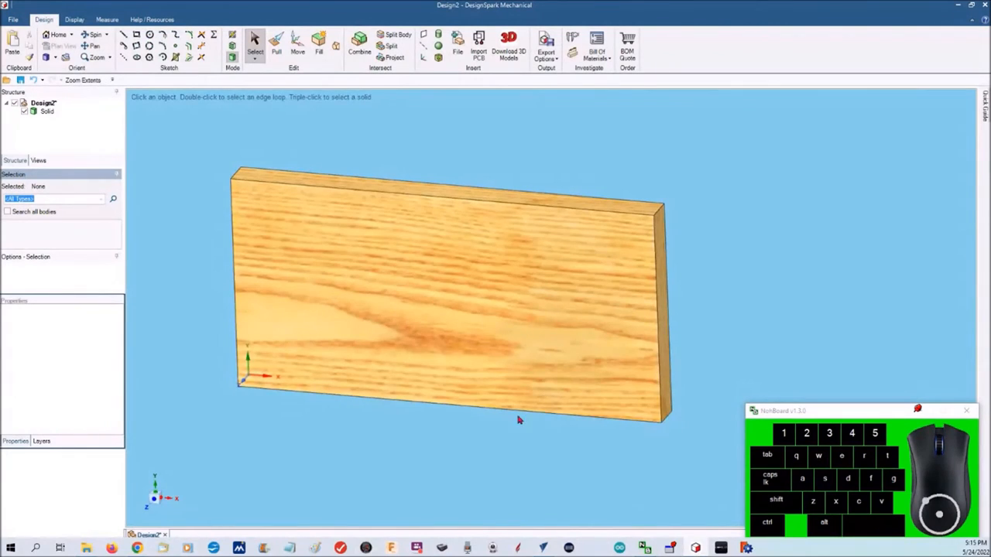
left_click(13, 19)
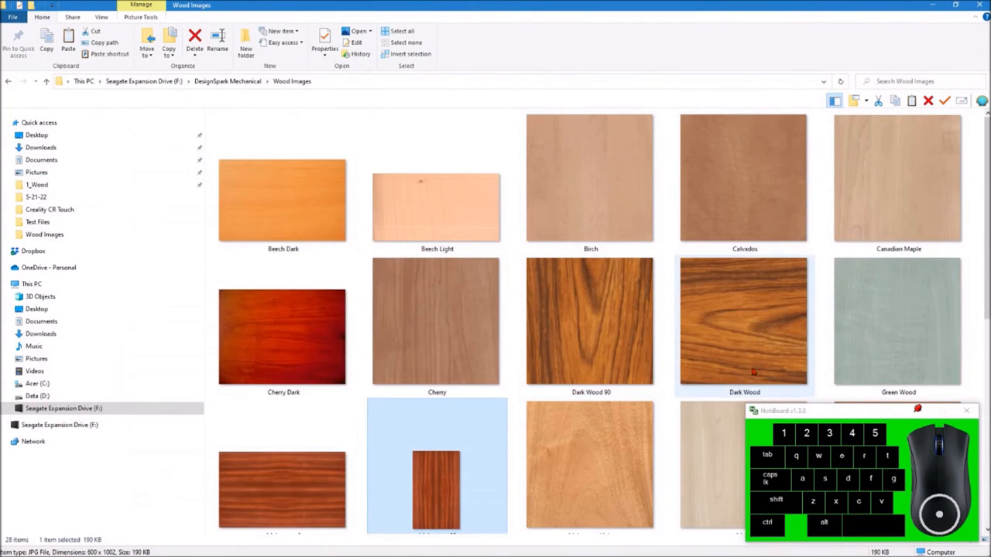
Rename the Dark Wood image to 'Dark Wood 0' via its right-click Rename option
right_click(743, 321)
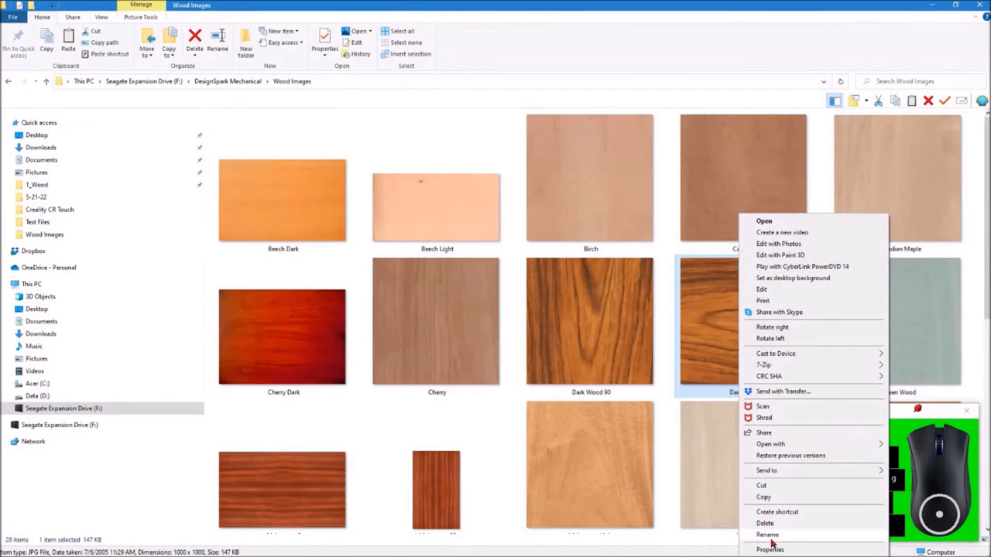
left_click(767, 534)
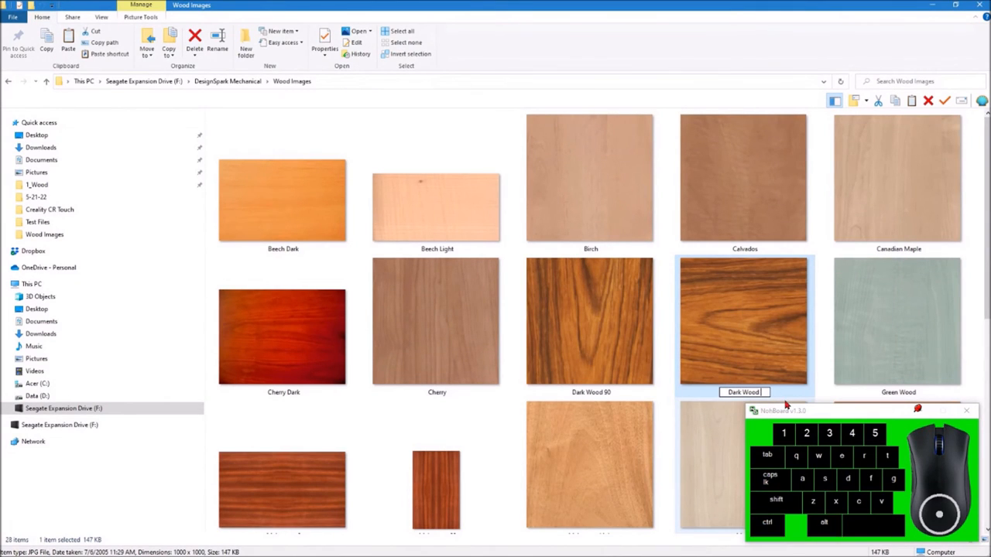
left_click(590, 320)
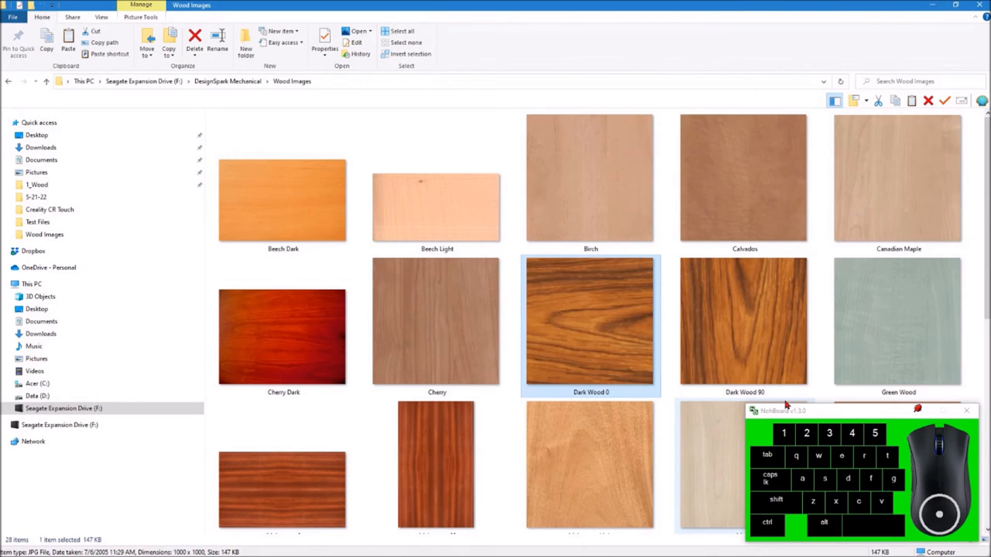